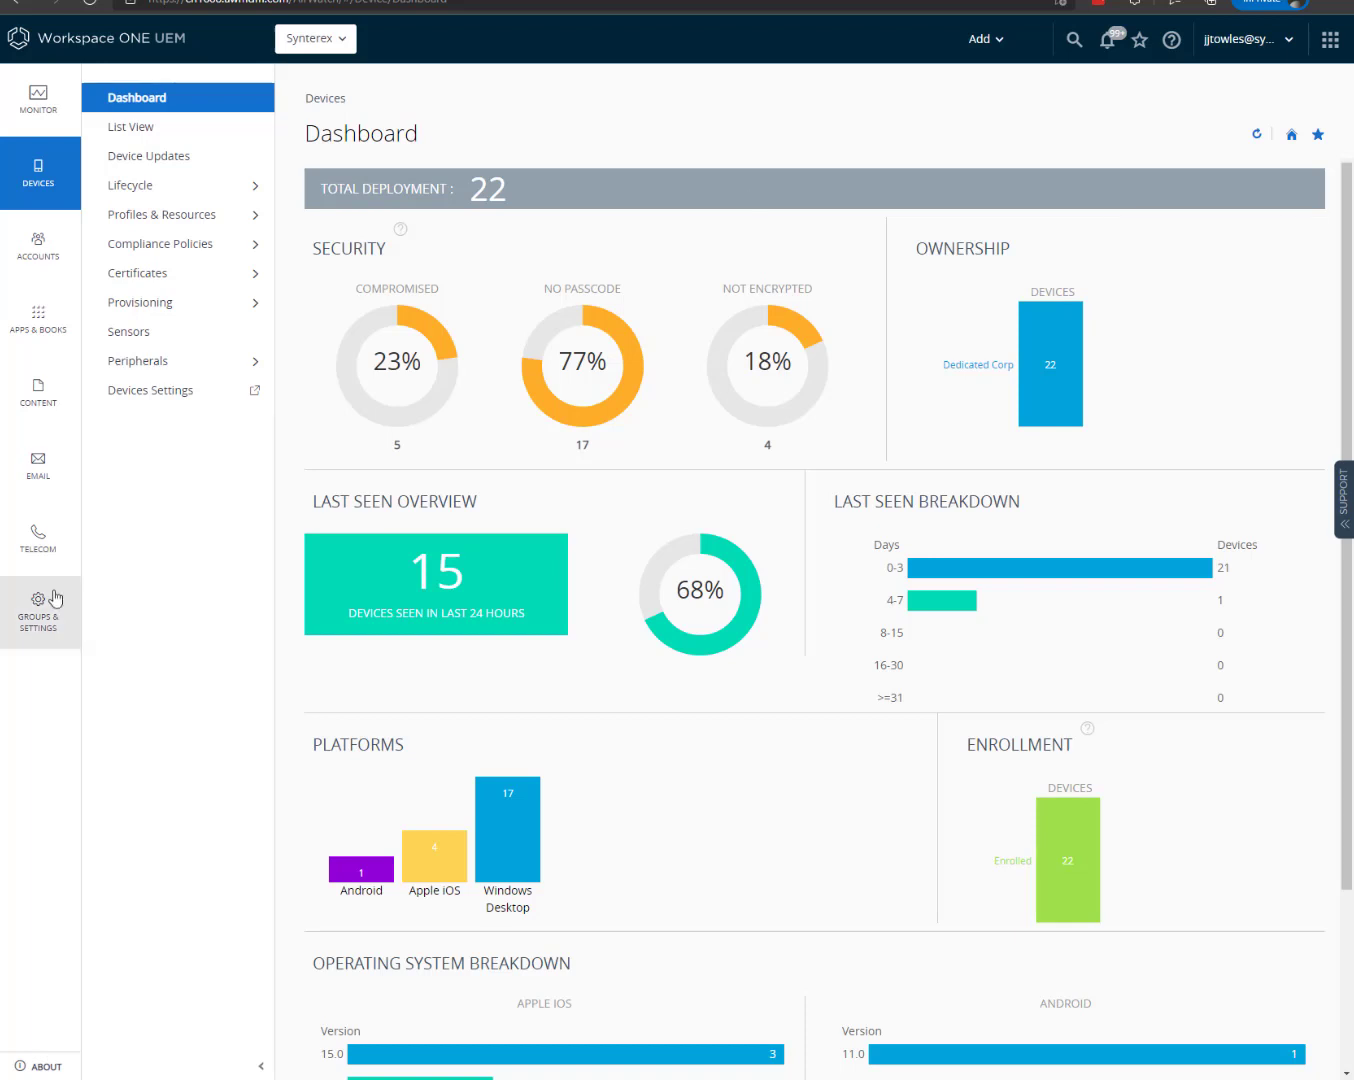
Go to the Groups & Settings area from the left navigation bar.
{"action": "left_click", "coordinate": [40, 612]}
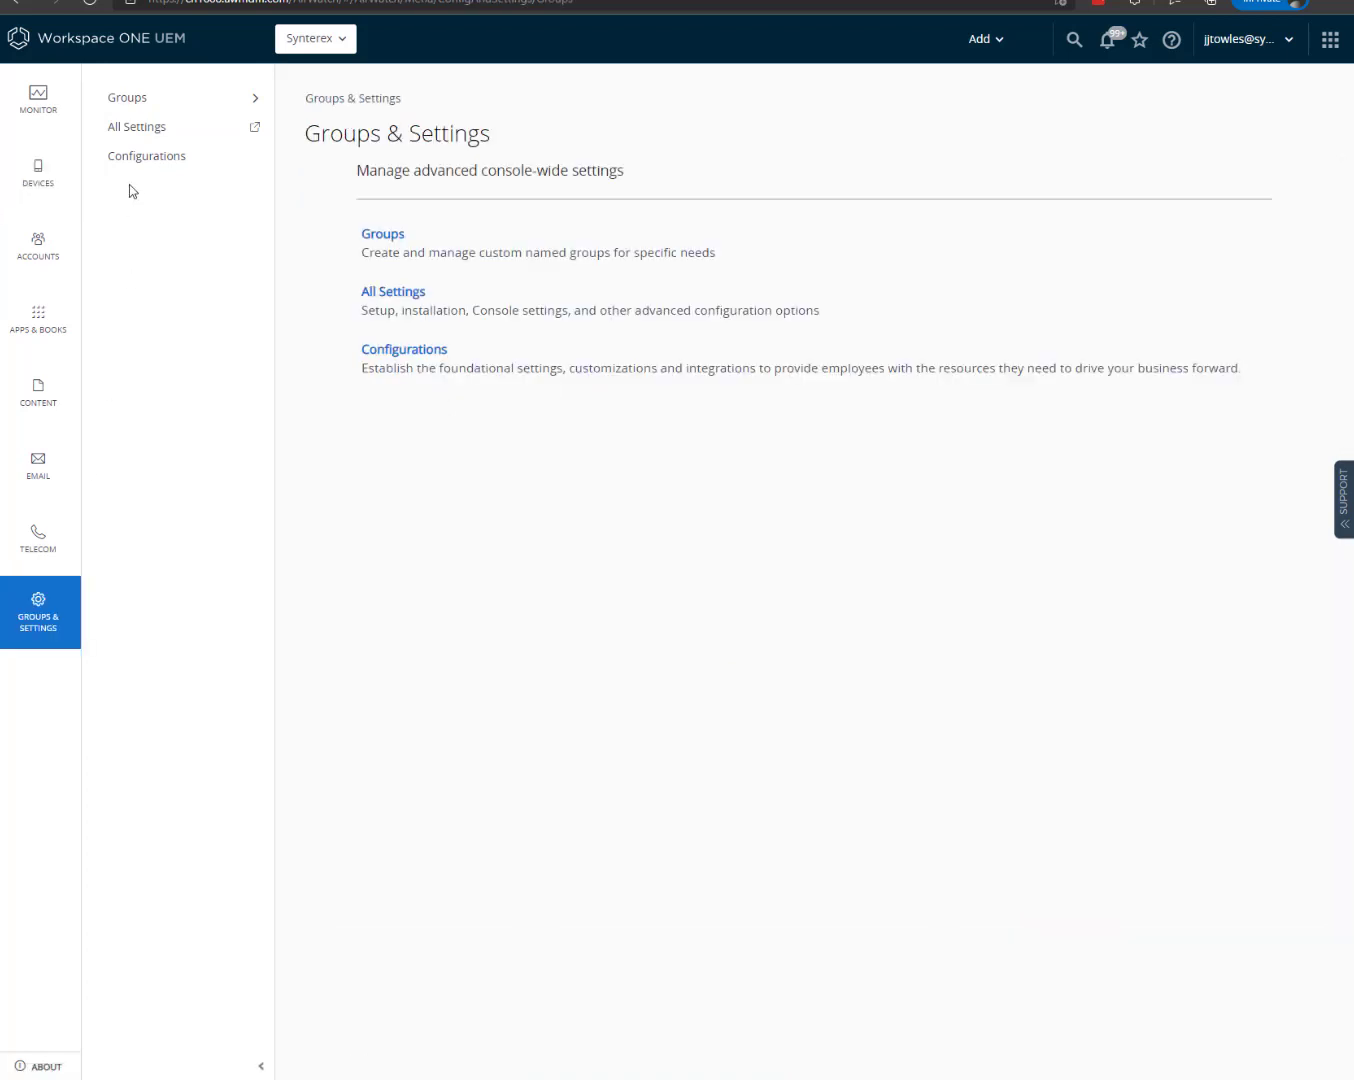
{"action": "mouse_move", "coordinate": [392, 291]}
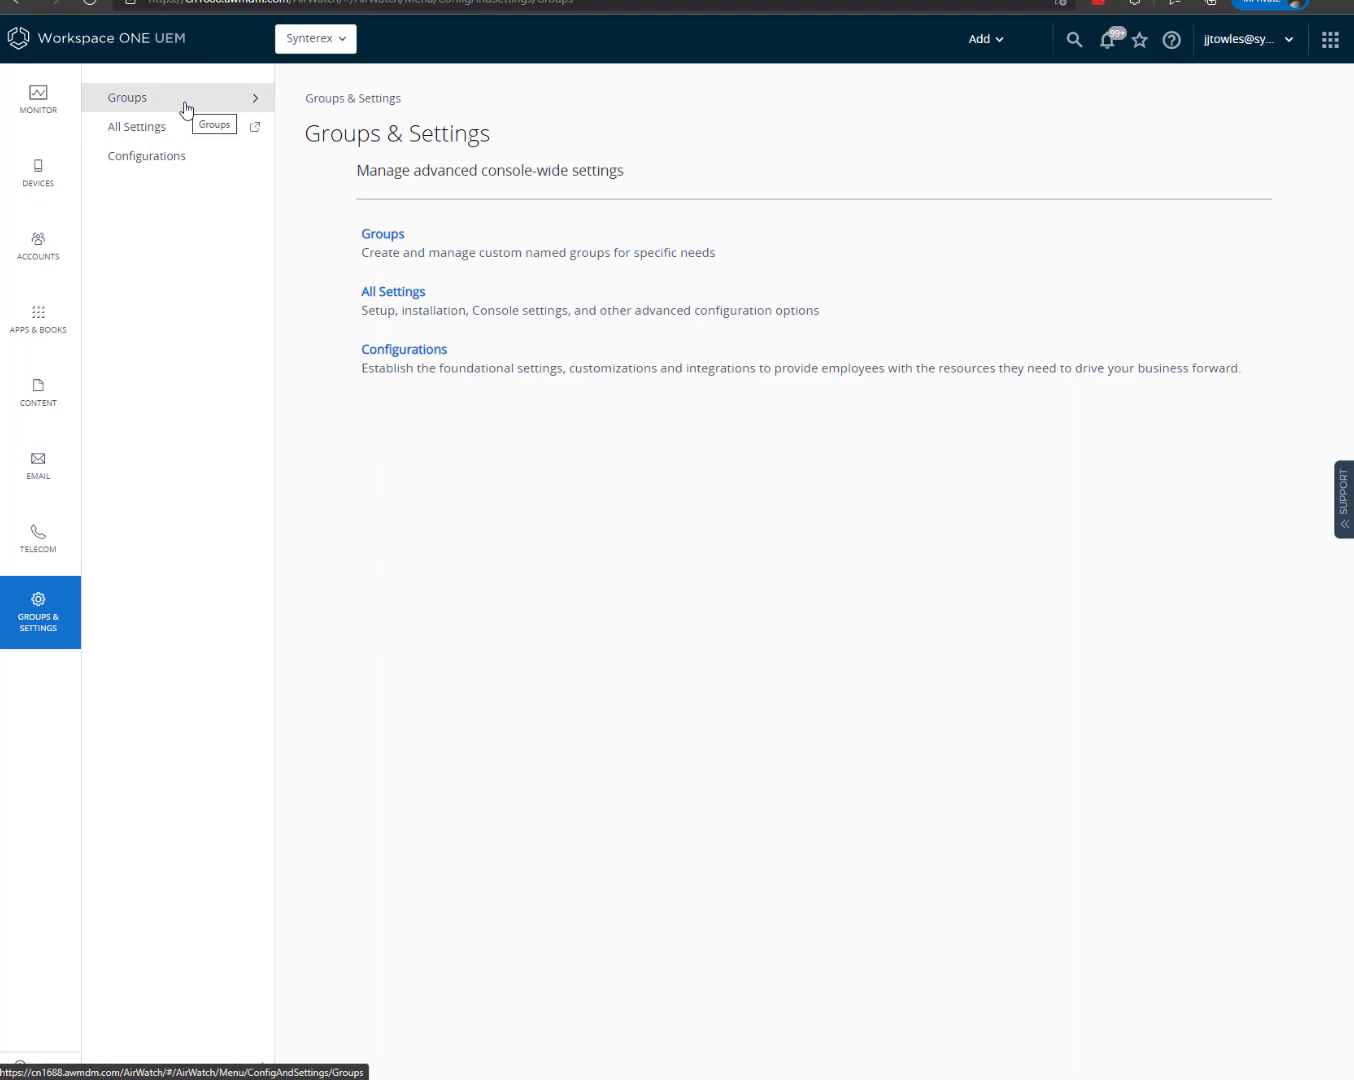
Start a new smart group named 'Windows 11 Beta' using hand-picked devices or users.
{"action": "left_click", "coordinate": [170, 185]}
{"action": "type", "text": "W"}
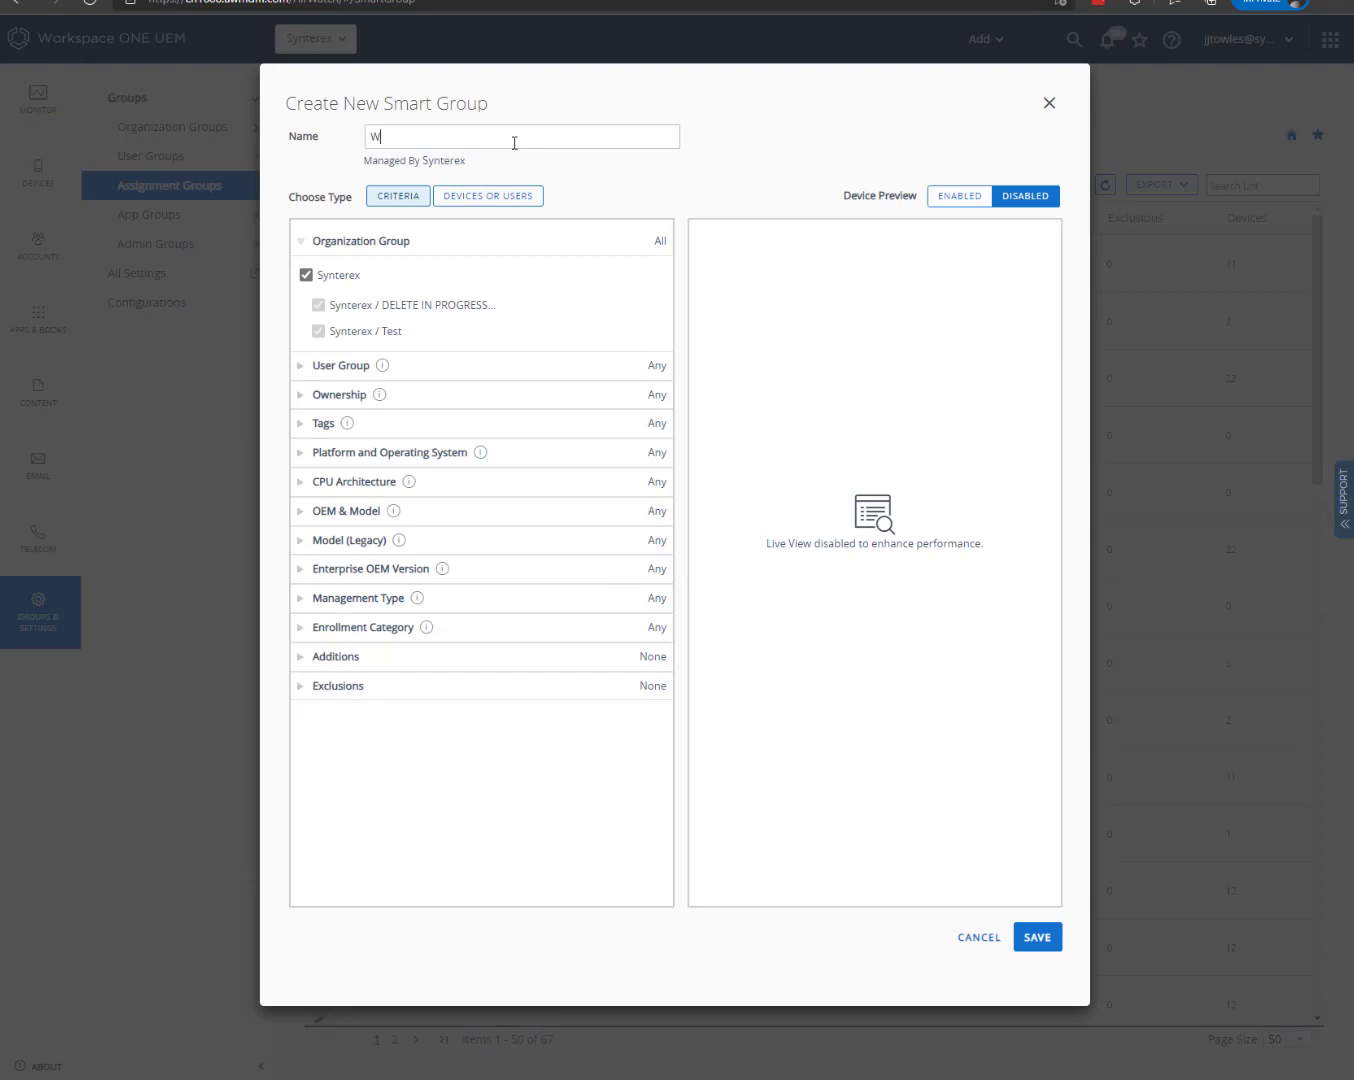
{"action": "type", "text": "indows 11 Be"}
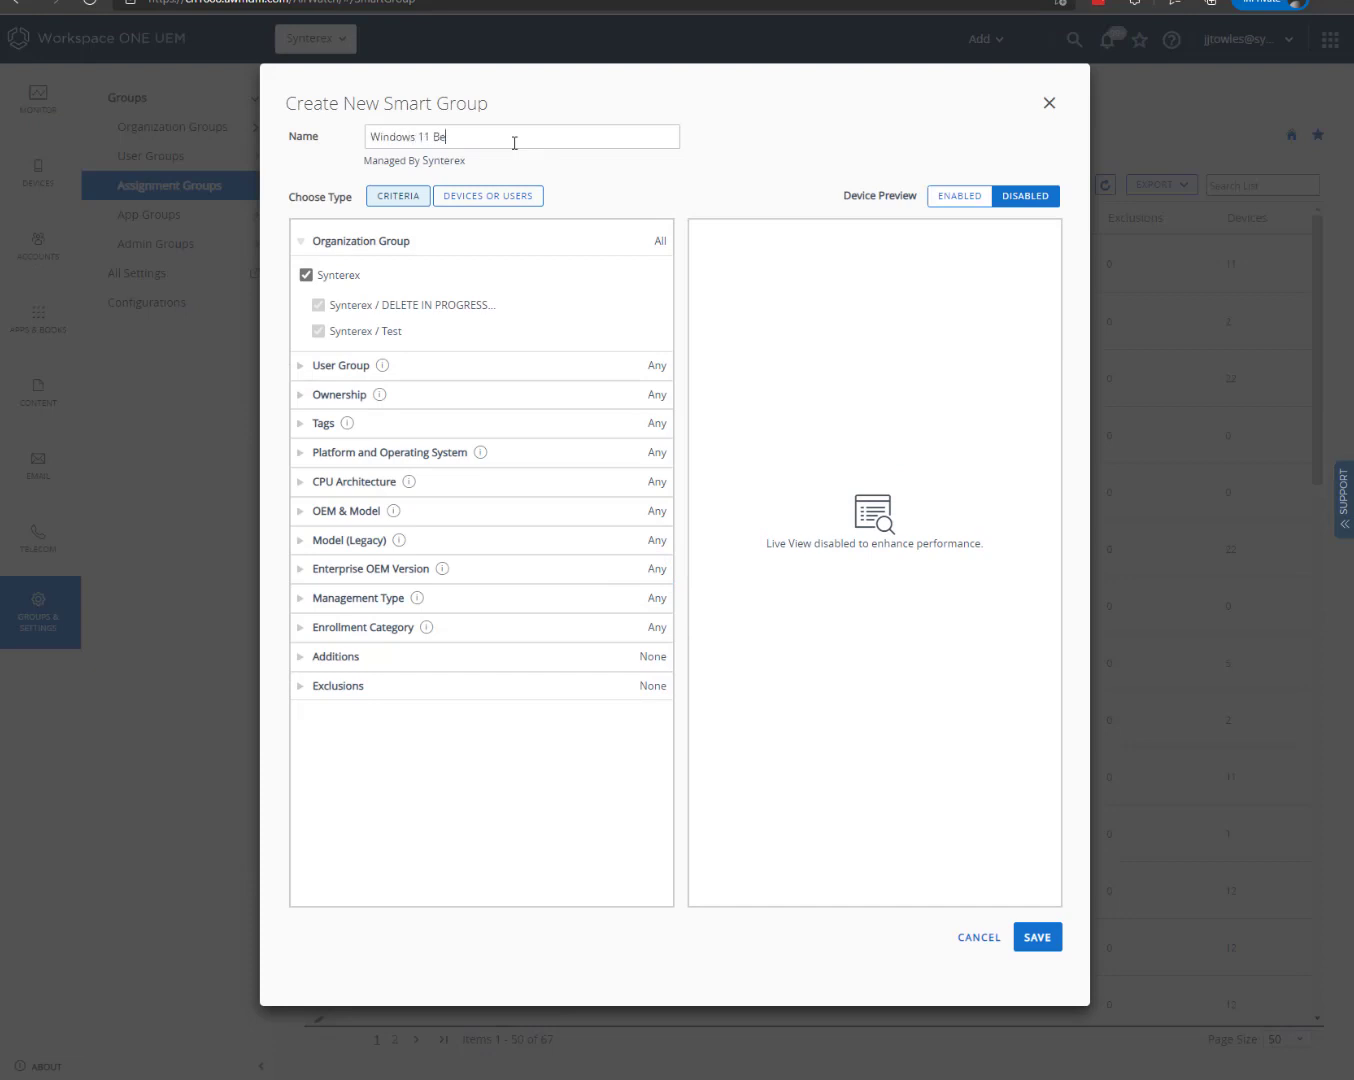
{"action": "left_click", "coordinate": [487, 195]}
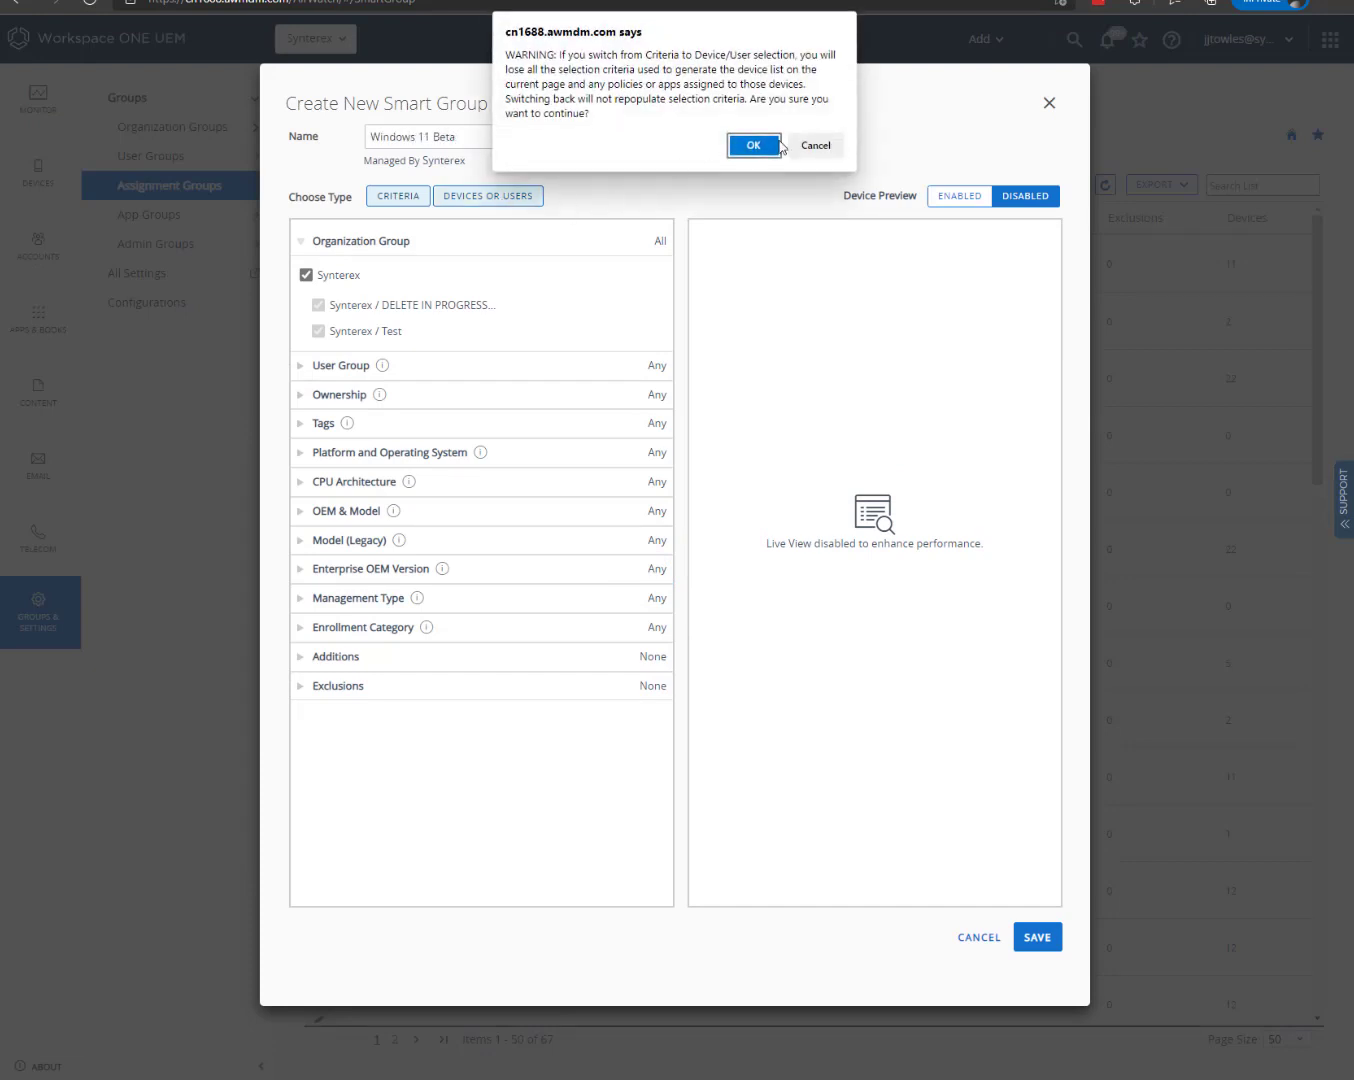
{"action": "left_click", "coordinate": [752, 145]}
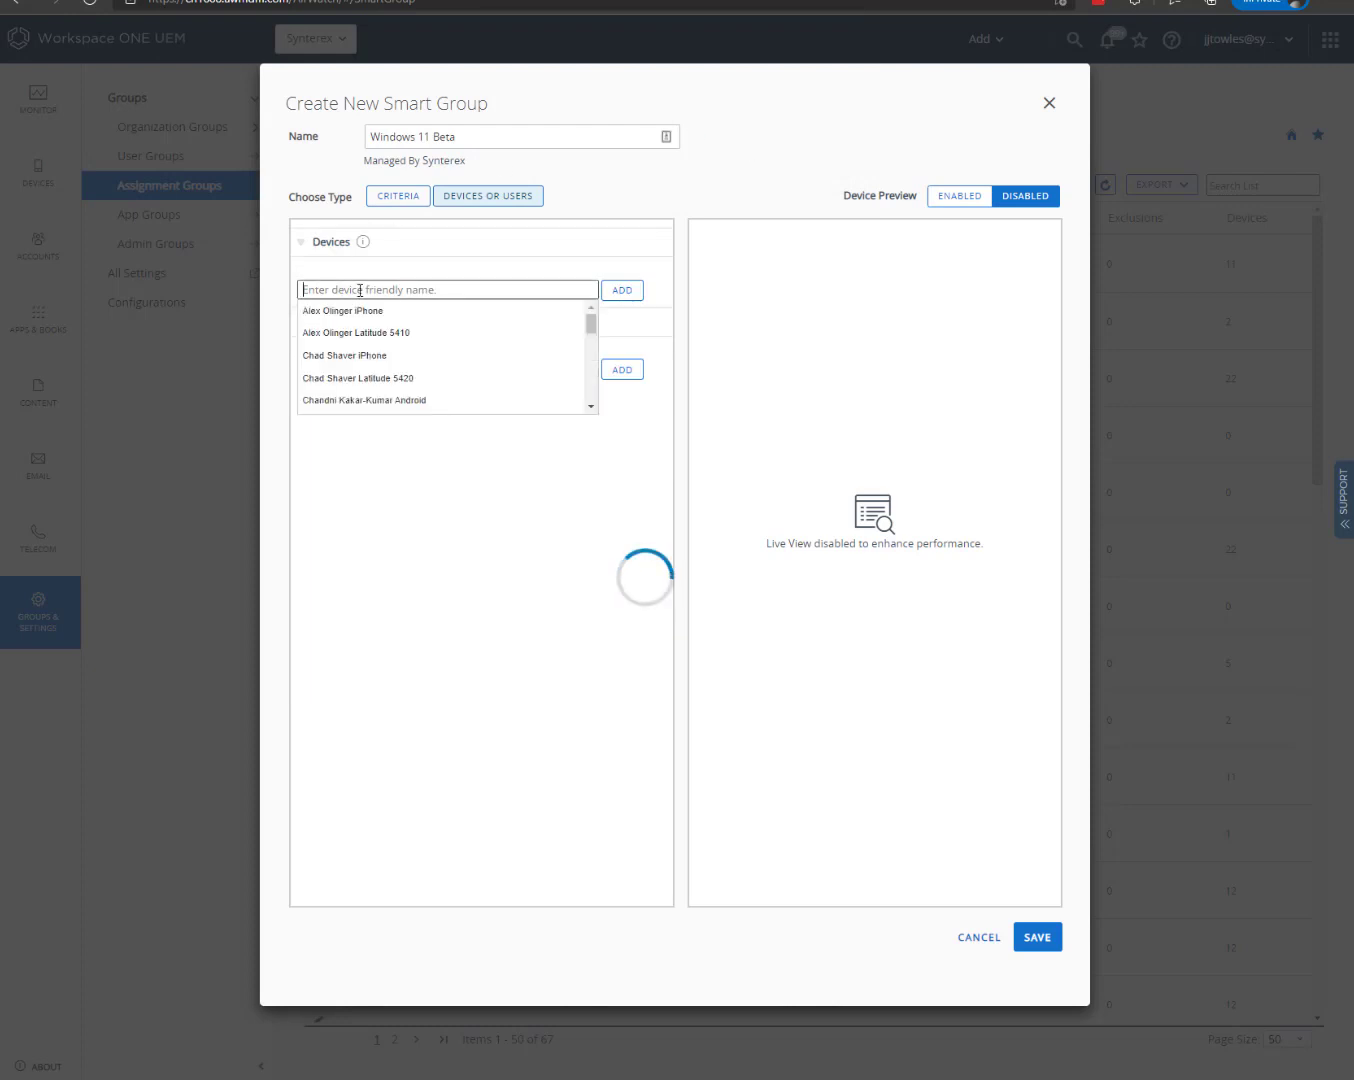
Add Jon Towles Latitude 7400 and a second Latitude laptop, then save the group.
{"action": "type", "text": "tow"}
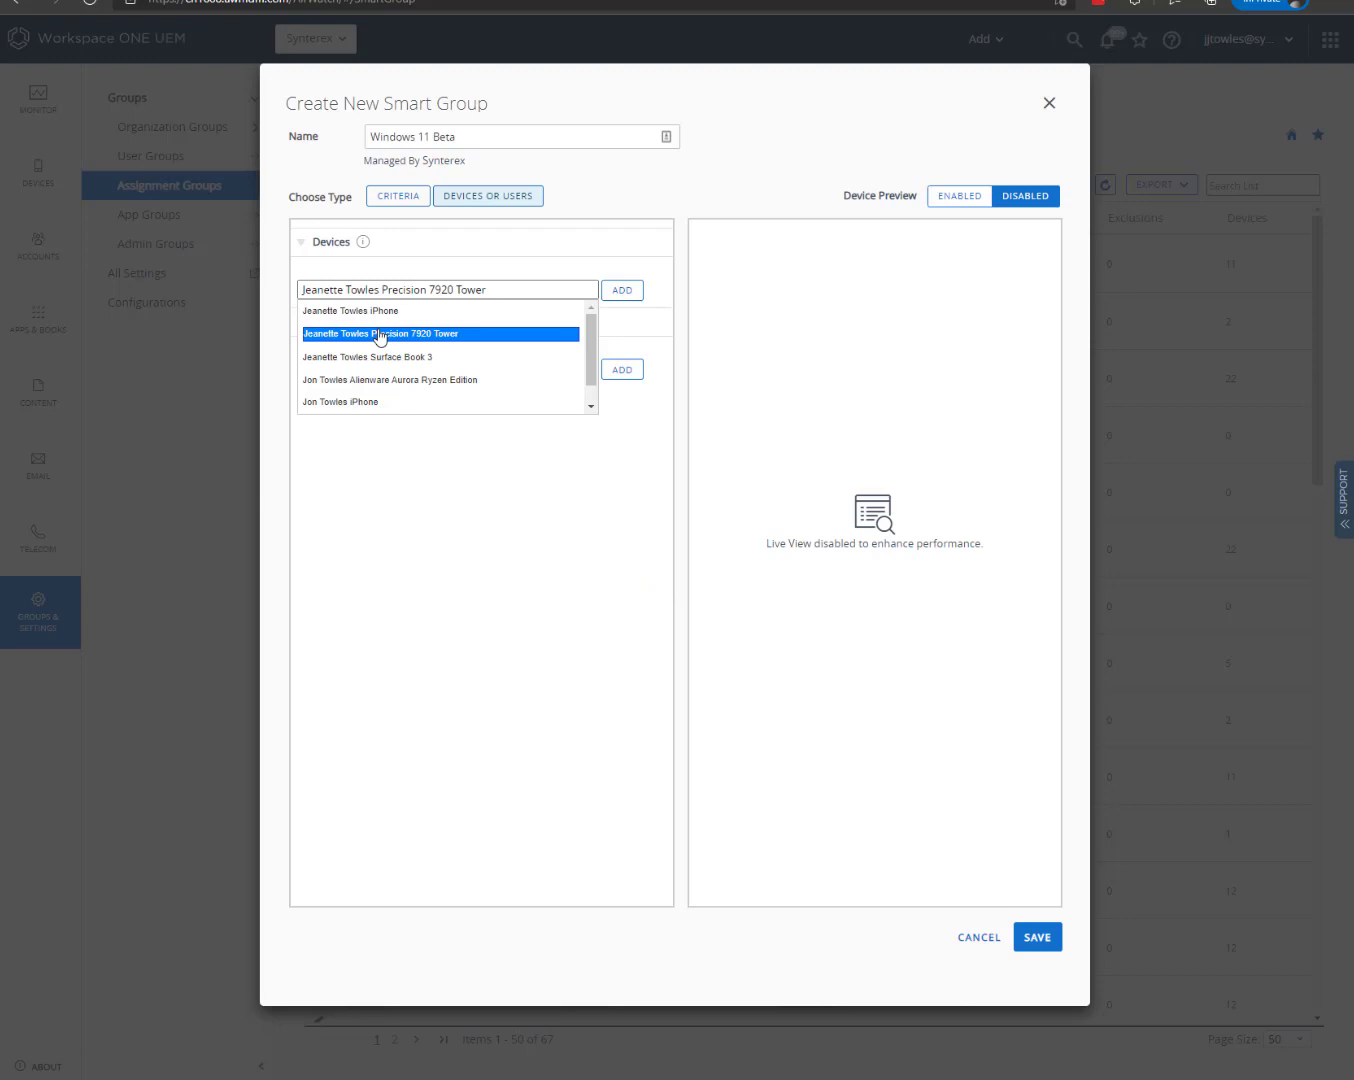
{"action": "type", "text": "Jon Towles Latitude 7400"}
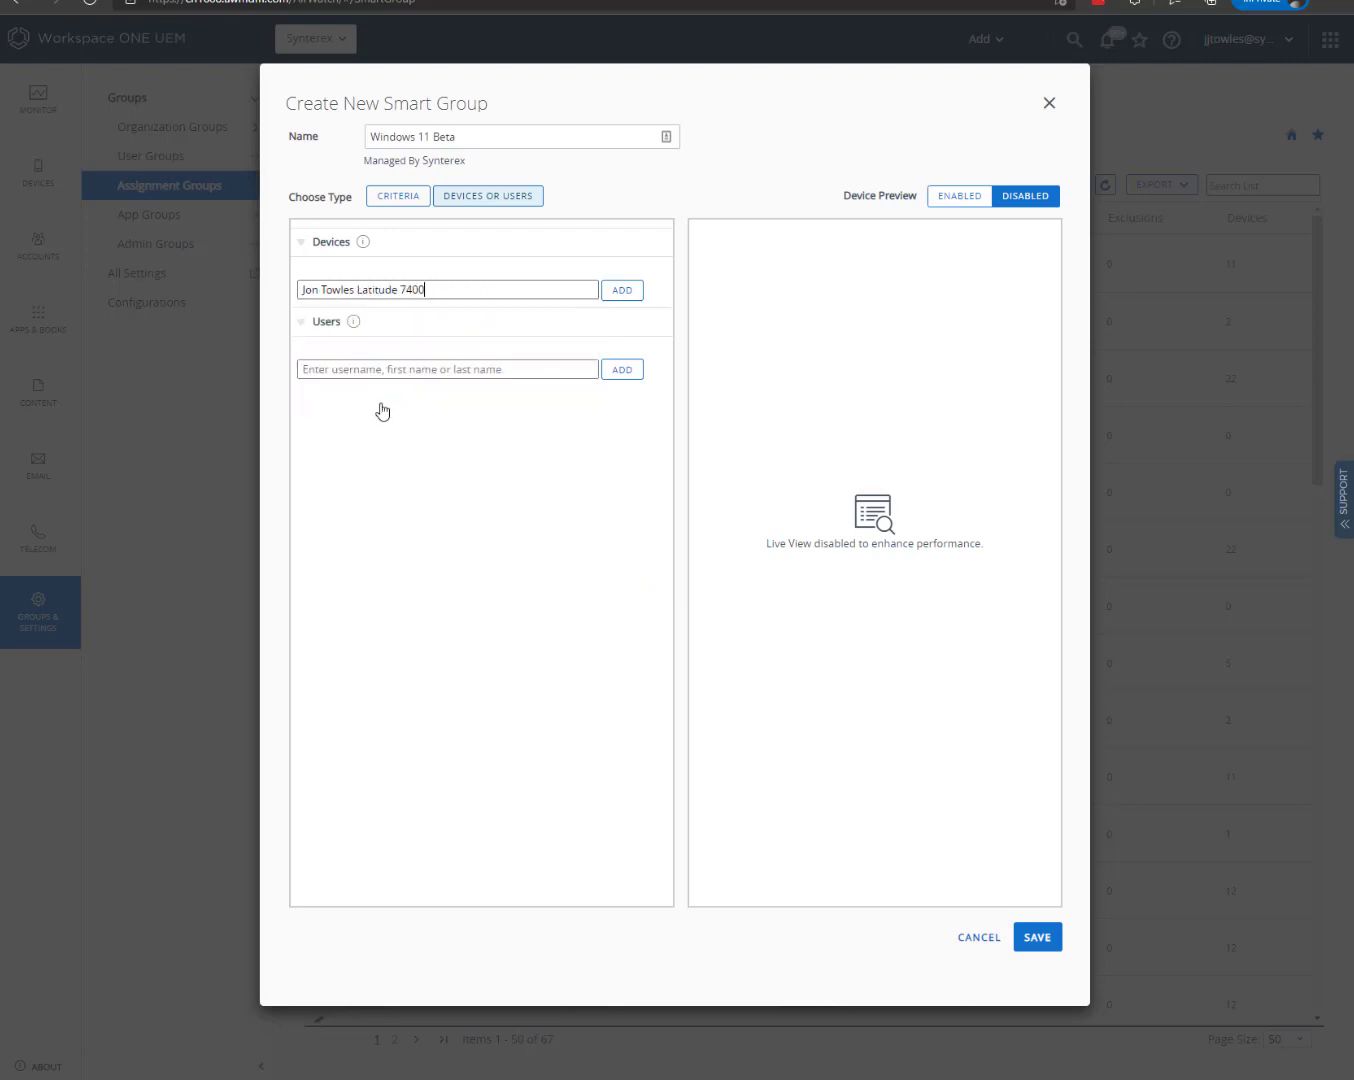
{"action": "left_click", "coordinate": [621, 290]}
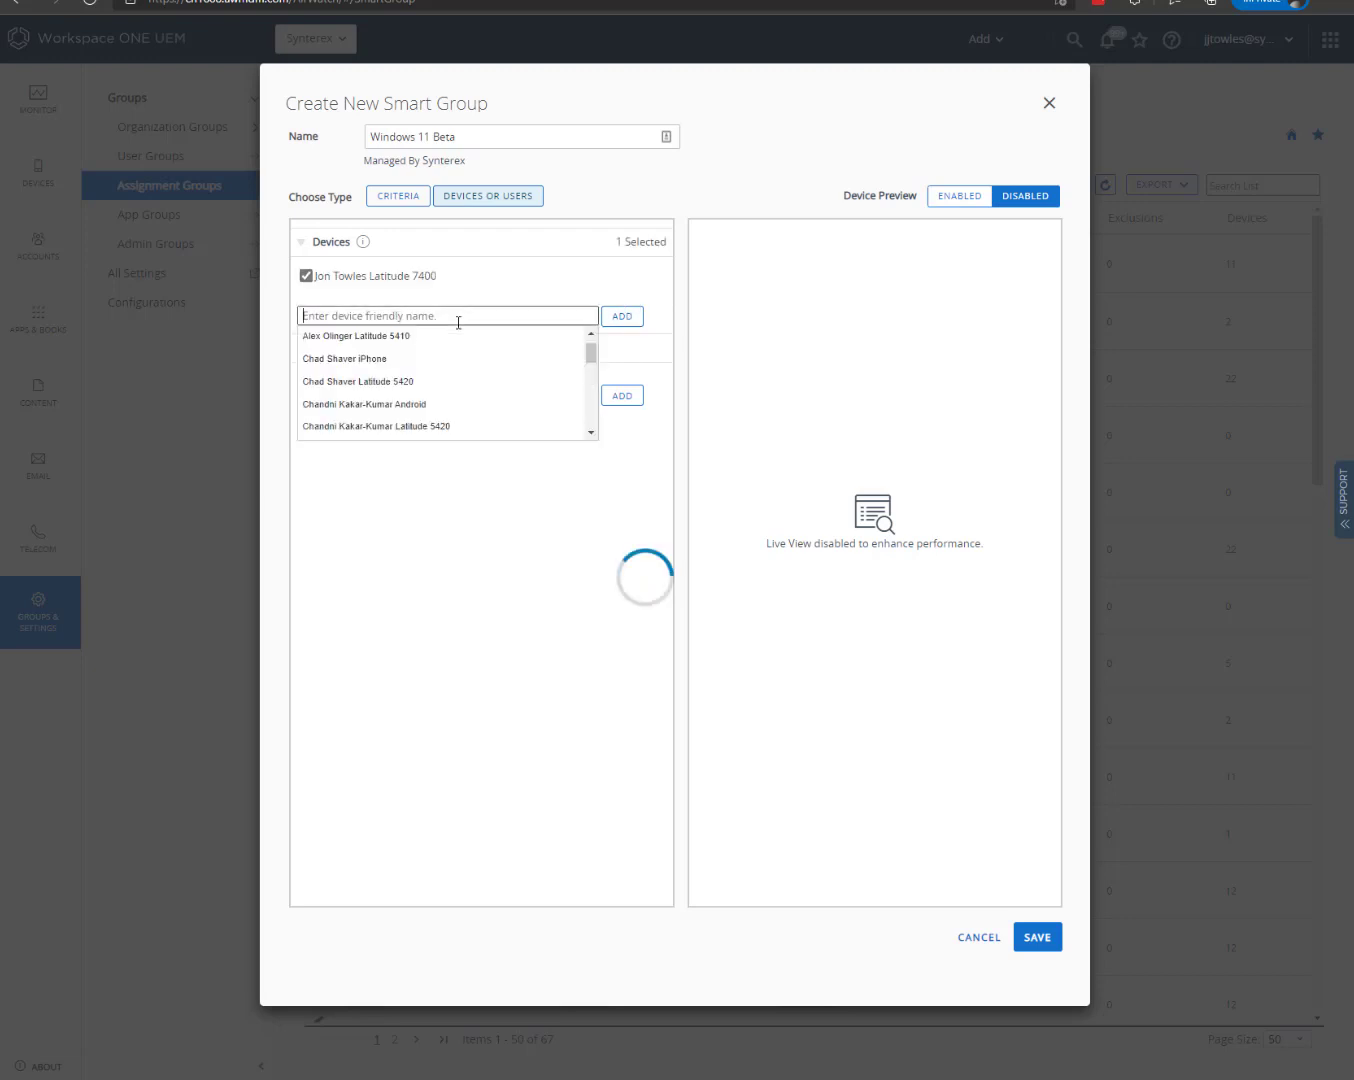
{"action": "type", "text": "oling"}
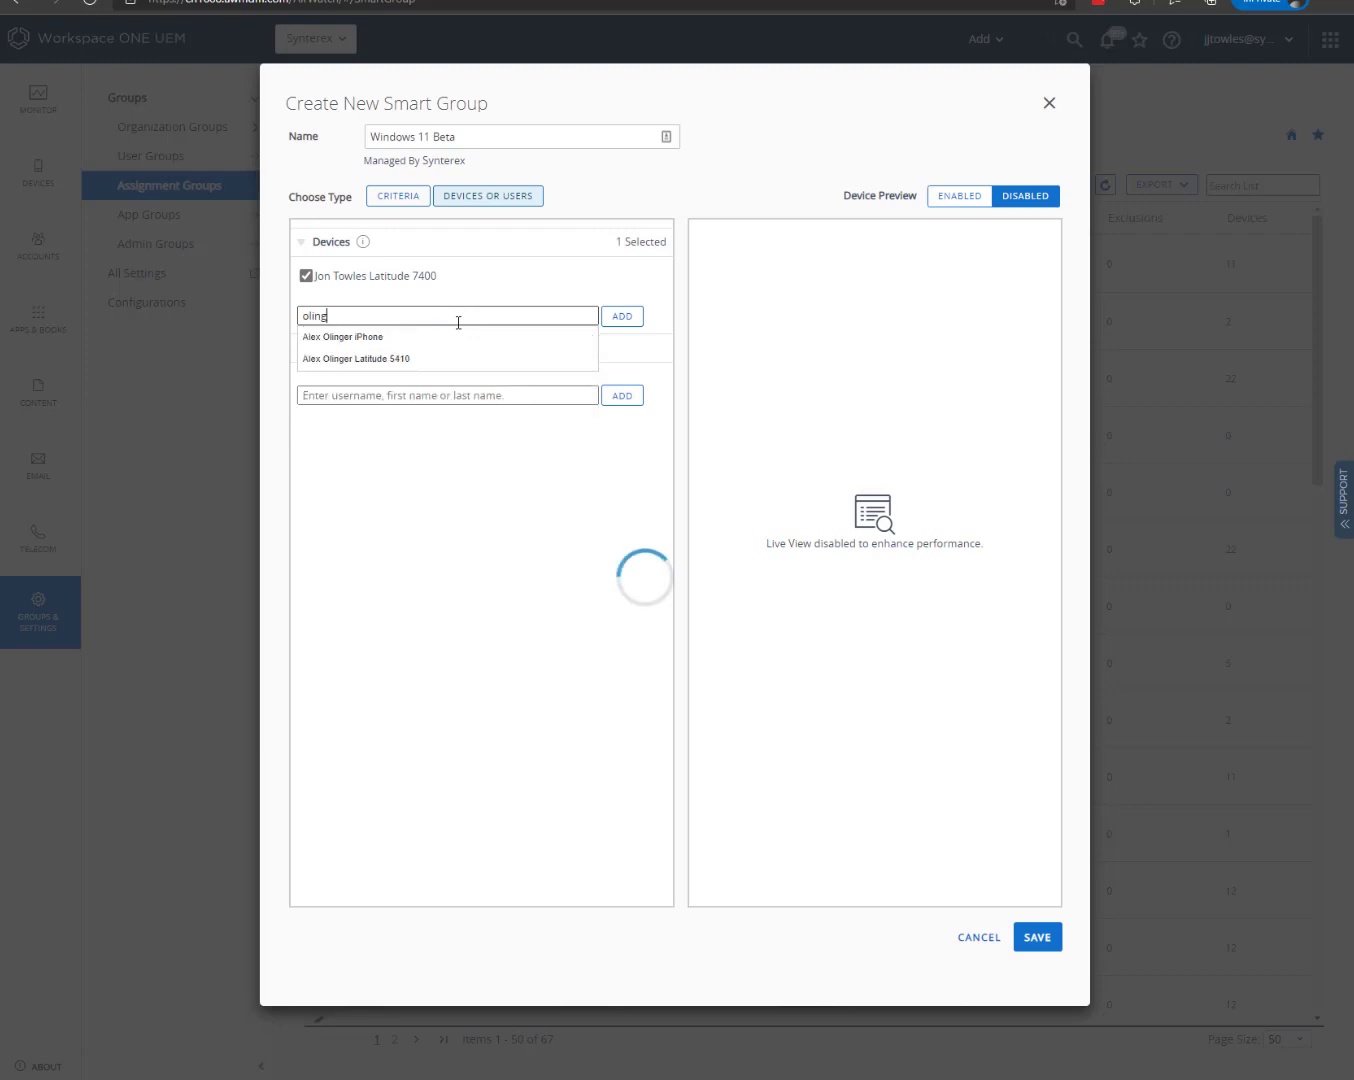
{"action": "left_click", "coordinate": [368, 358]}
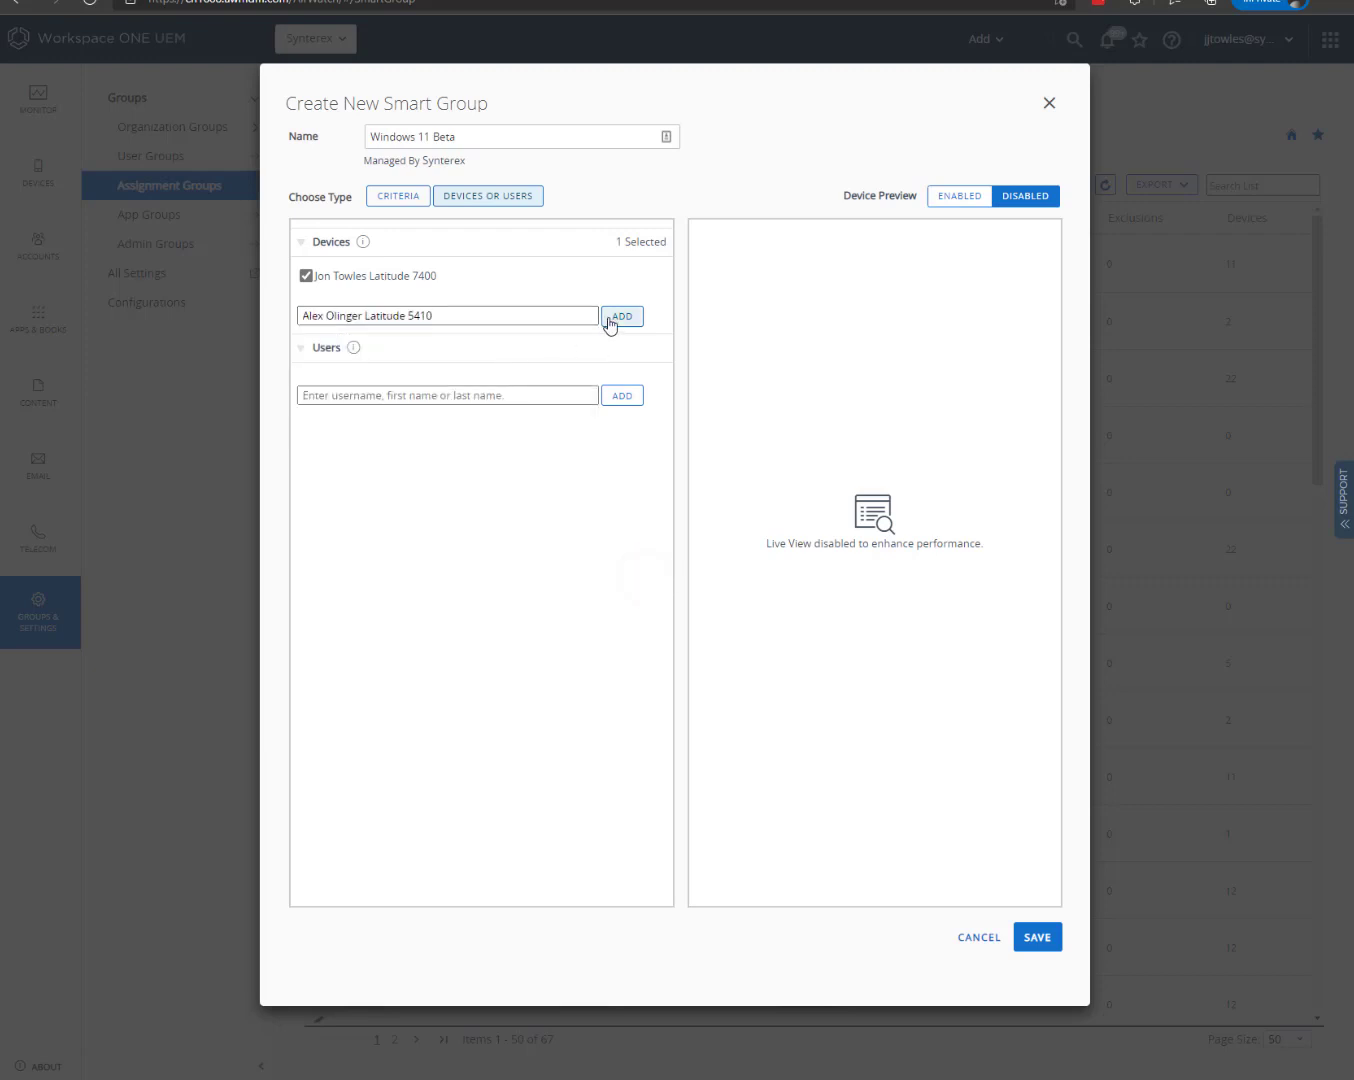
{"action": "left_click", "coordinate": [621, 315]}
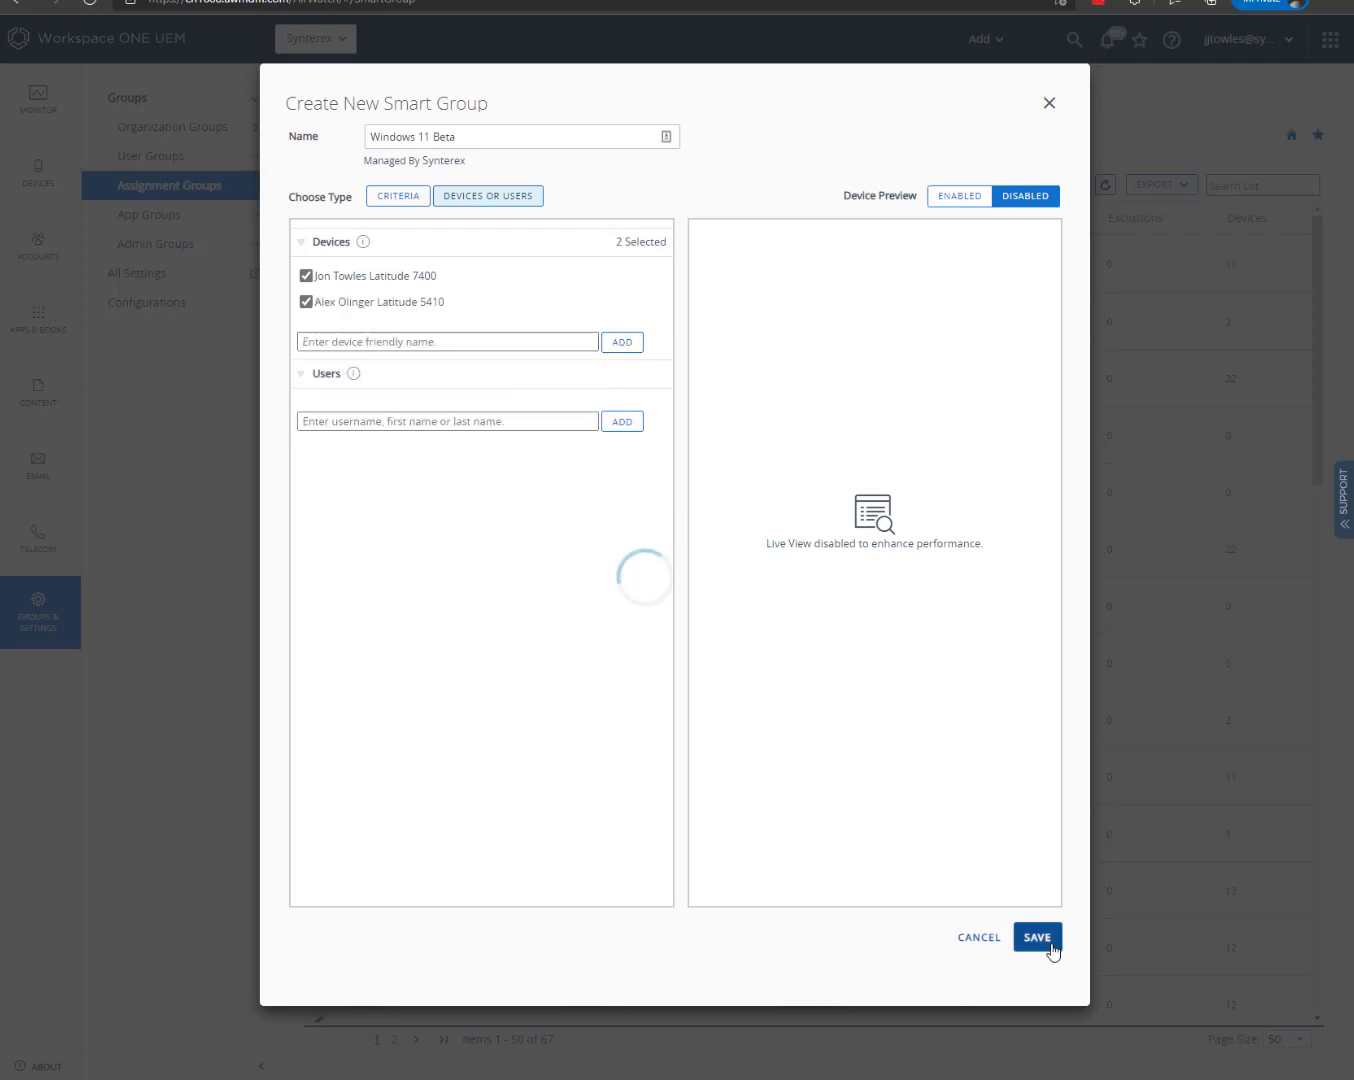
{"action": "left_click", "coordinate": [1037, 937]}
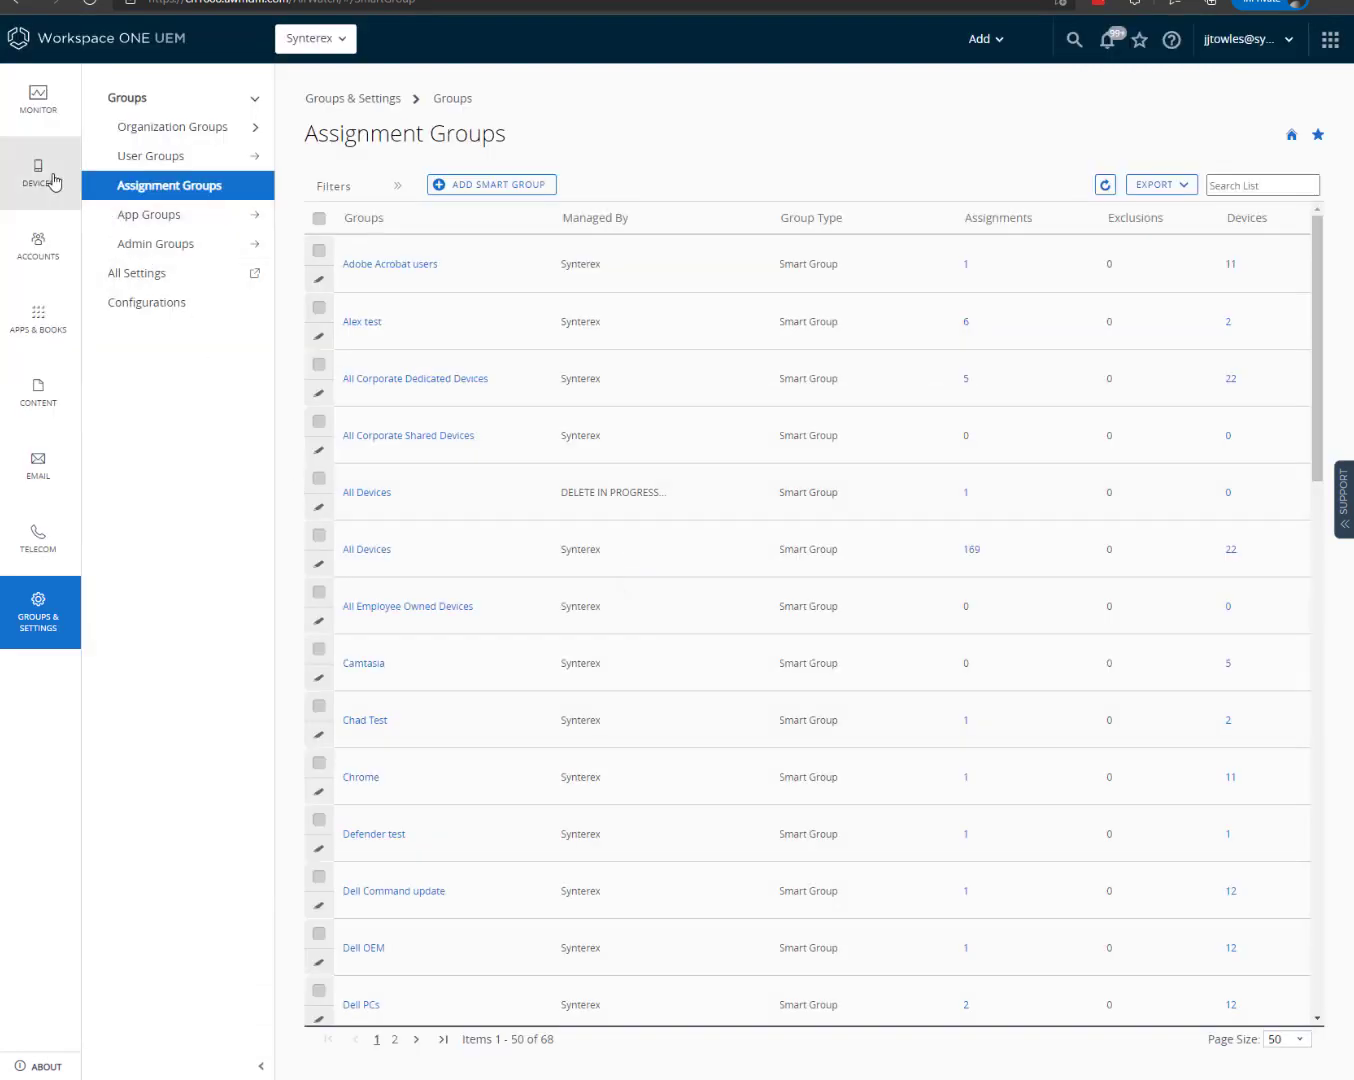
Filter device profiles by 'upd' and open the Windows updates profile.
{"action": "left_click", "coordinate": [38, 172]}
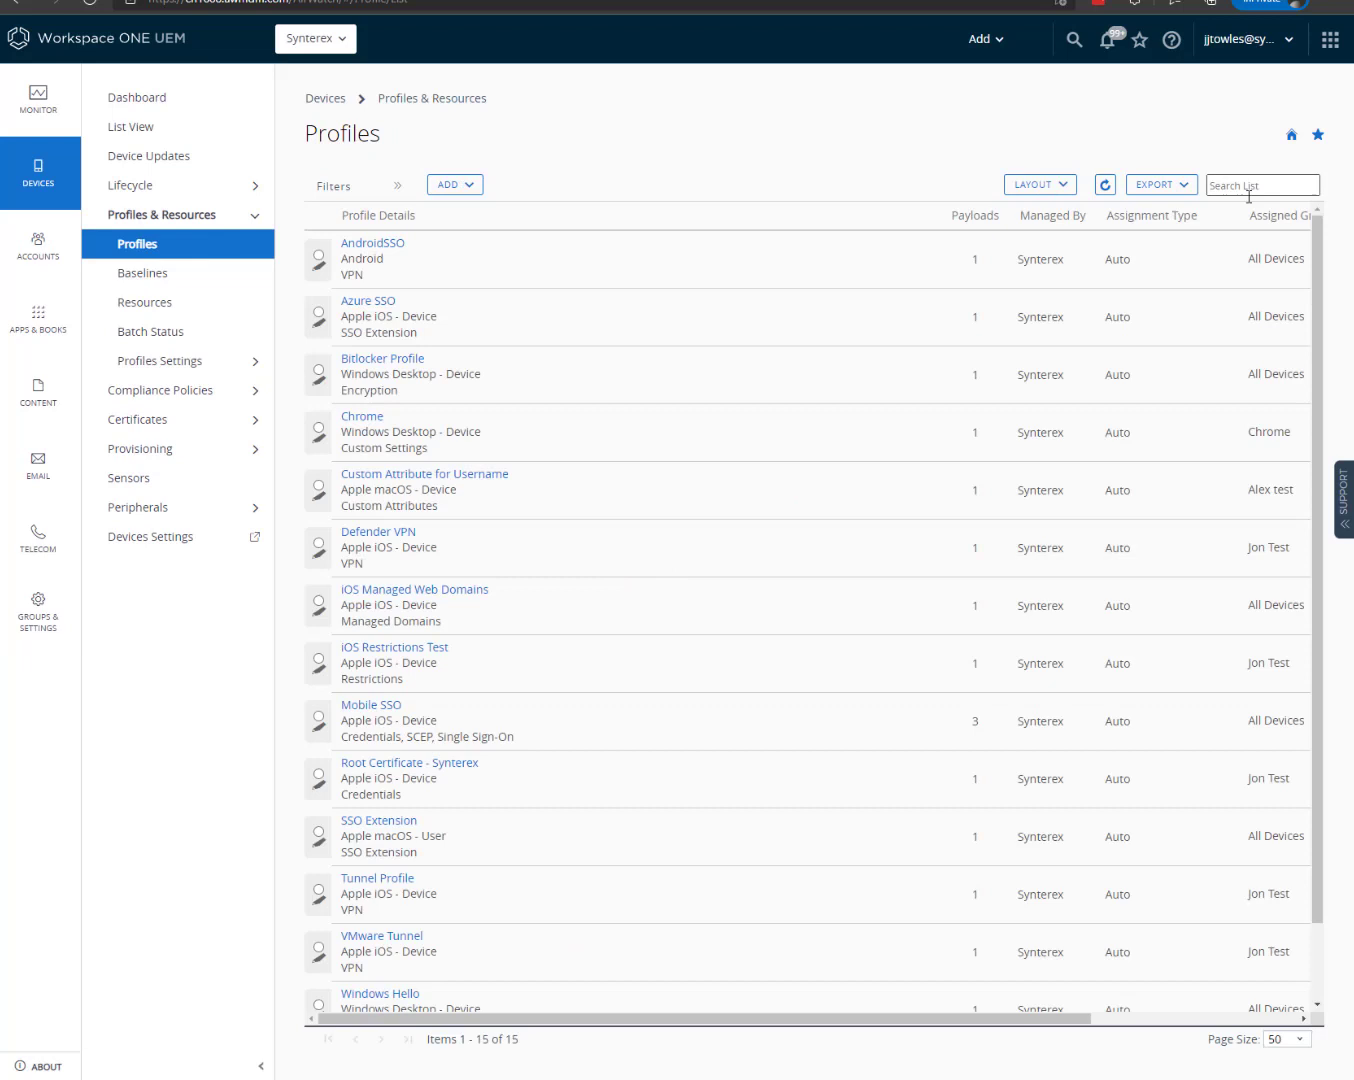
{"action": "type", "text": "upd"}
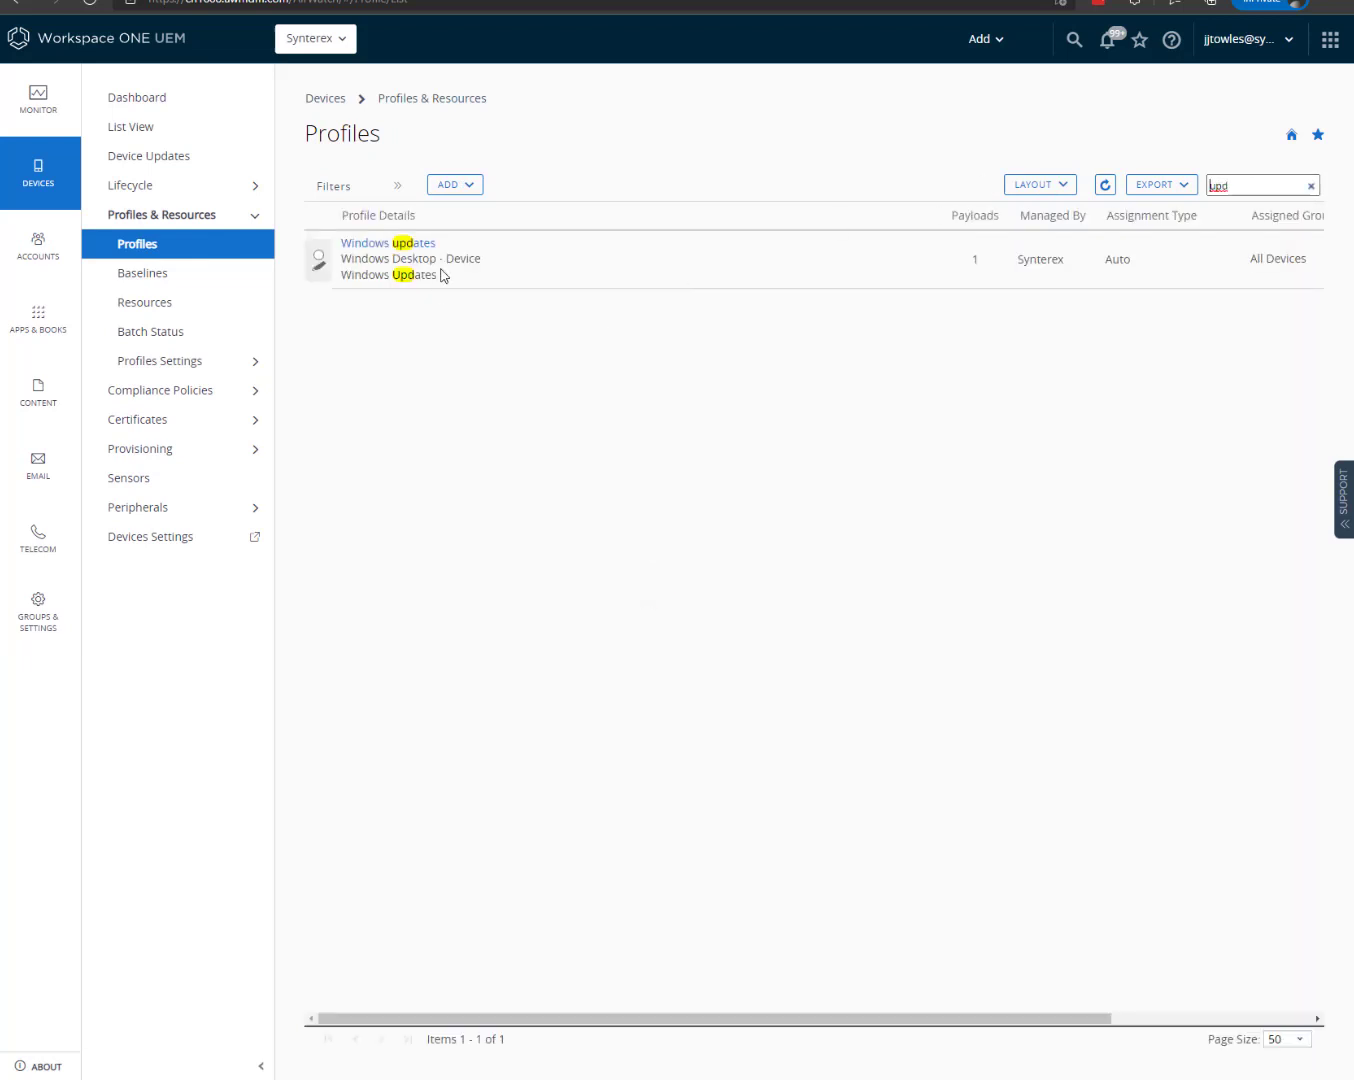
{"action": "left_click", "coordinate": [388, 243]}
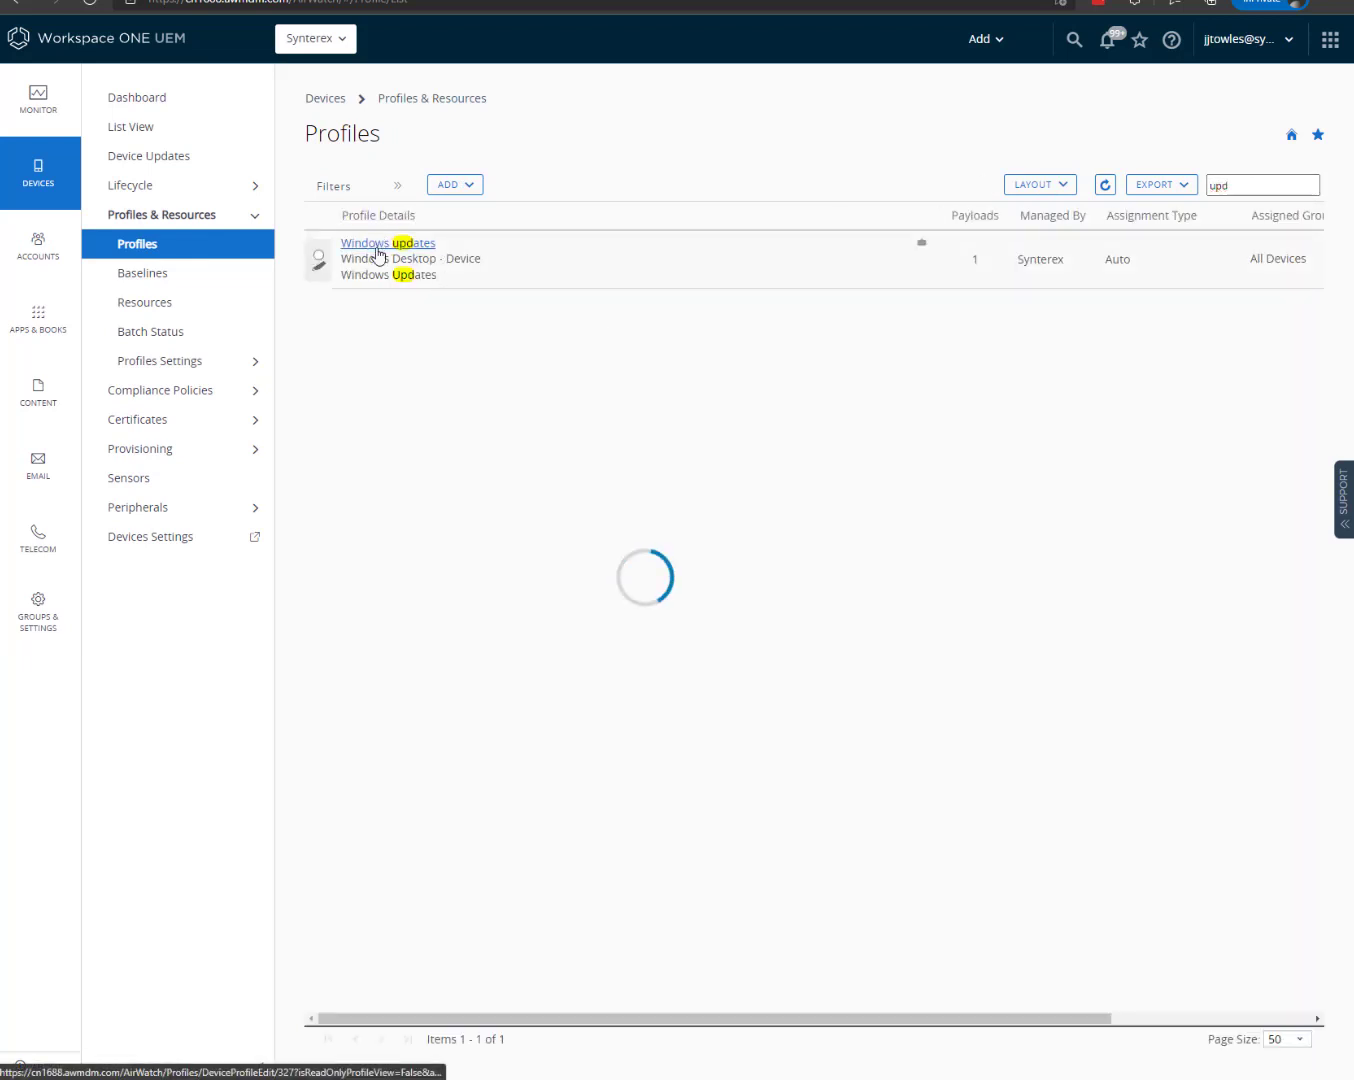
{"action": "left_click", "coordinate": [387, 243]}
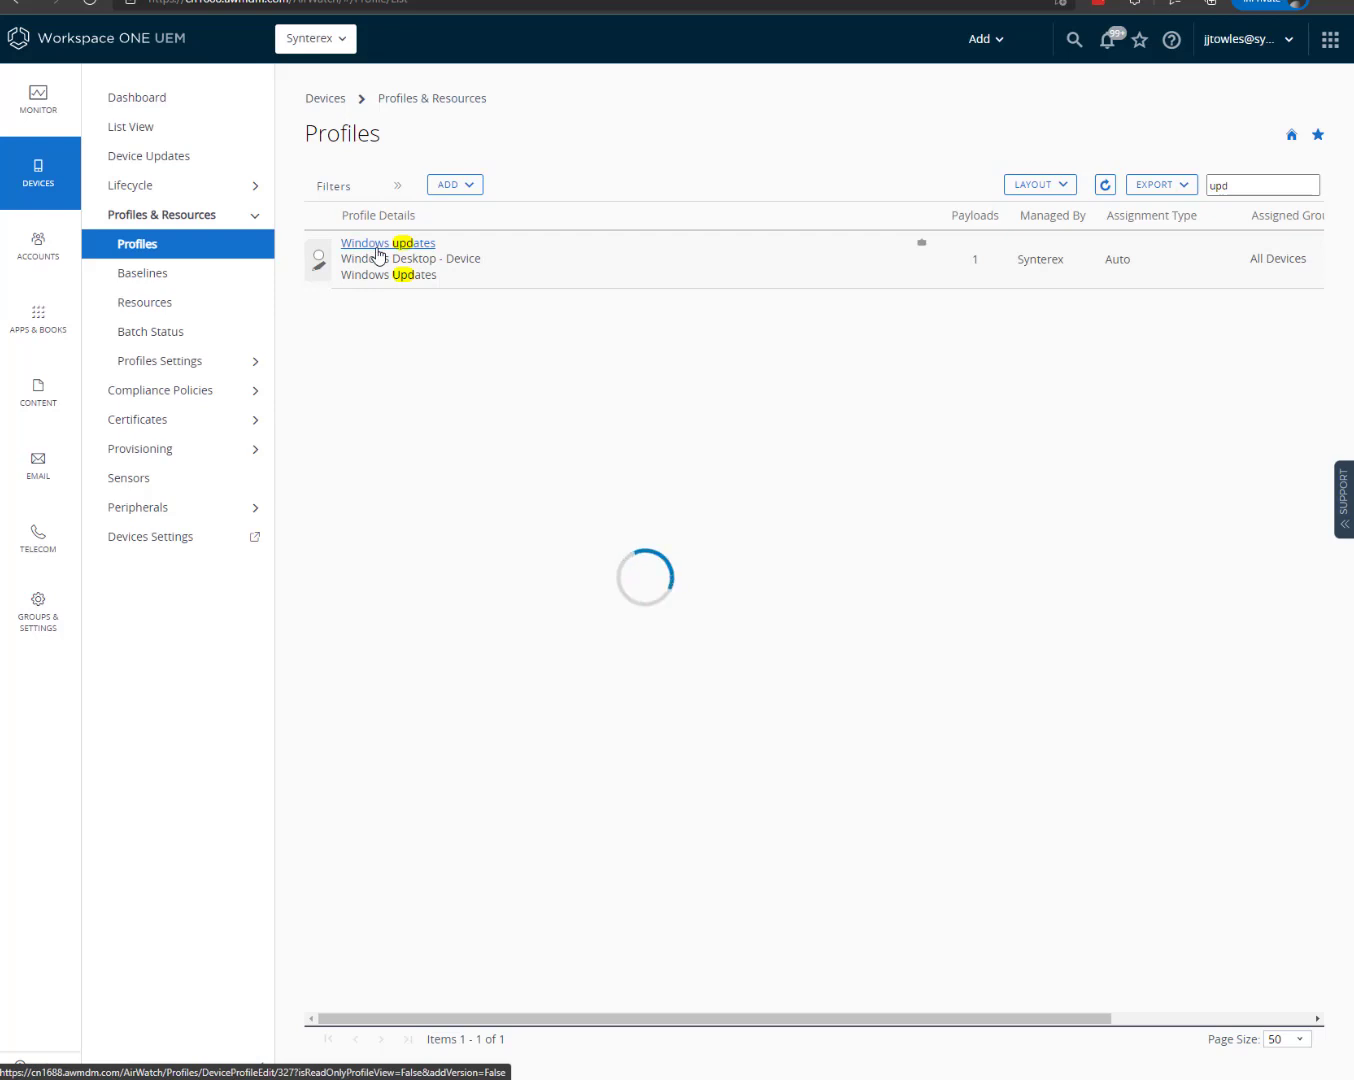
Exclude the Windows 11 Beta group from the Windows updates profile and publish it.
{"action": "left_click", "coordinate": [388, 242]}
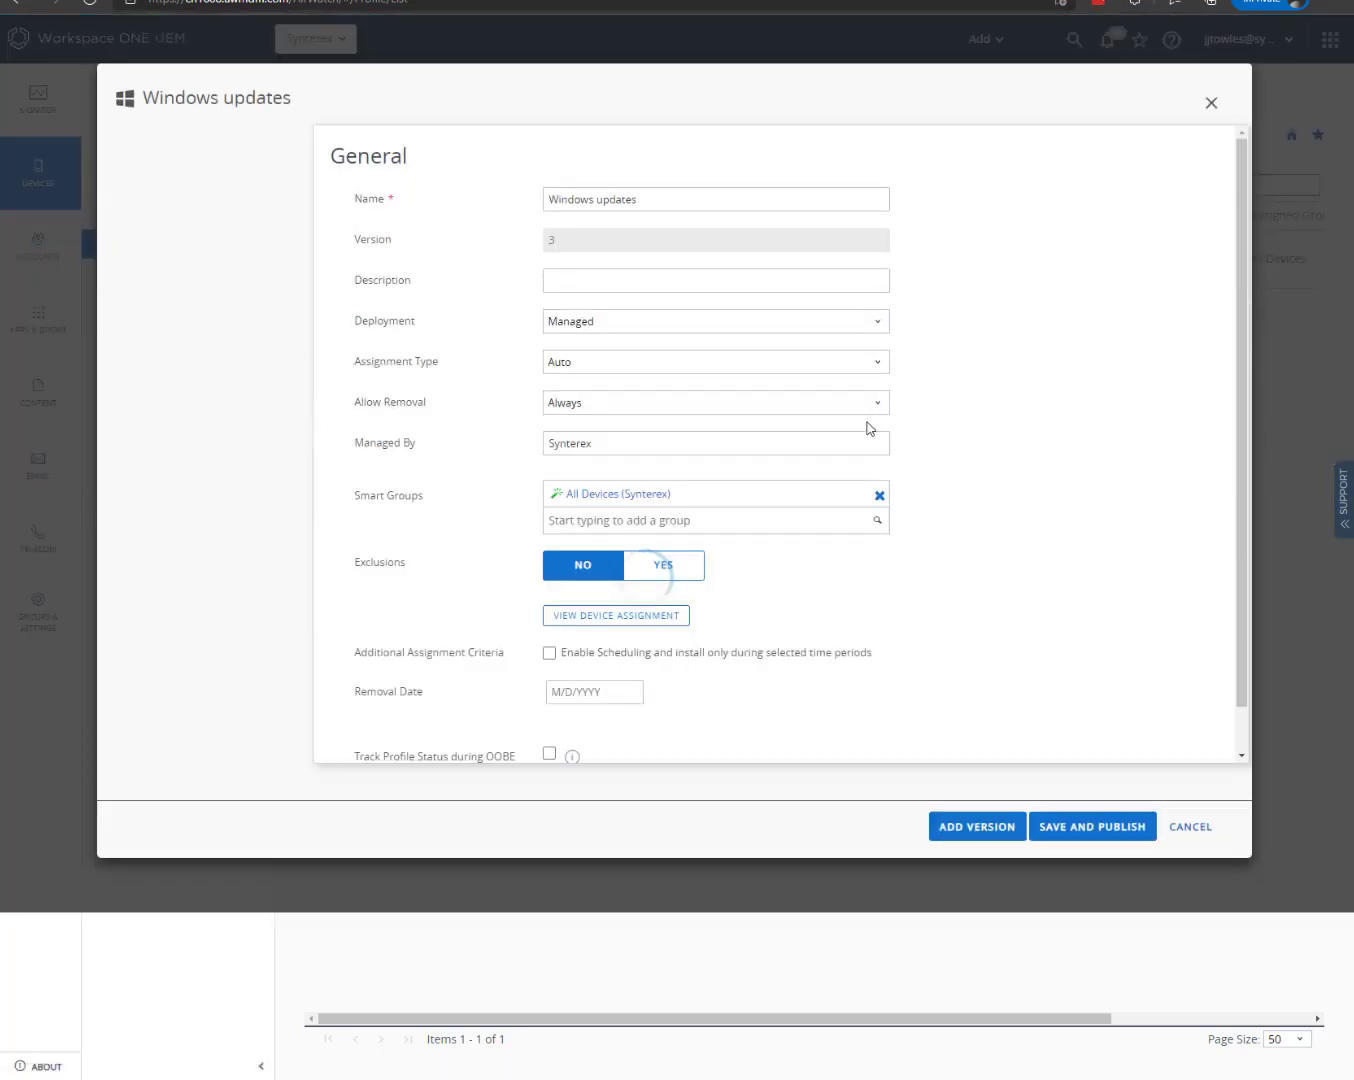
{"action": "left_click", "coordinate": [665, 565]}
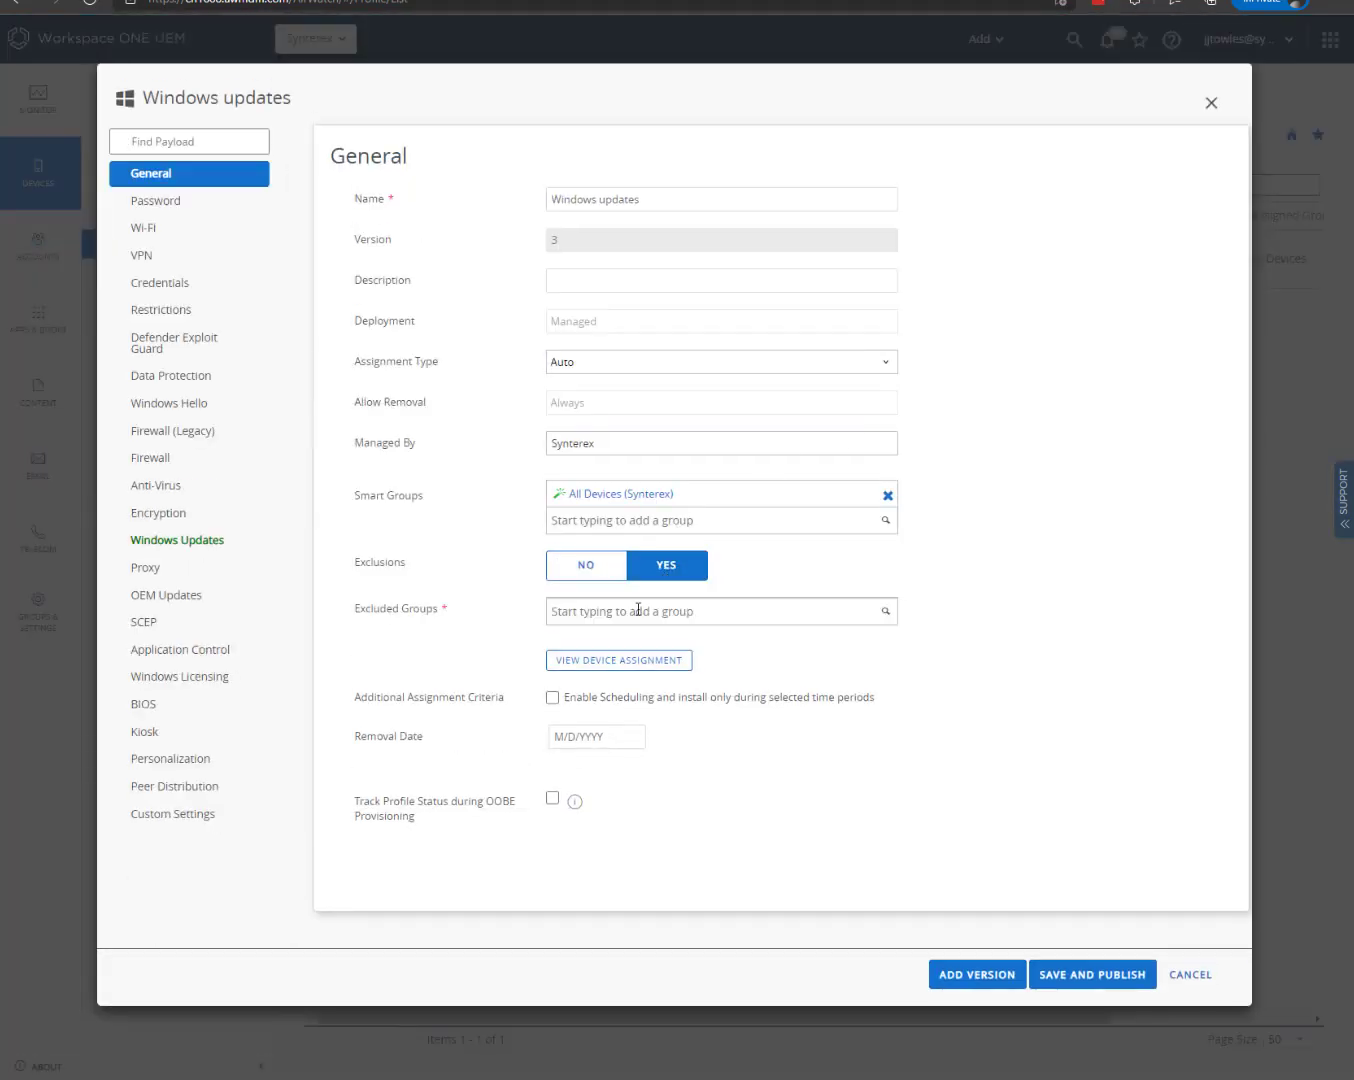
{"action": "type", "text": "wind"}
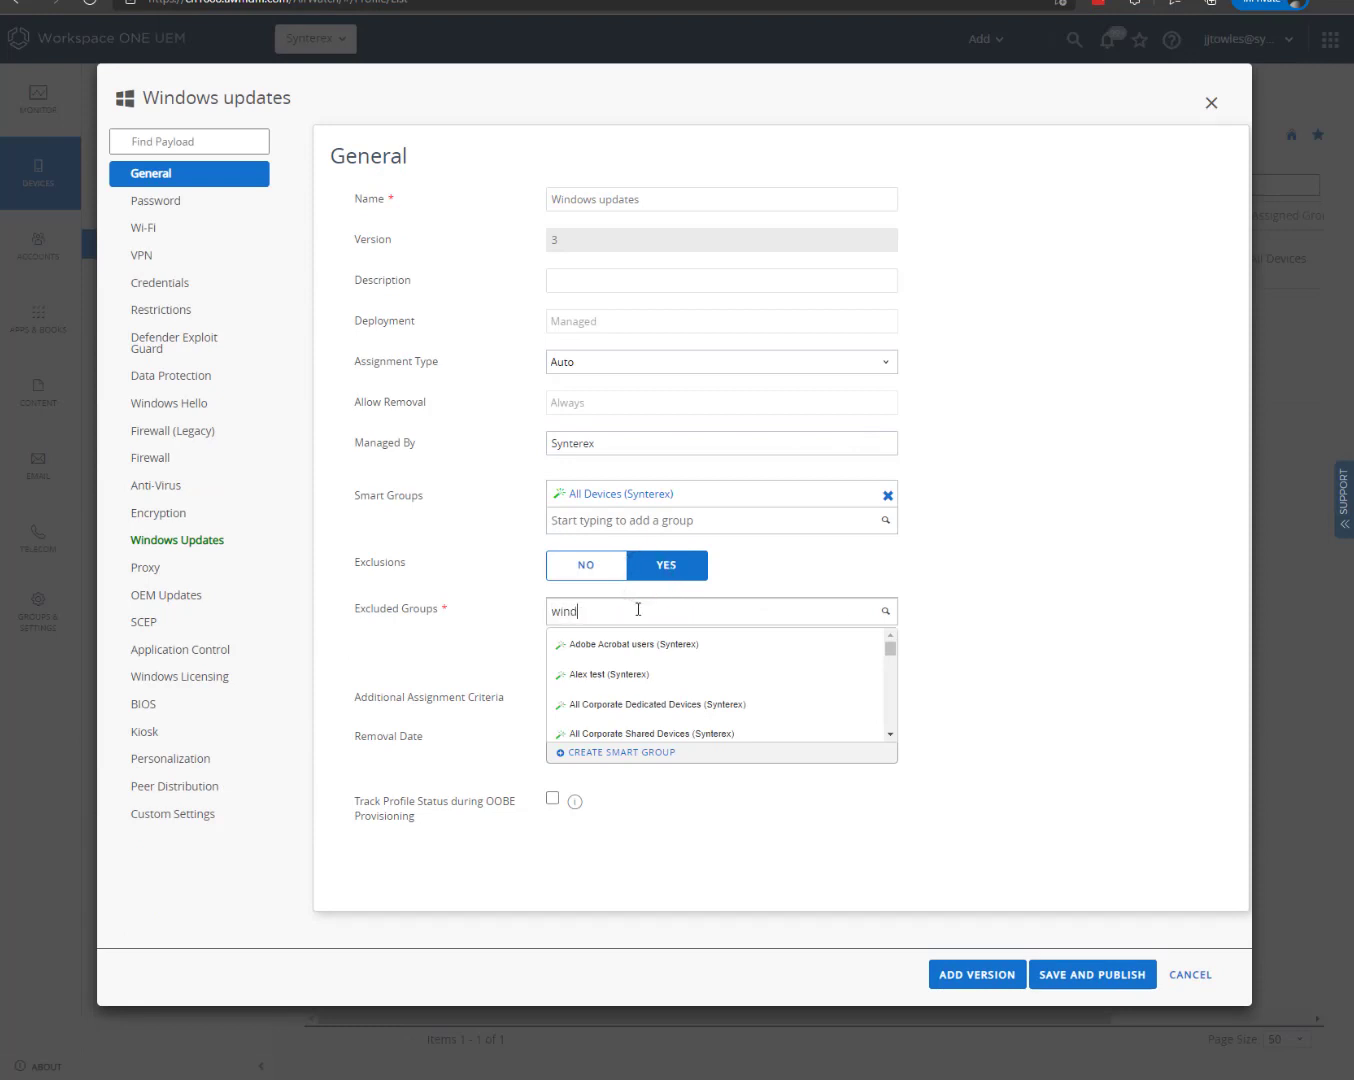
{"action": "left_click", "coordinate": [640, 644]}
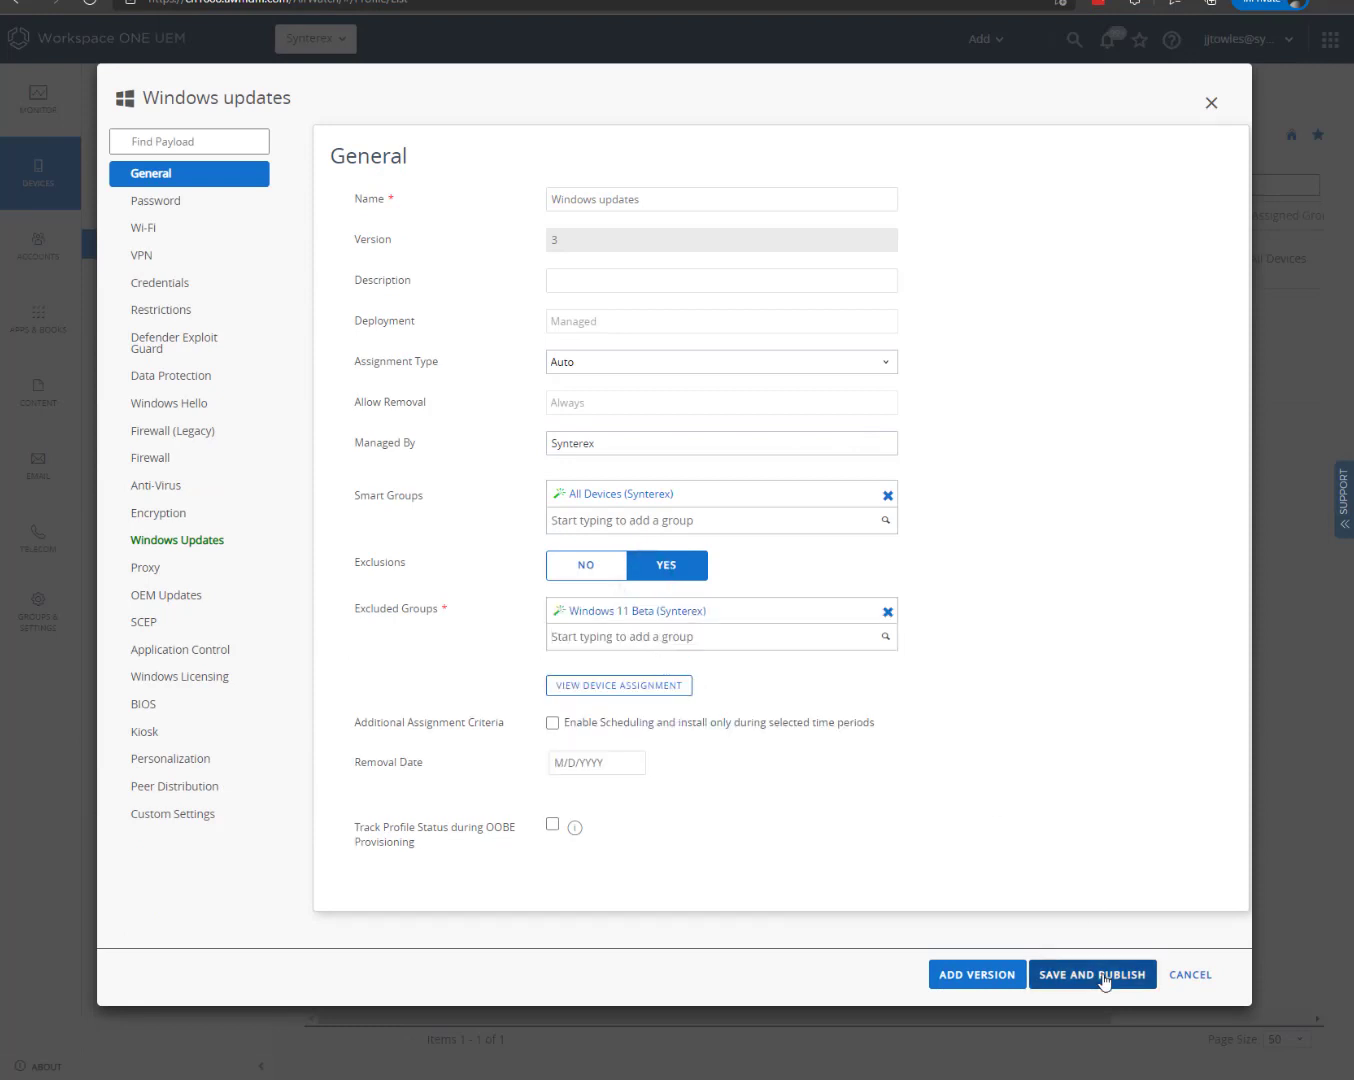
{"action": "left_click", "coordinate": [1091, 974]}
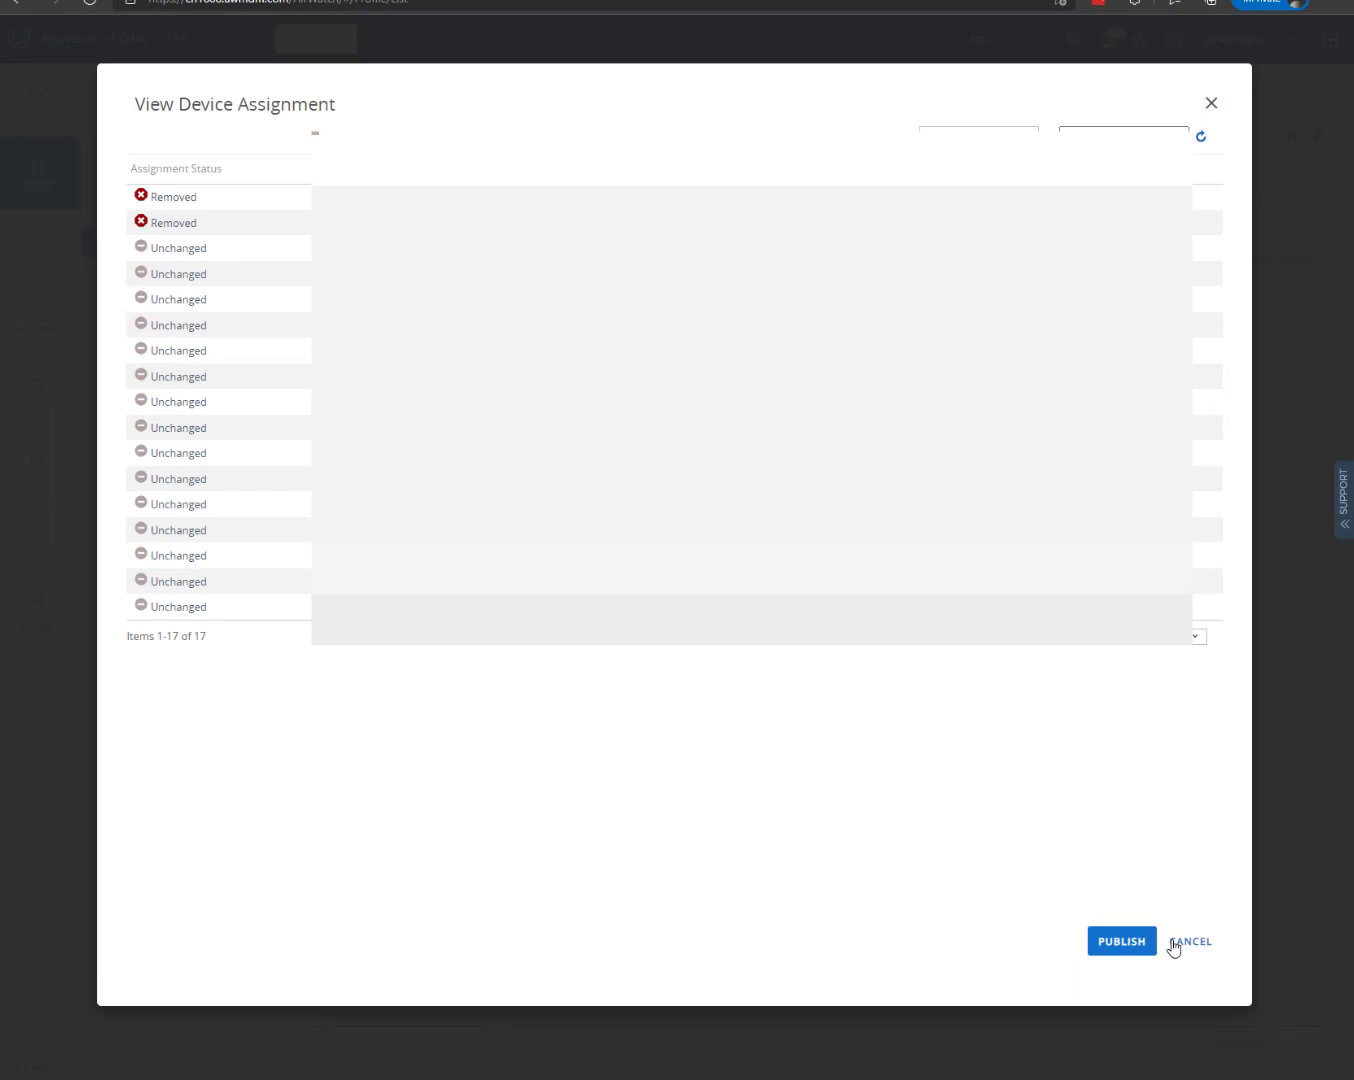
{"action": "left_click", "coordinate": [1120, 941]}
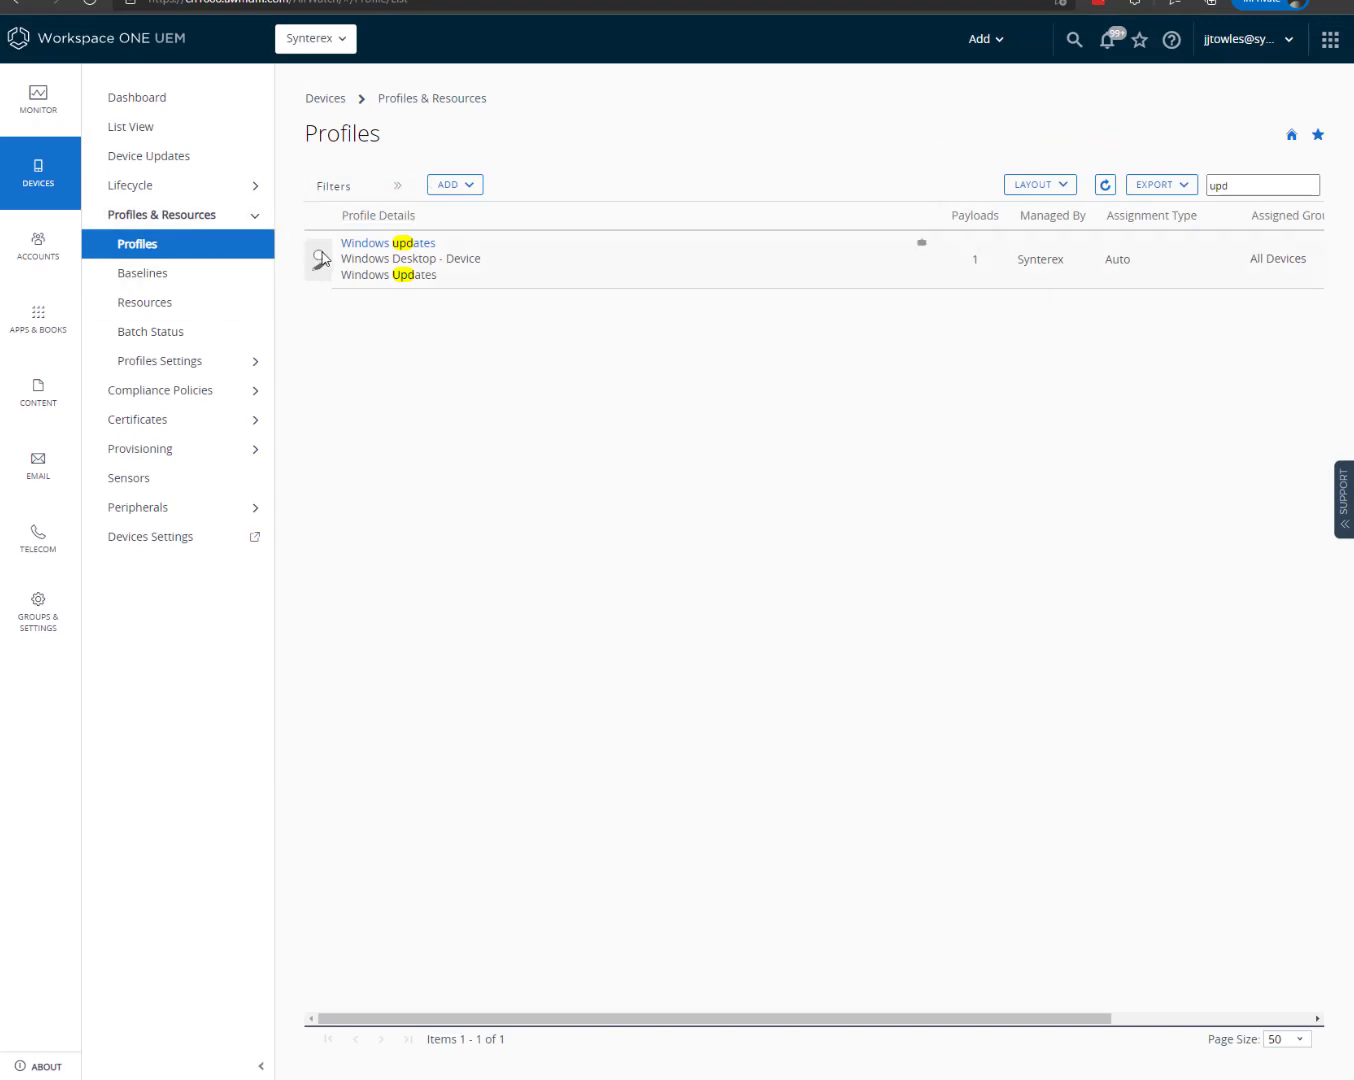
Make a copy of the Windows updates profile via More Actions.
{"action": "left_click", "coordinate": [318, 258]}
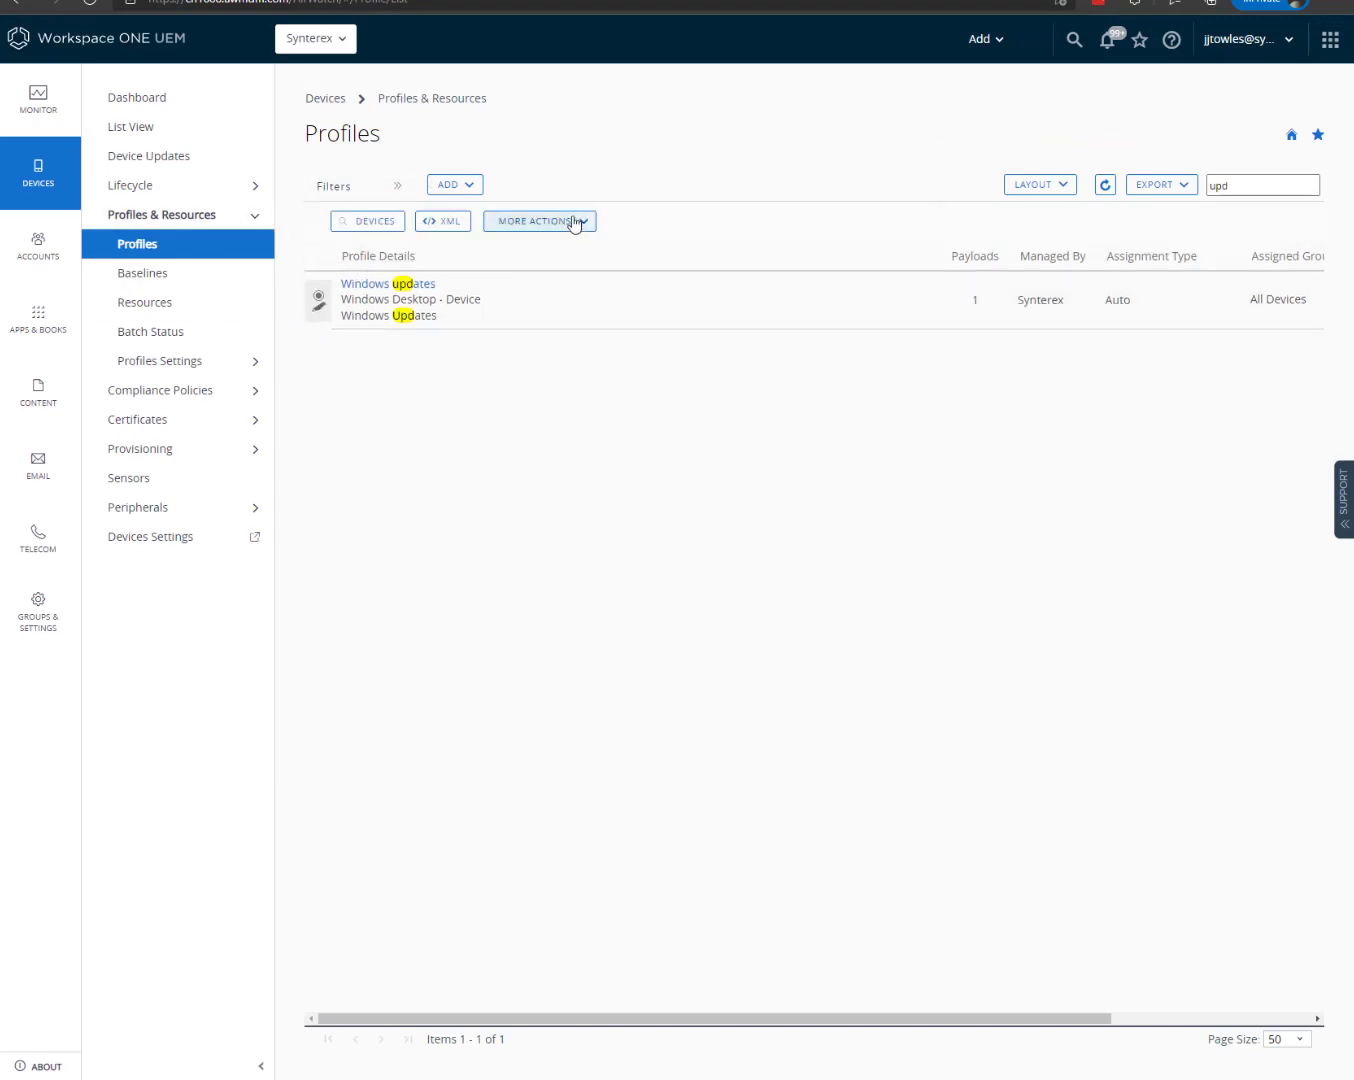
{"action": "left_click", "coordinate": [538, 221]}
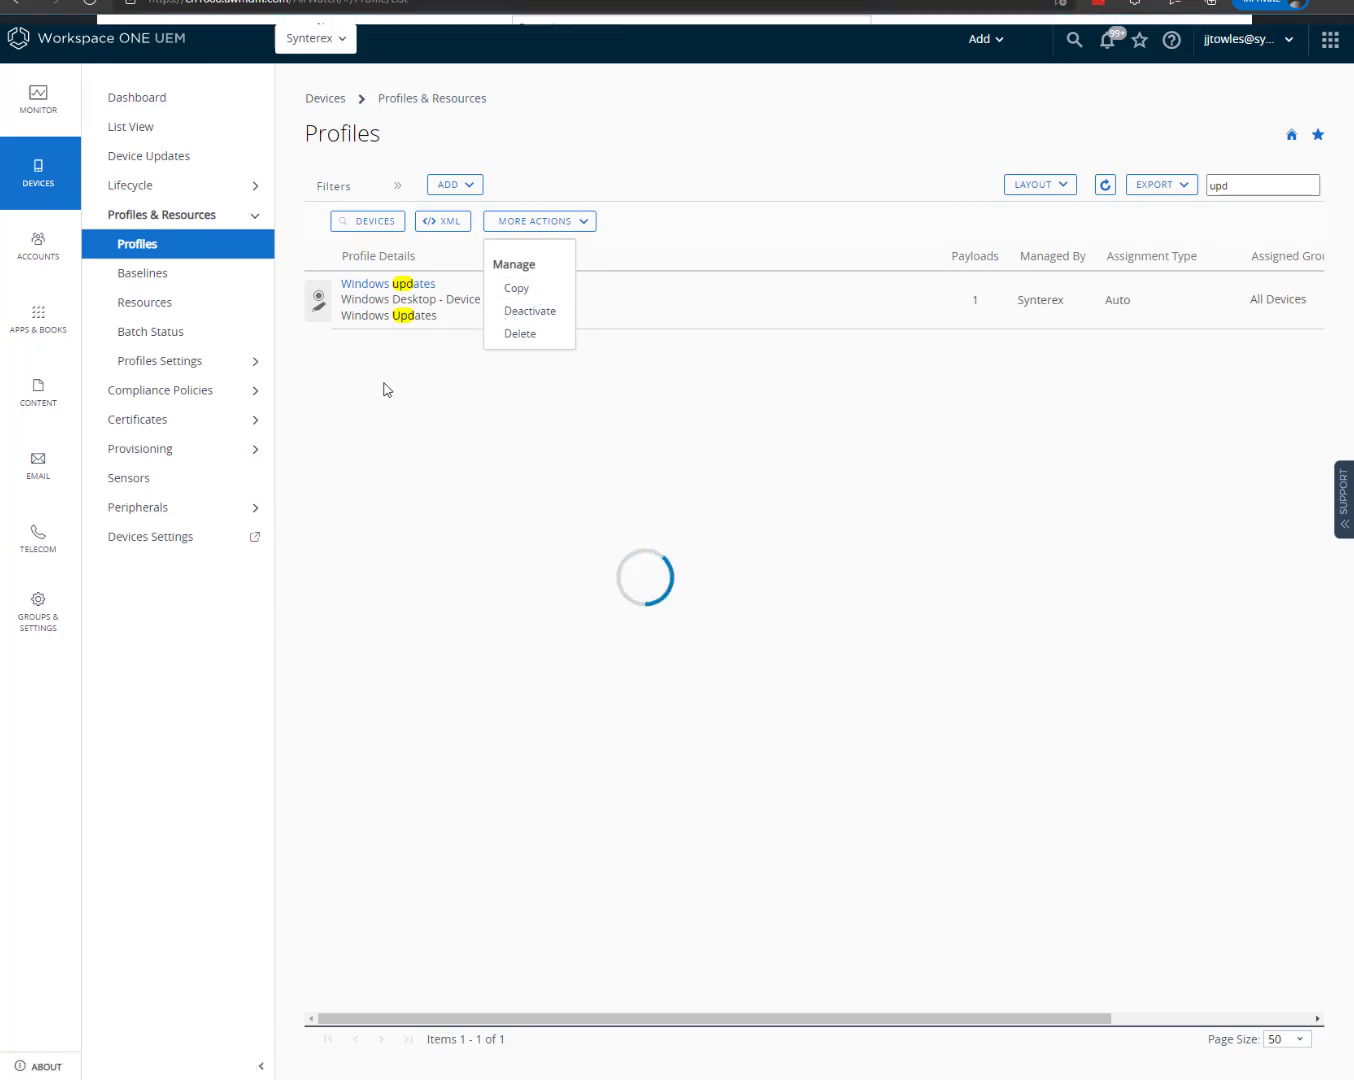
{"action": "left_click", "coordinate": [517, 288]}
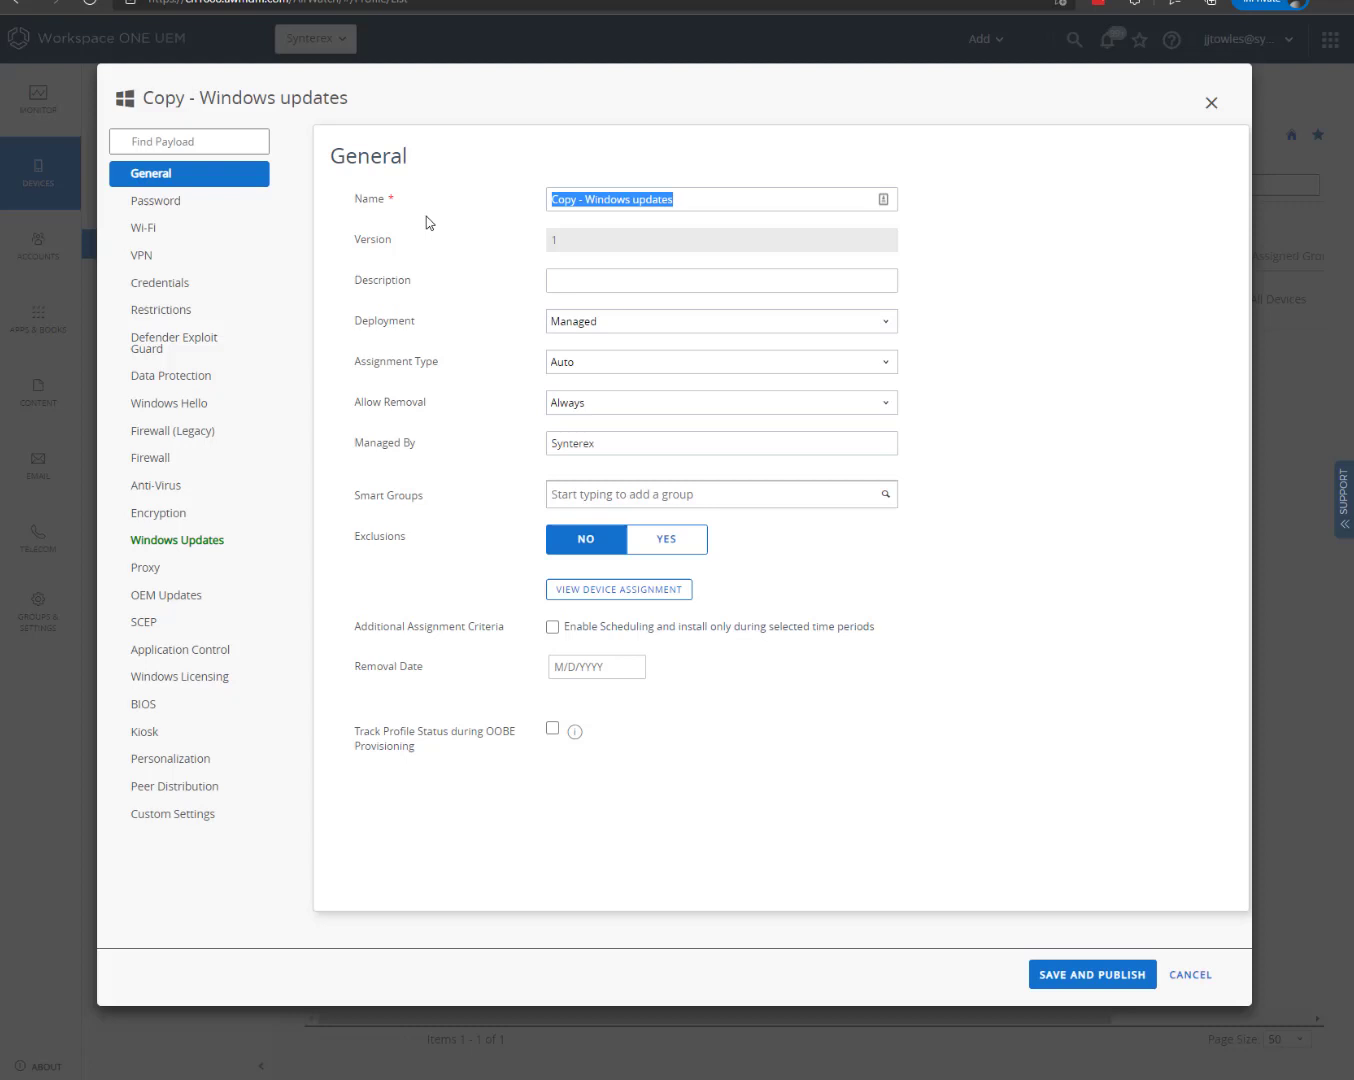
Name the copy 'Windows 11 Beta', assign it to the Windows 11 Beta group, and show Windows Updates.
{"action": "type", "text": "Windows 11"}
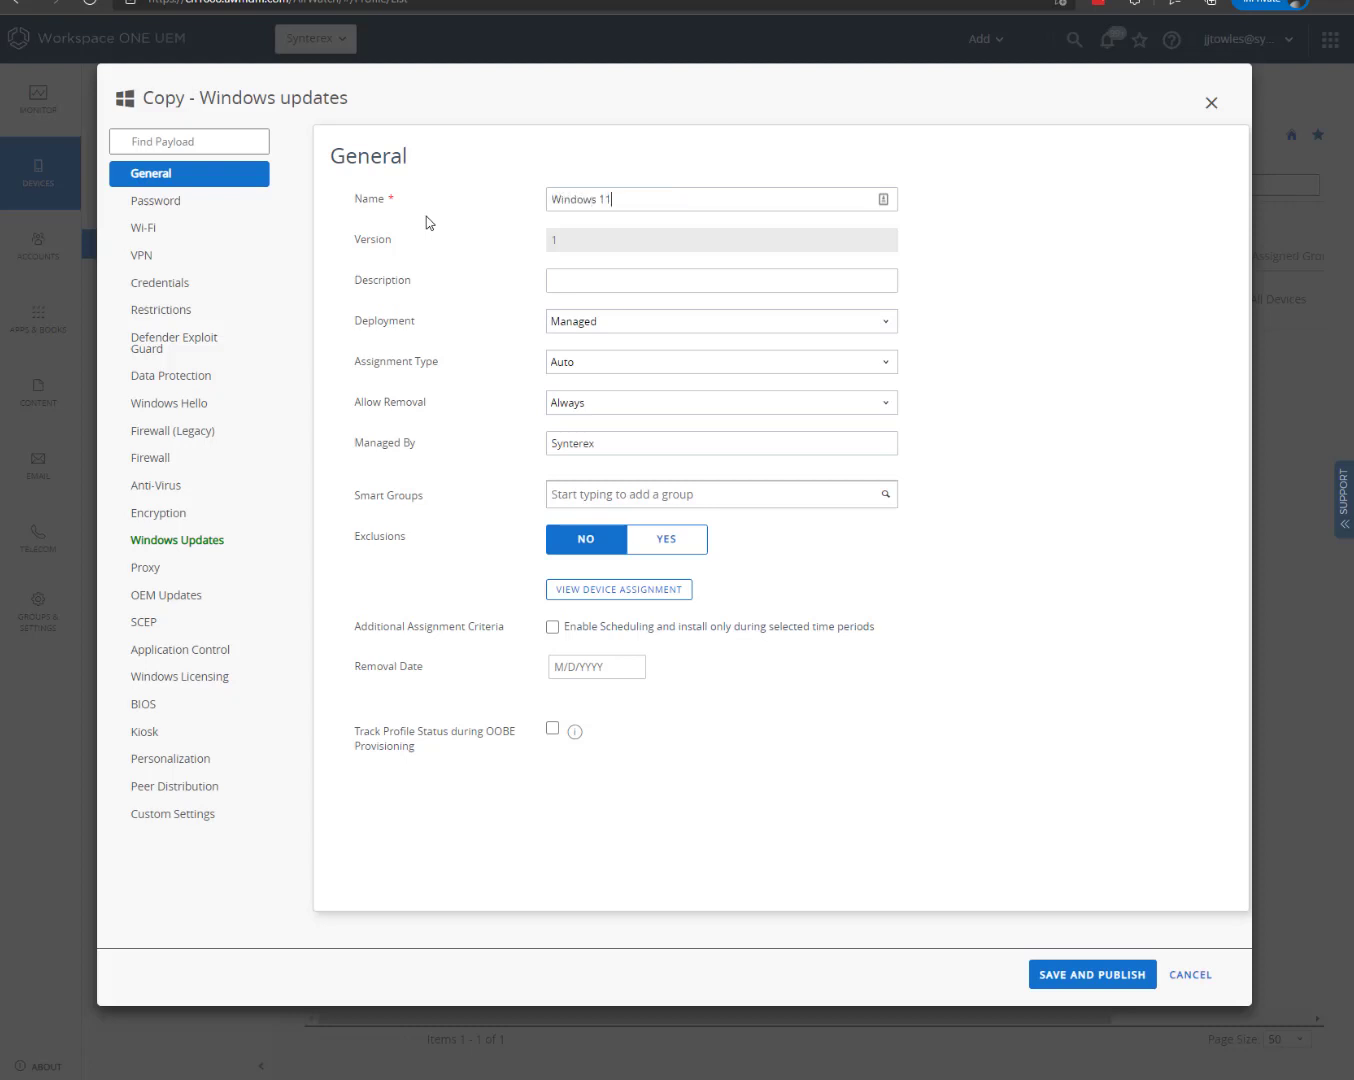
{"action": "type", "text": "Beta"}
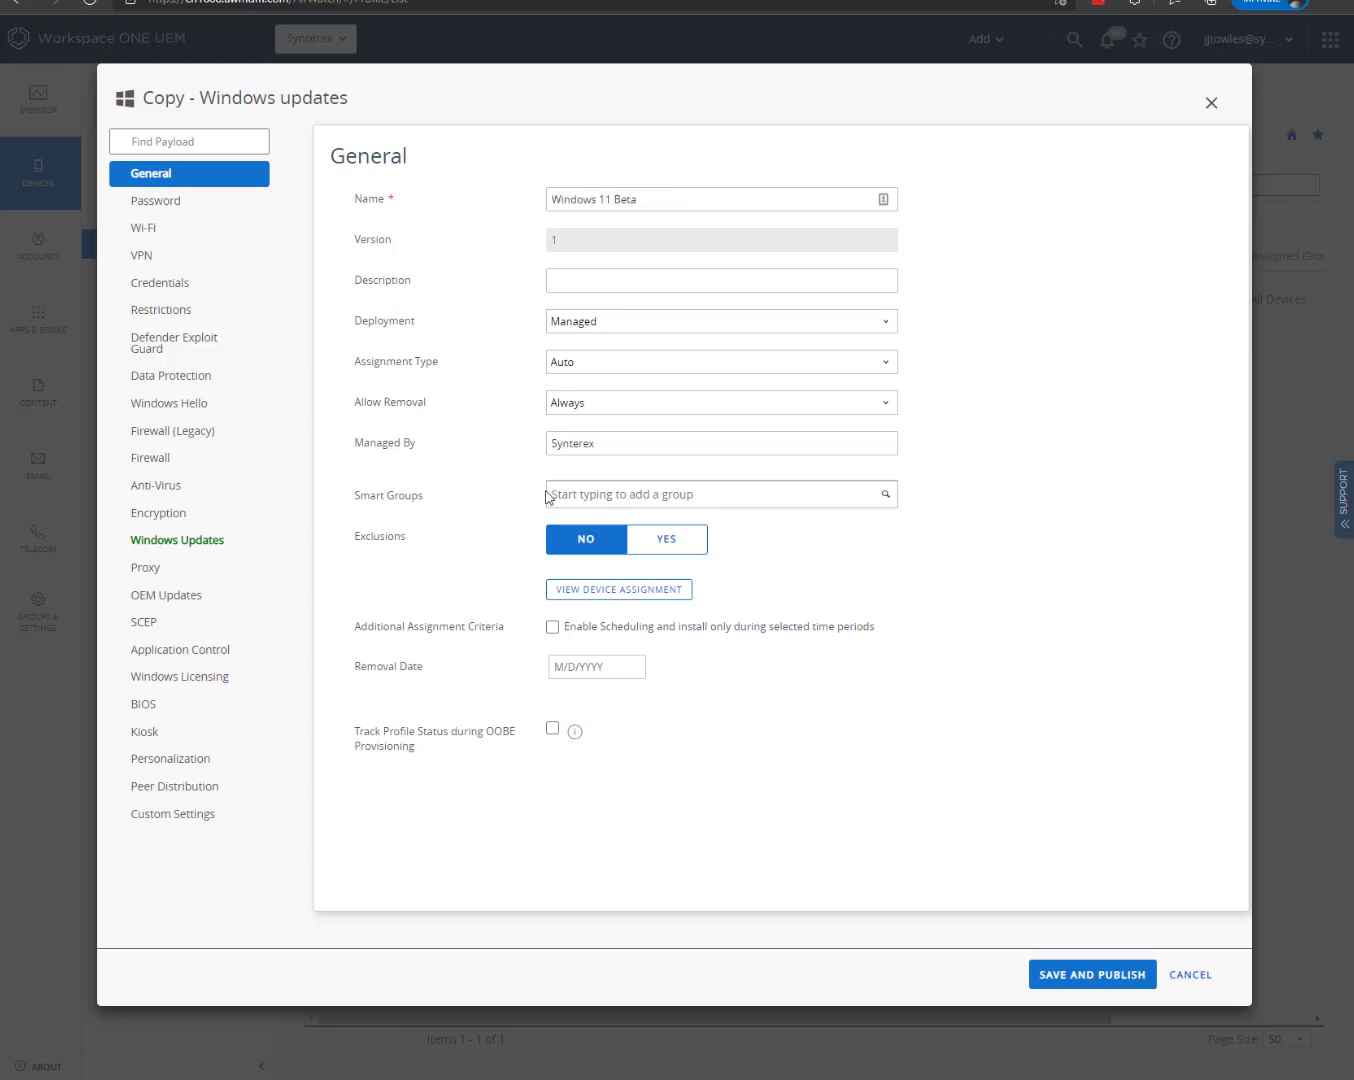
{"action": "type", "text": "window"}
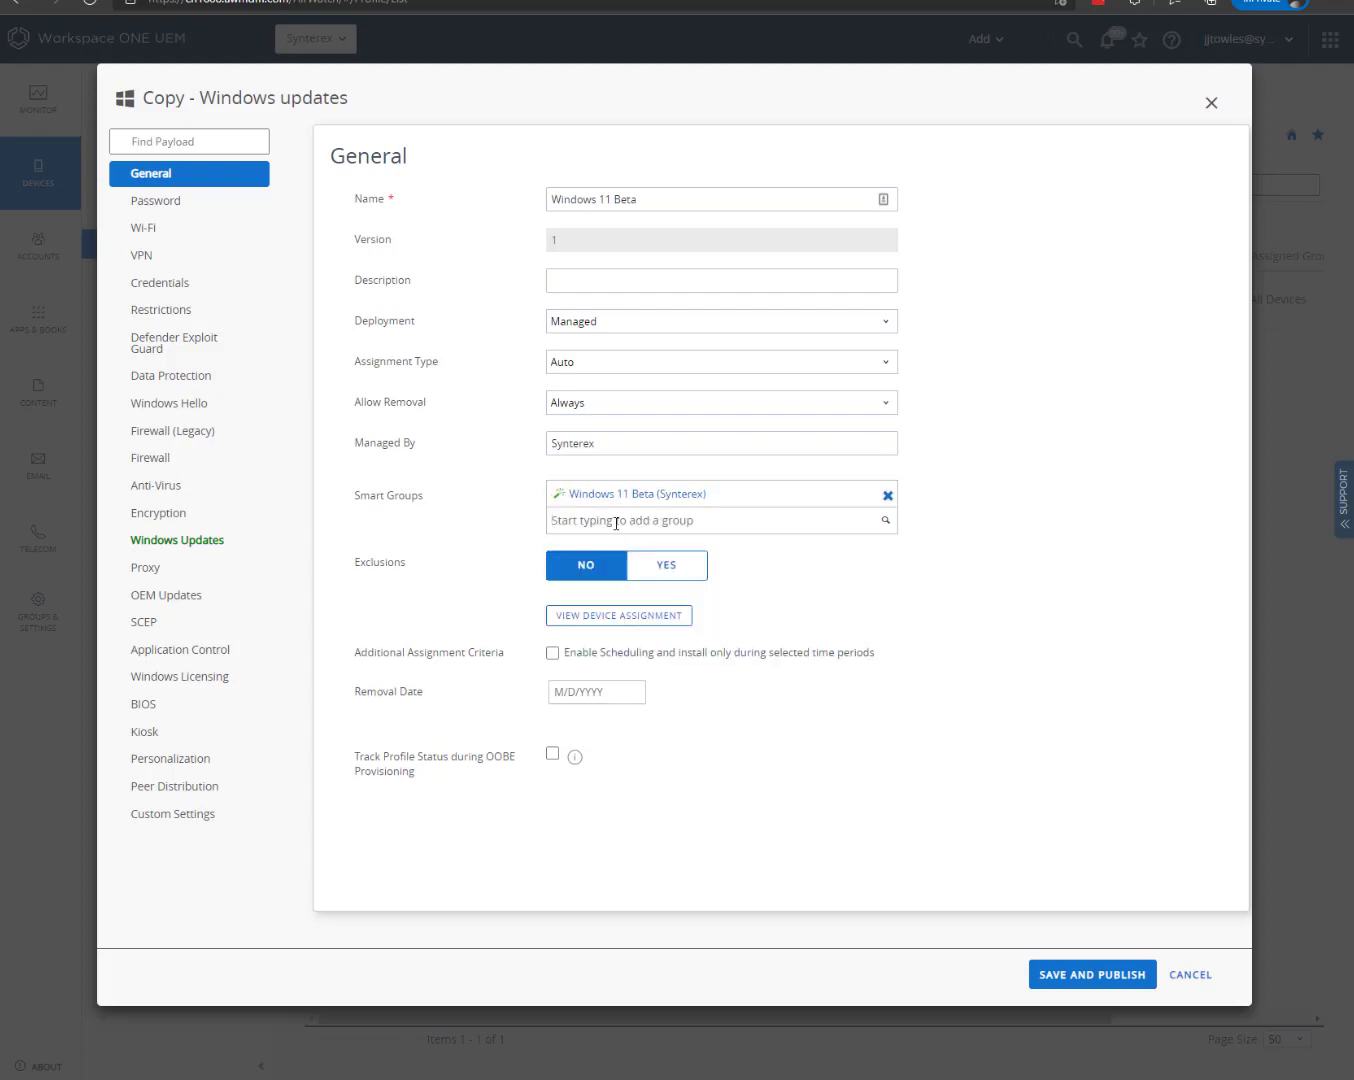
{"action": "left_click", "coordinate": [177, 540]}
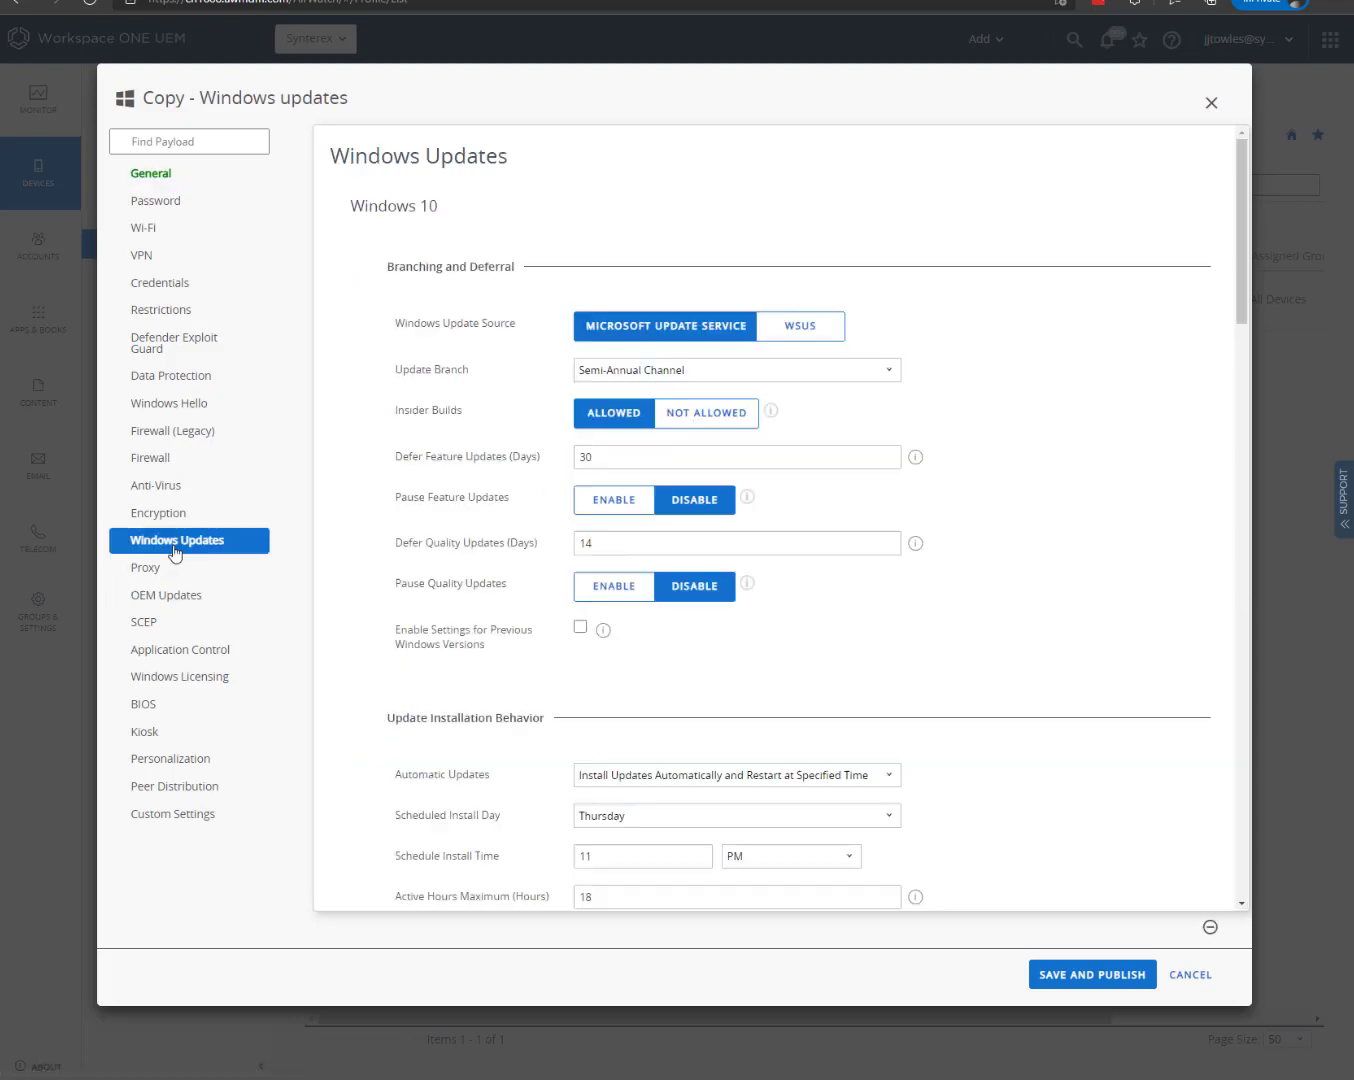
Set the copy's Update Branch to Insider - Fast and publish it.
{"action": "left_click", "coordinate": [735, 370]}
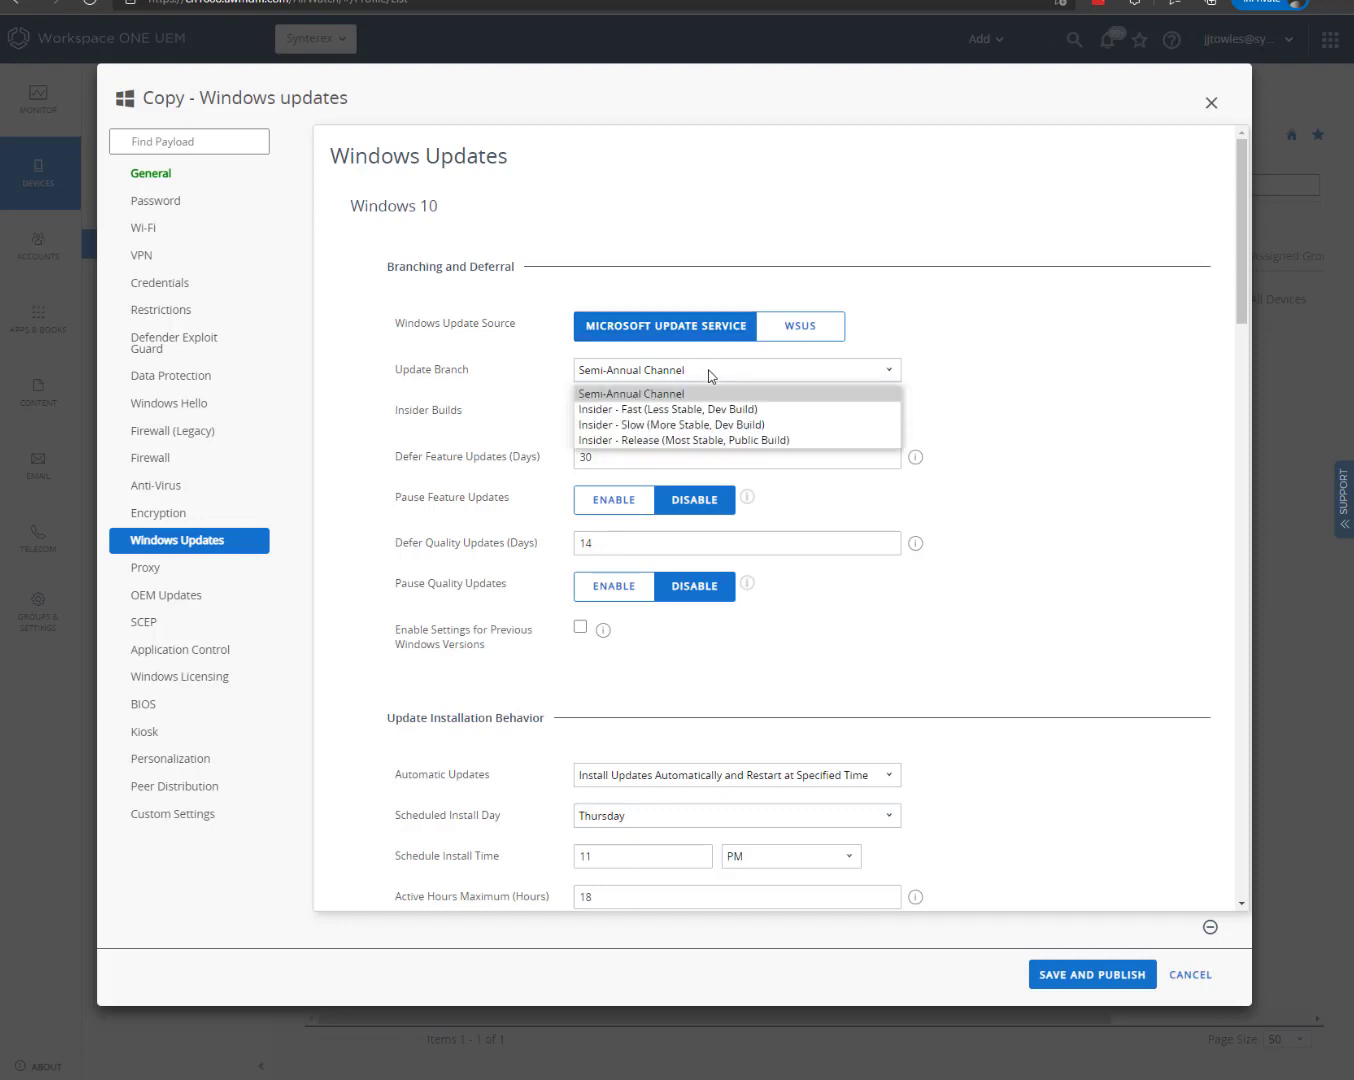
{"action": "mouse_move", "coordinate": [710, 409]}
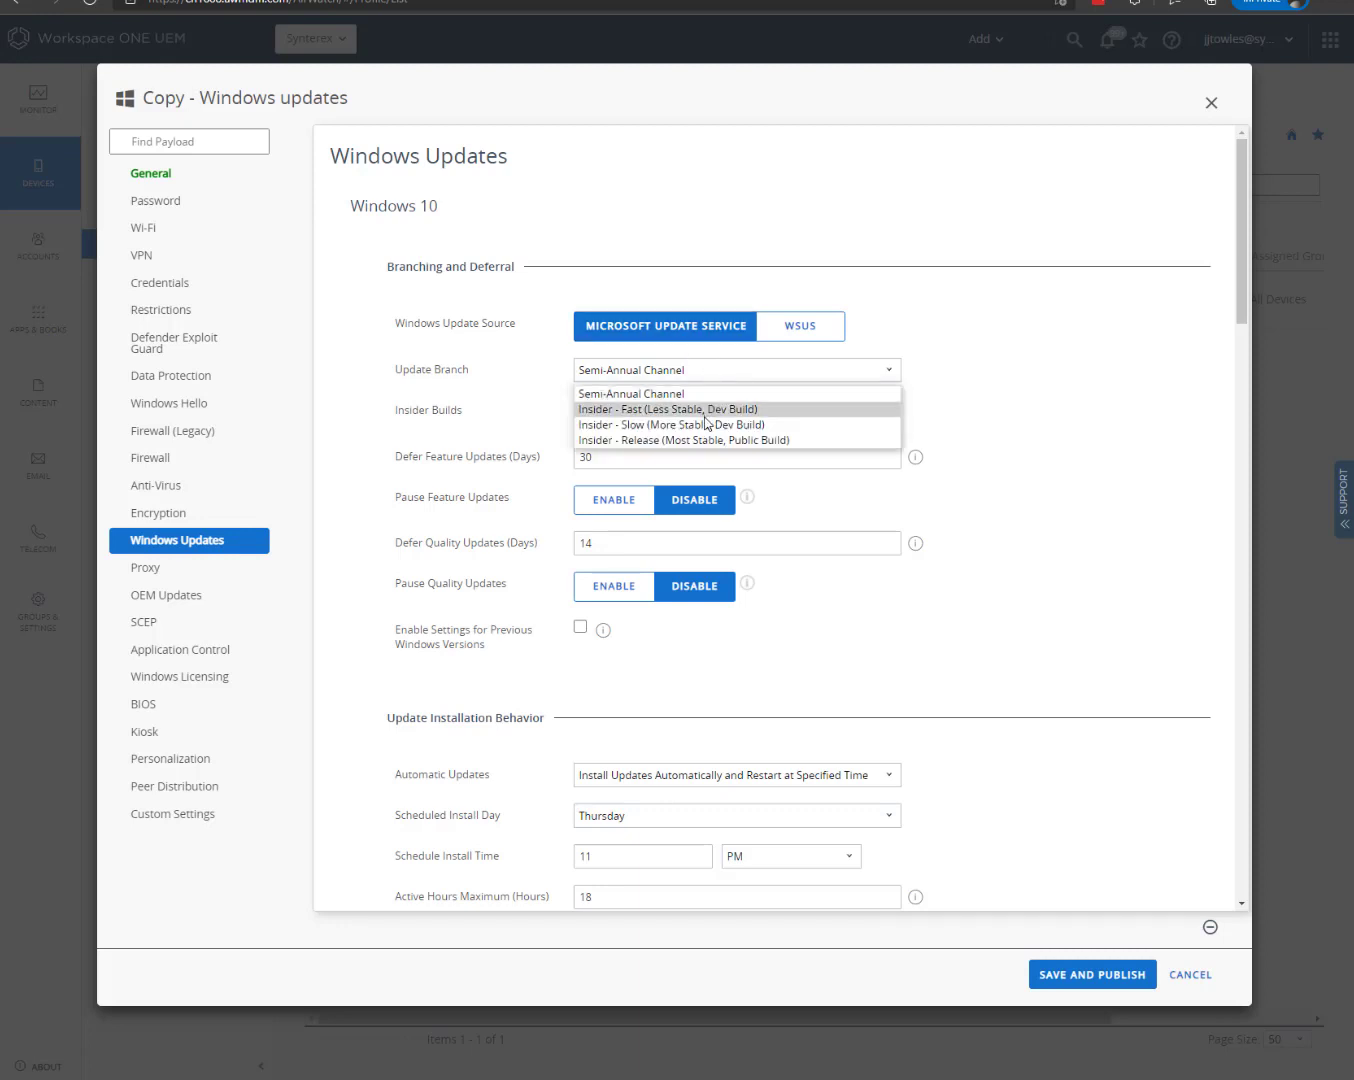
{"action": "left_click", "coordinate": [667, 409]}
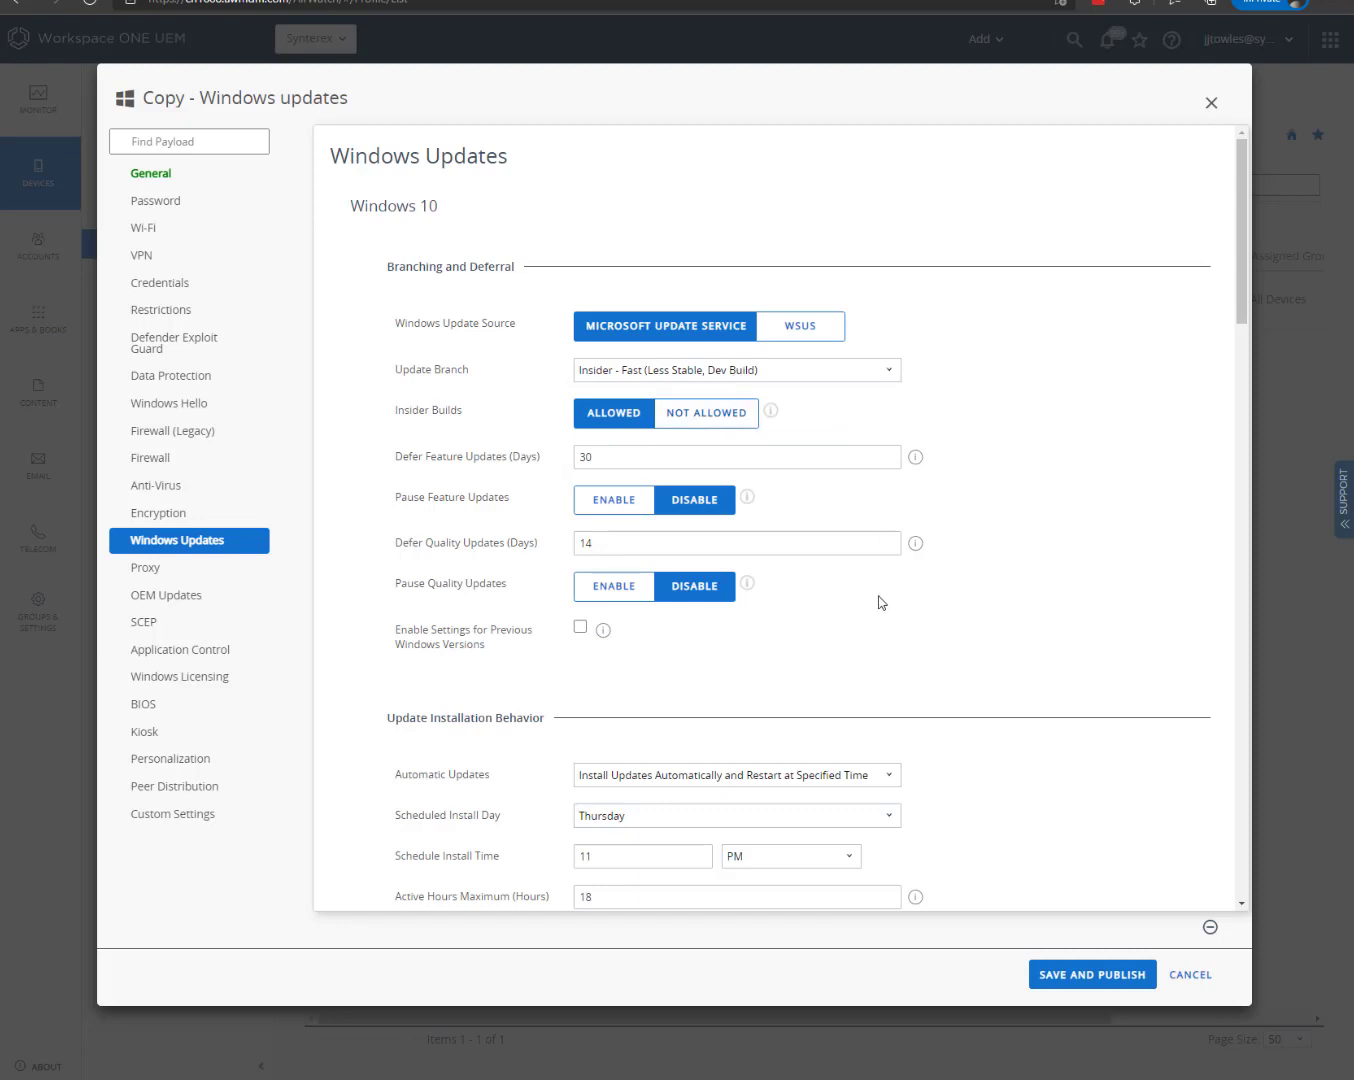
{"action": "scroll", "scroll_direction": "down", "scroll_amount": 3}
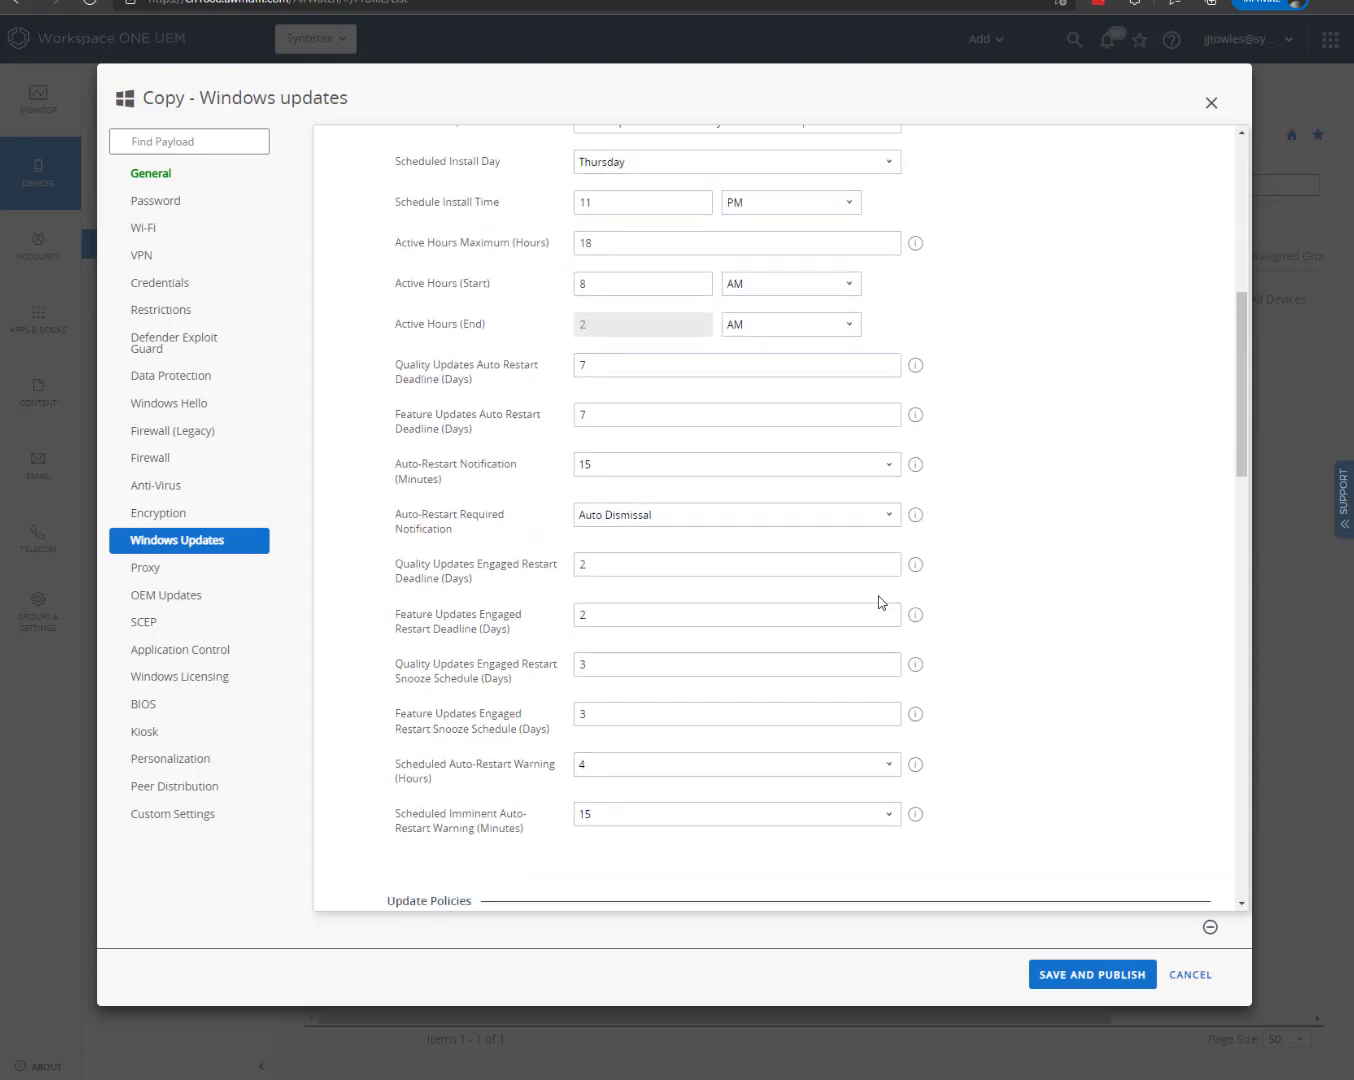
{"action": "scroll", "scroll_direction": "down", "scroll_amount": 3}
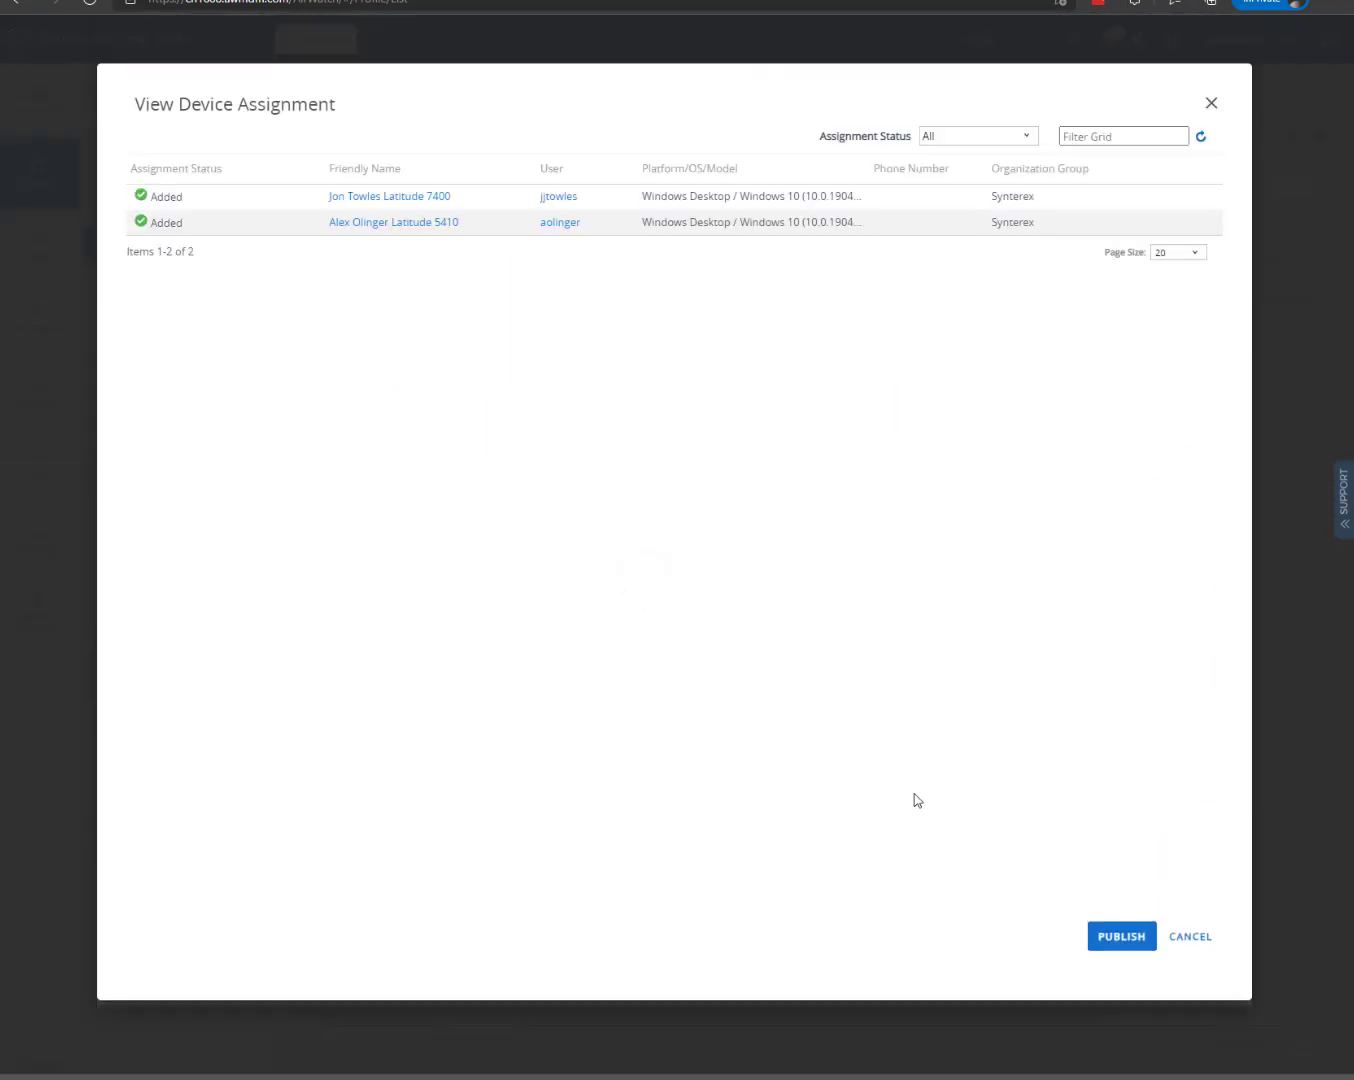
{"action": "left_click", "coordinate": [1120, 936]}
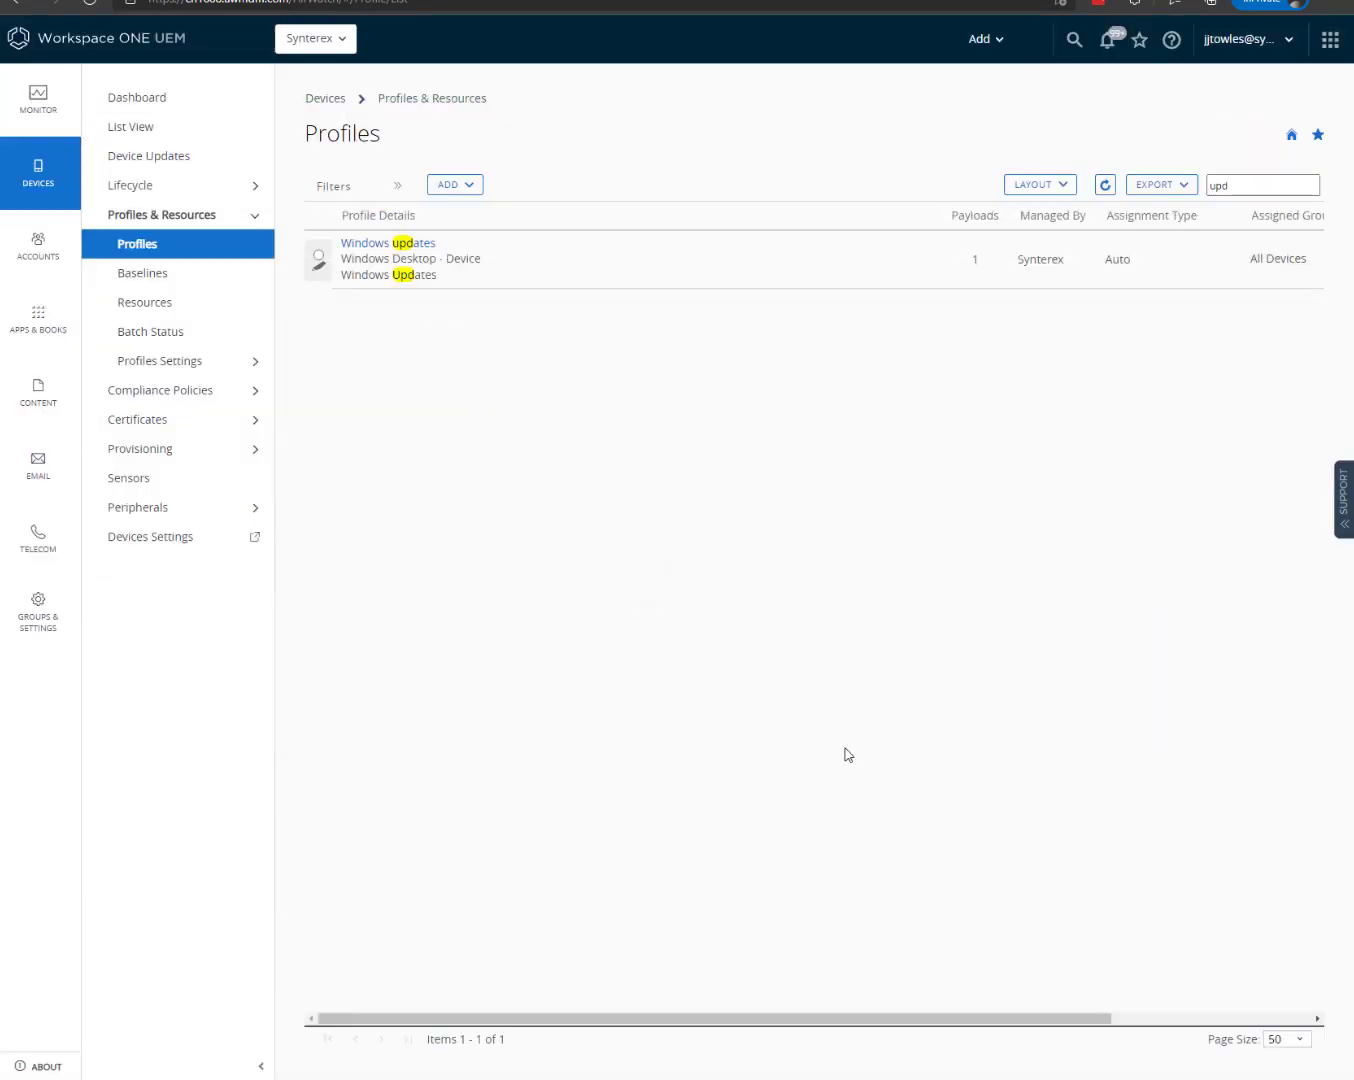
{"action": "mouse_move", "coordinate": [451, 367]}
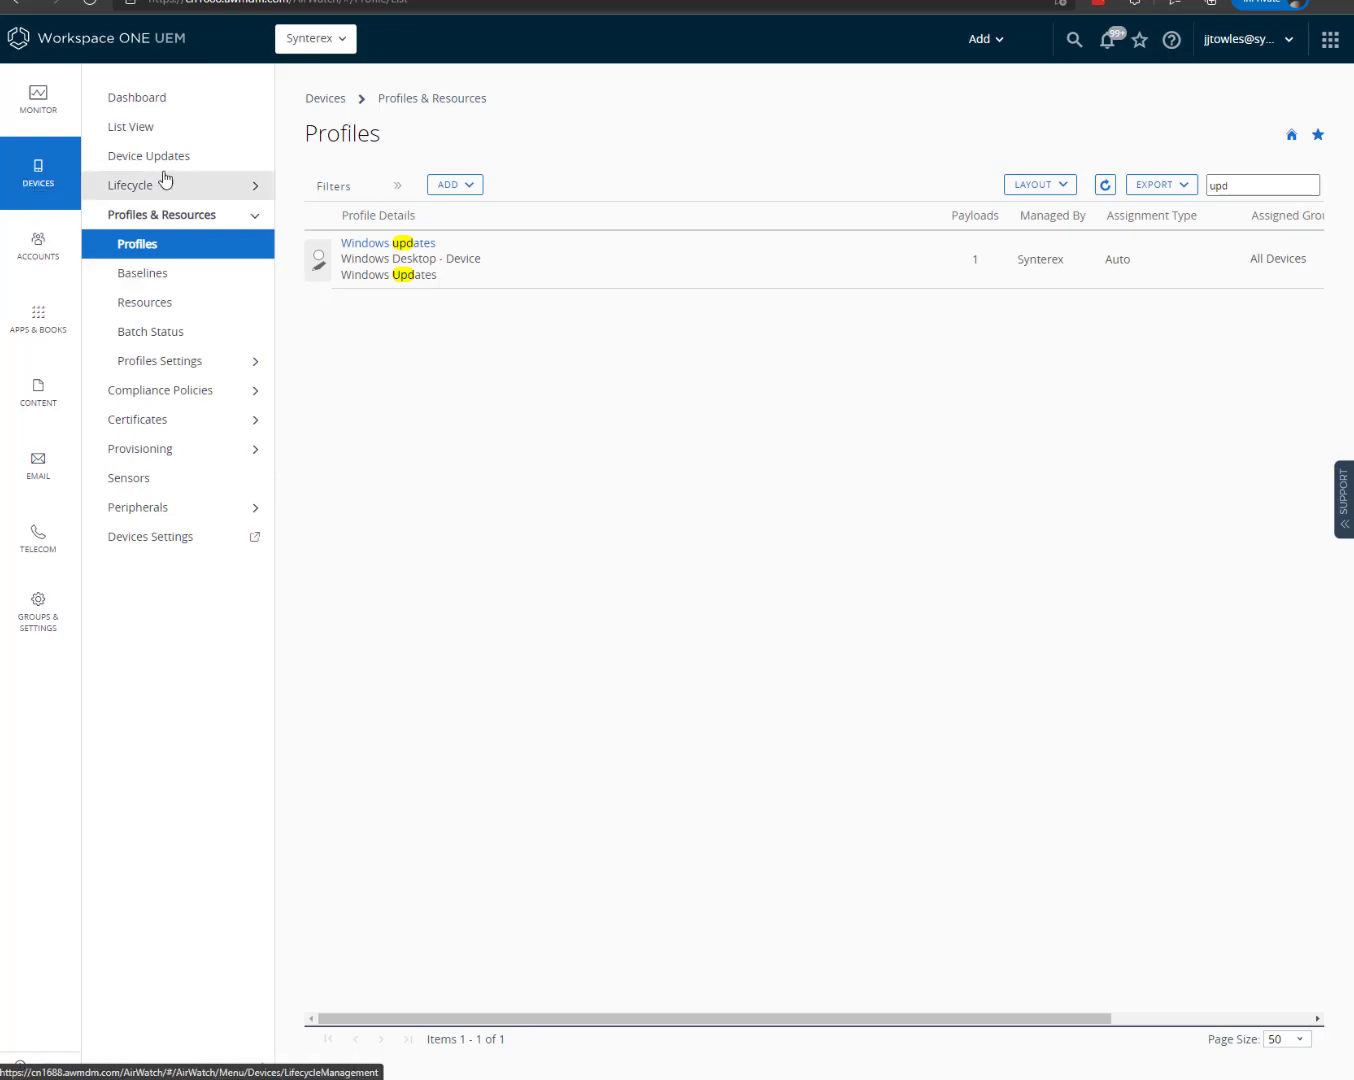
{"action": "left_click", "coordinate": [149, 156]}
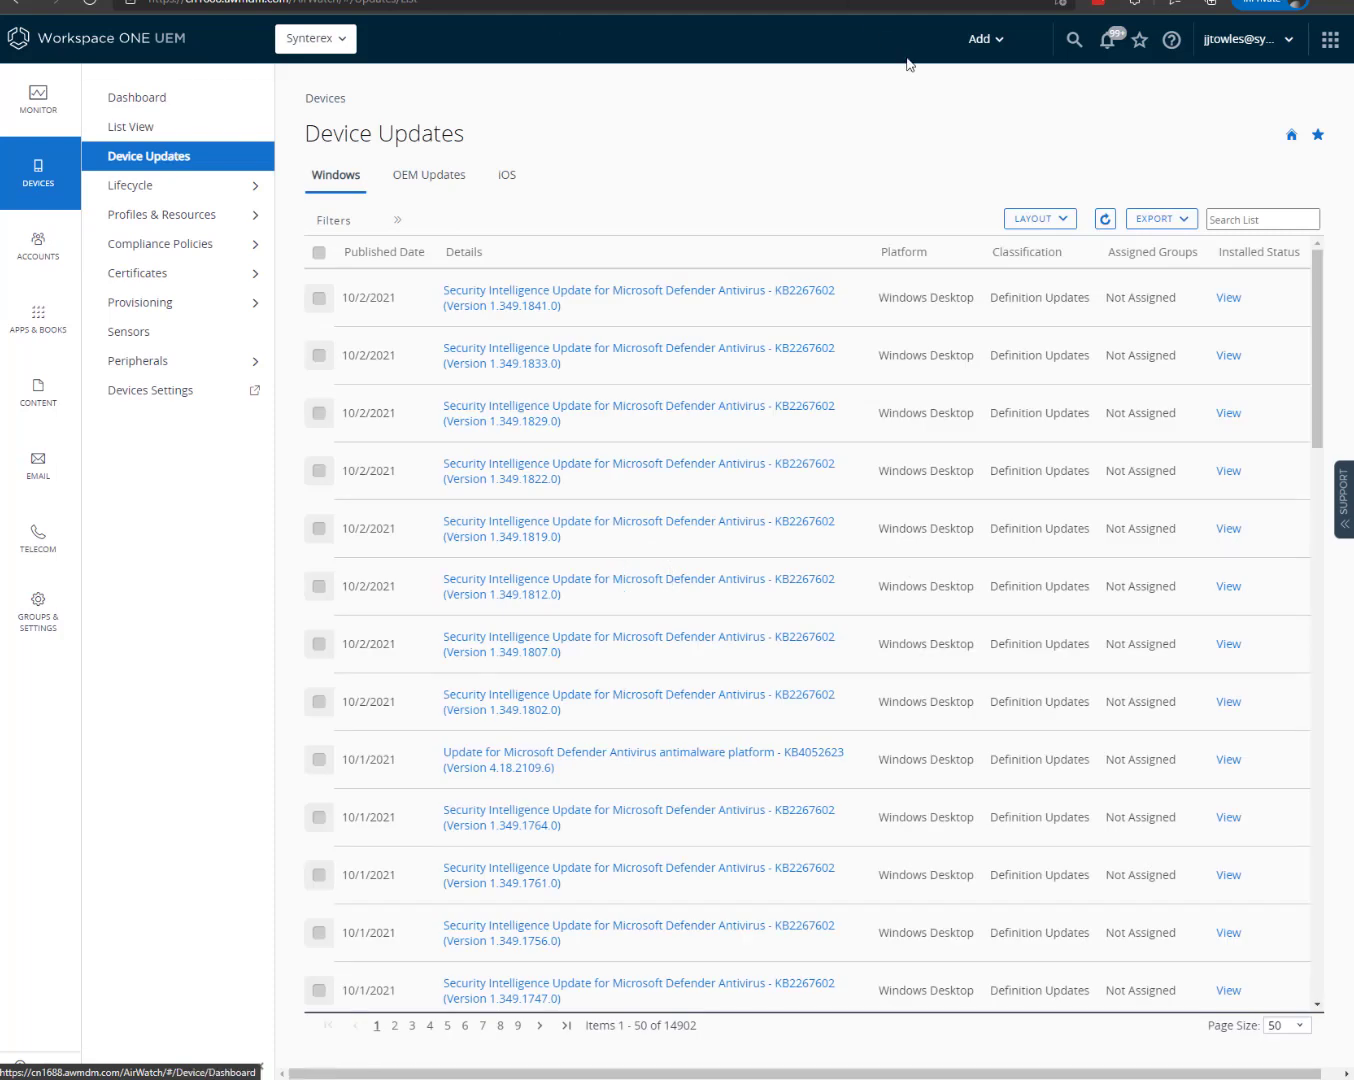
Search the Windows device updates list for 'windows 11' and browse the results.
{"action": "type", "text": "11"}
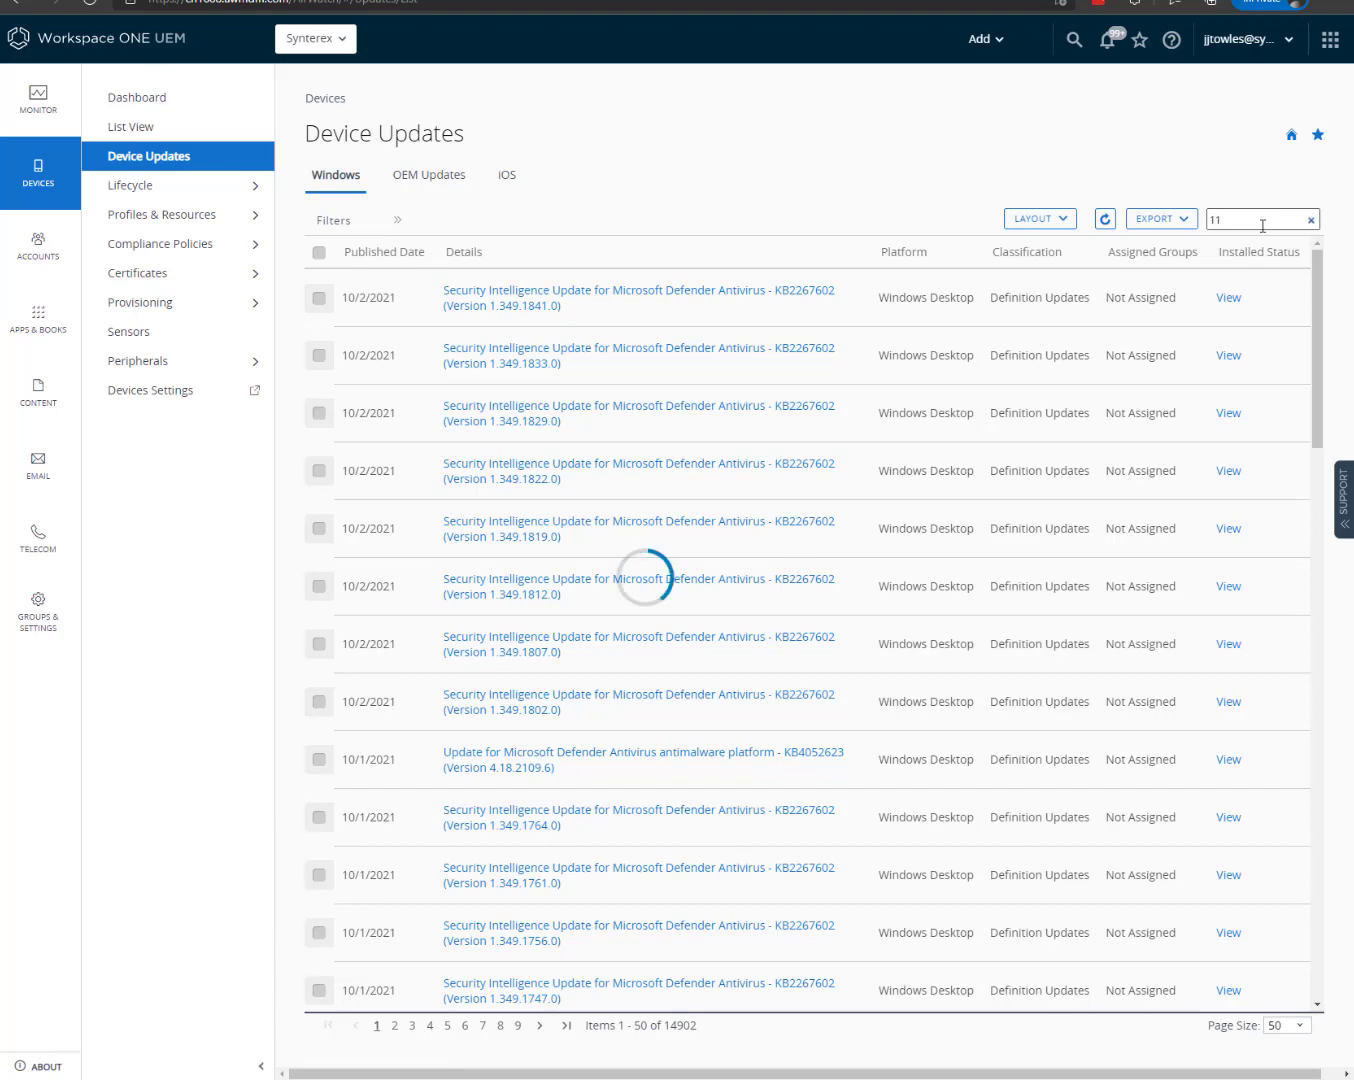
{"action": "type", "text": "11"}
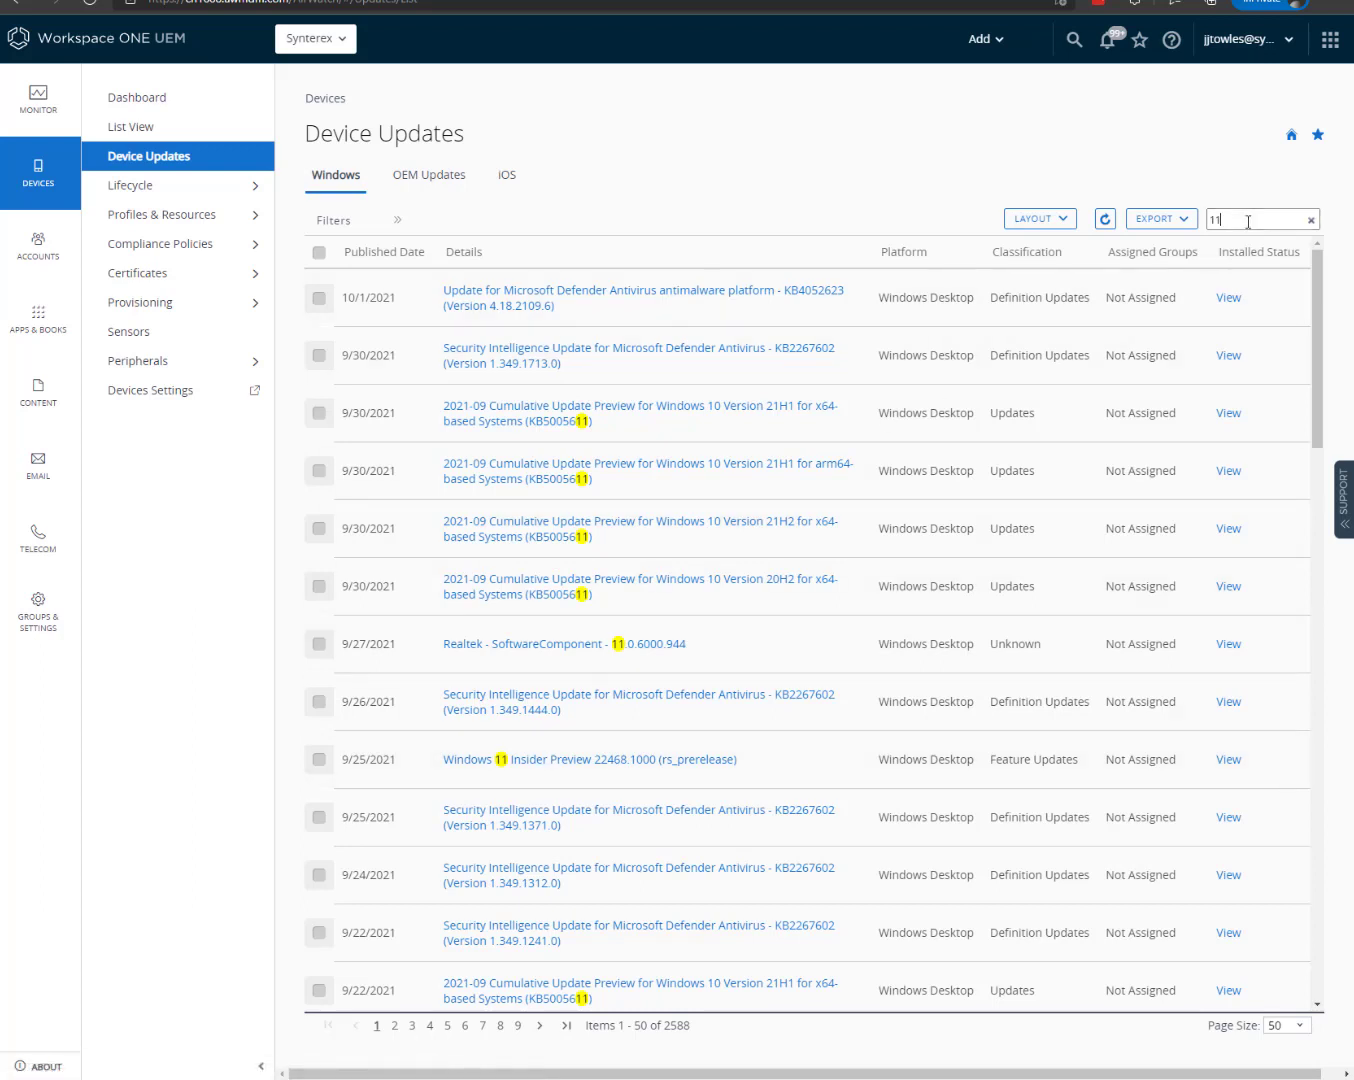
{"action": "type", "text": "windows"}
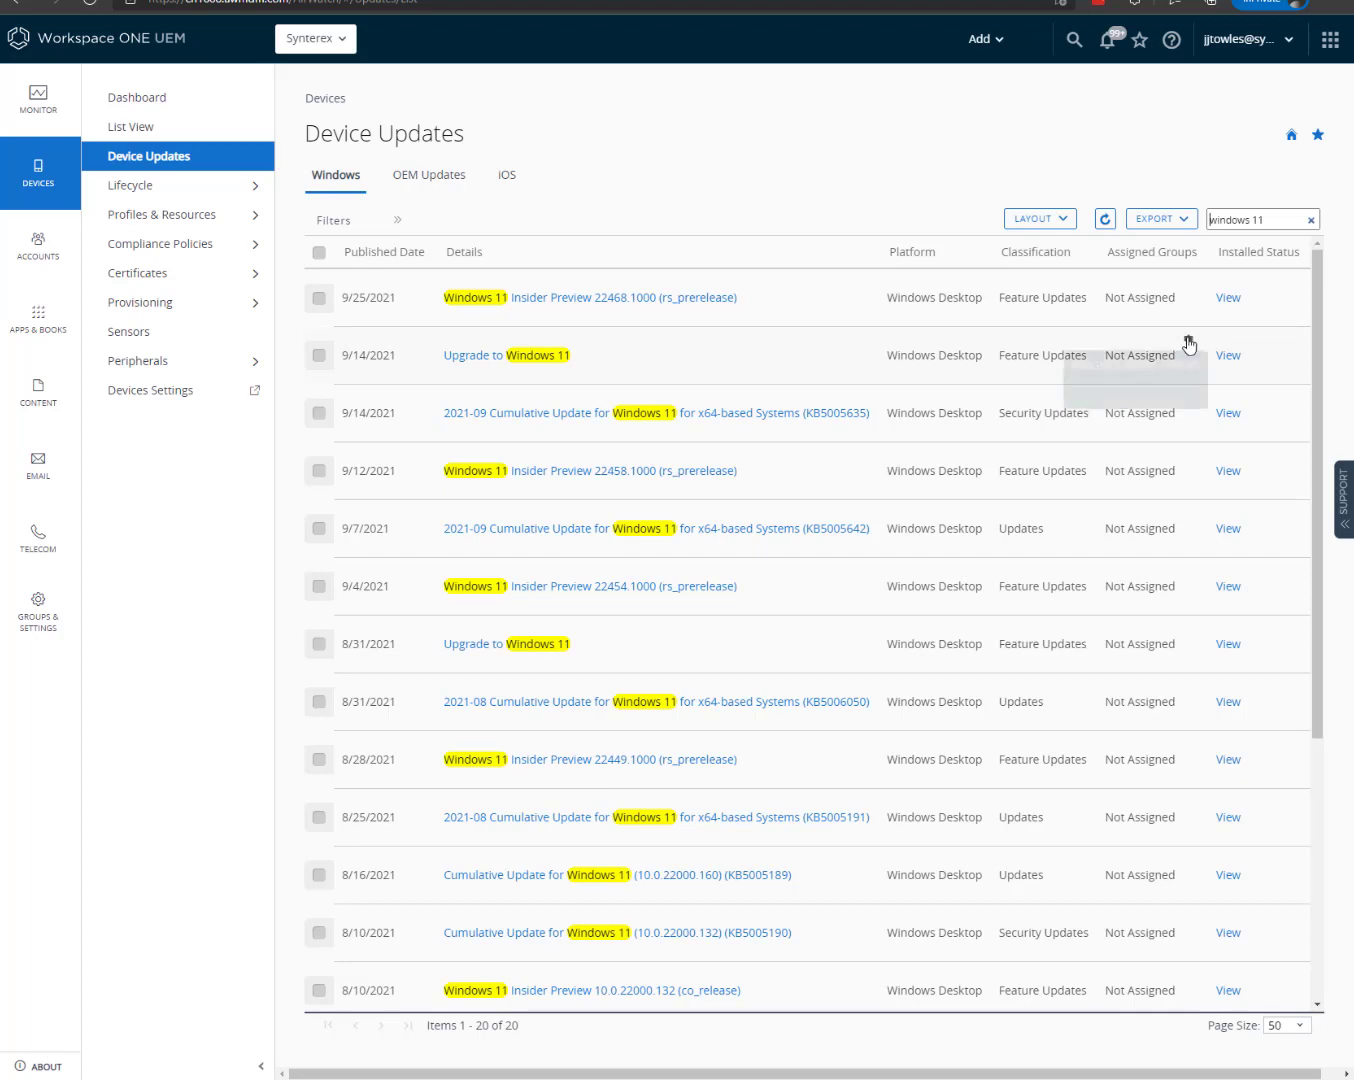
{"action": "mouse_move", "coordinate": [680, 367]}
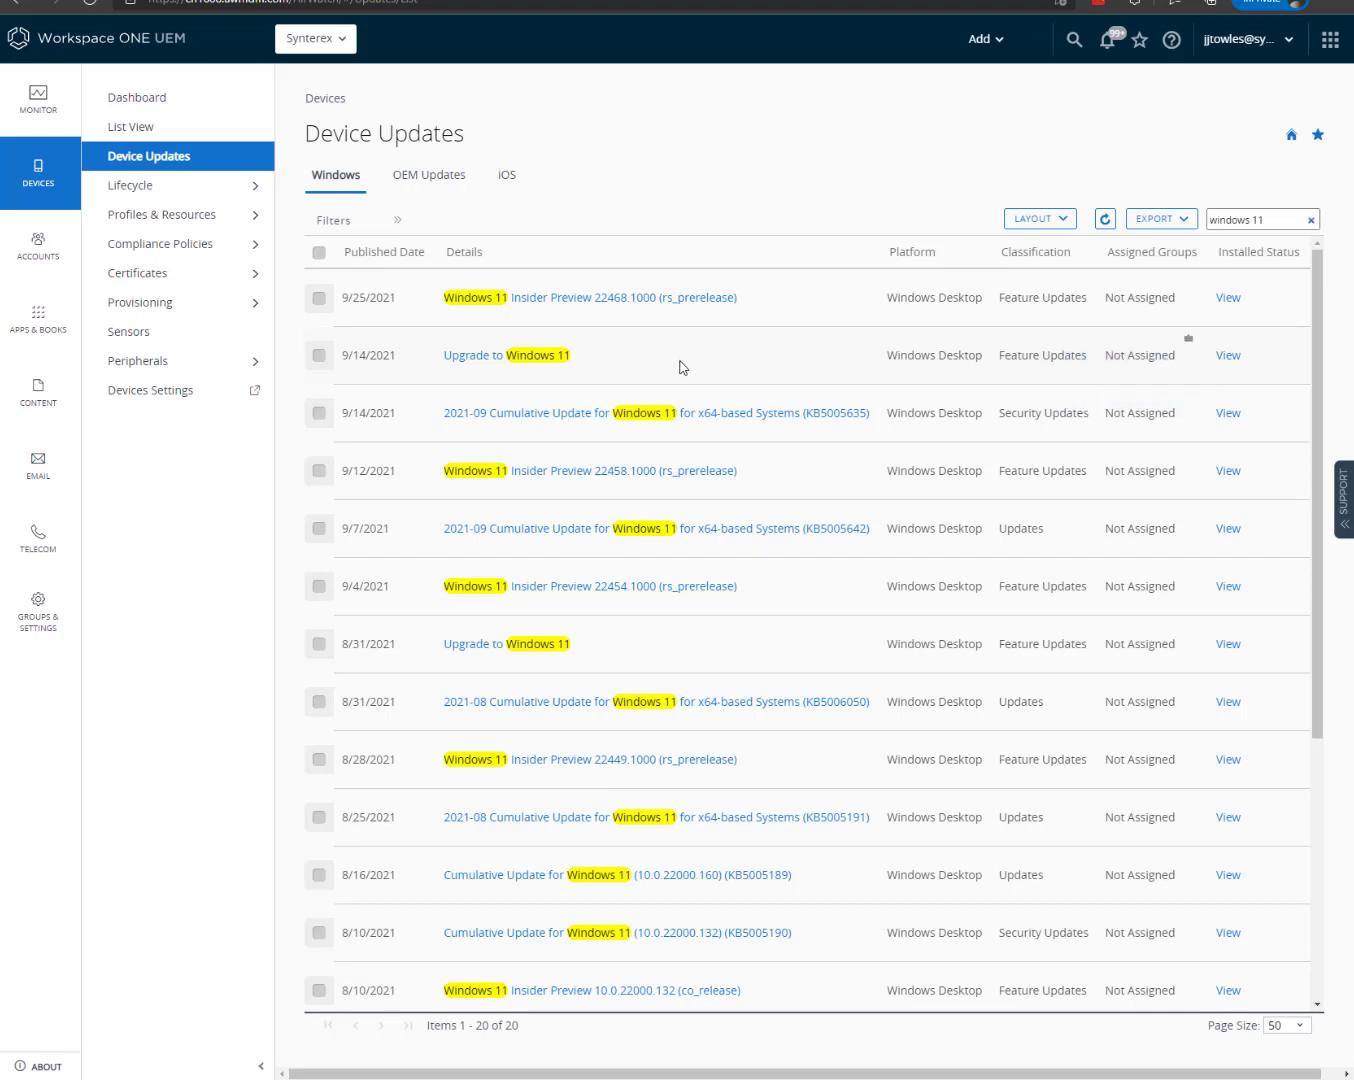
{"action": "mouse_move", "coordinate": [684, 491]}
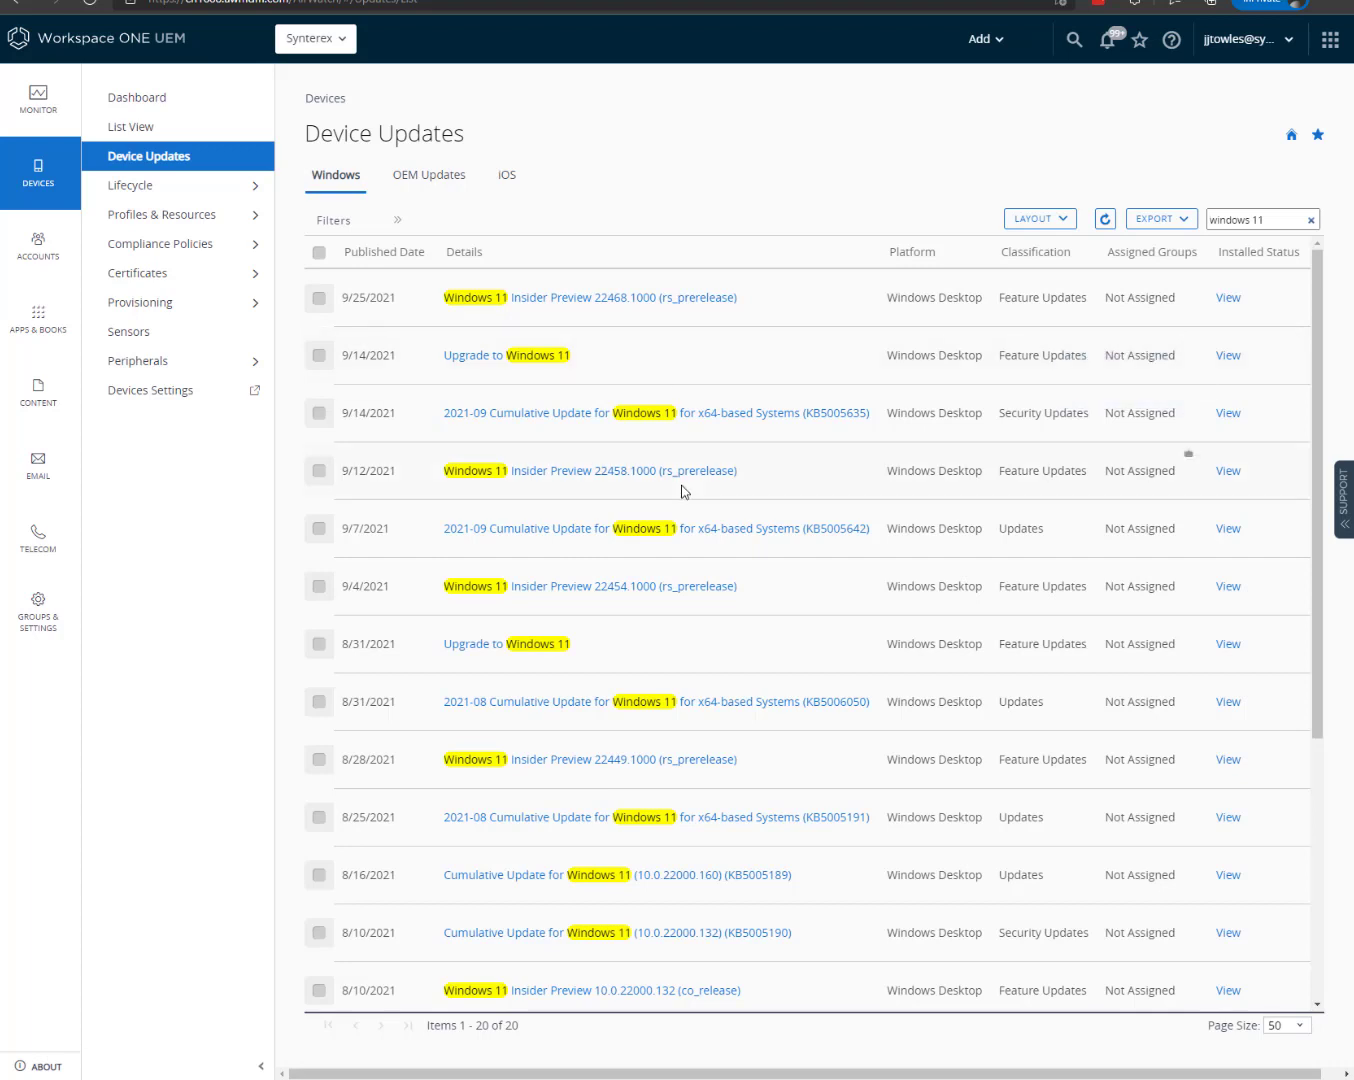
{"action": "scroll", "scroll_direction": "down", "scroll_amount": 3}
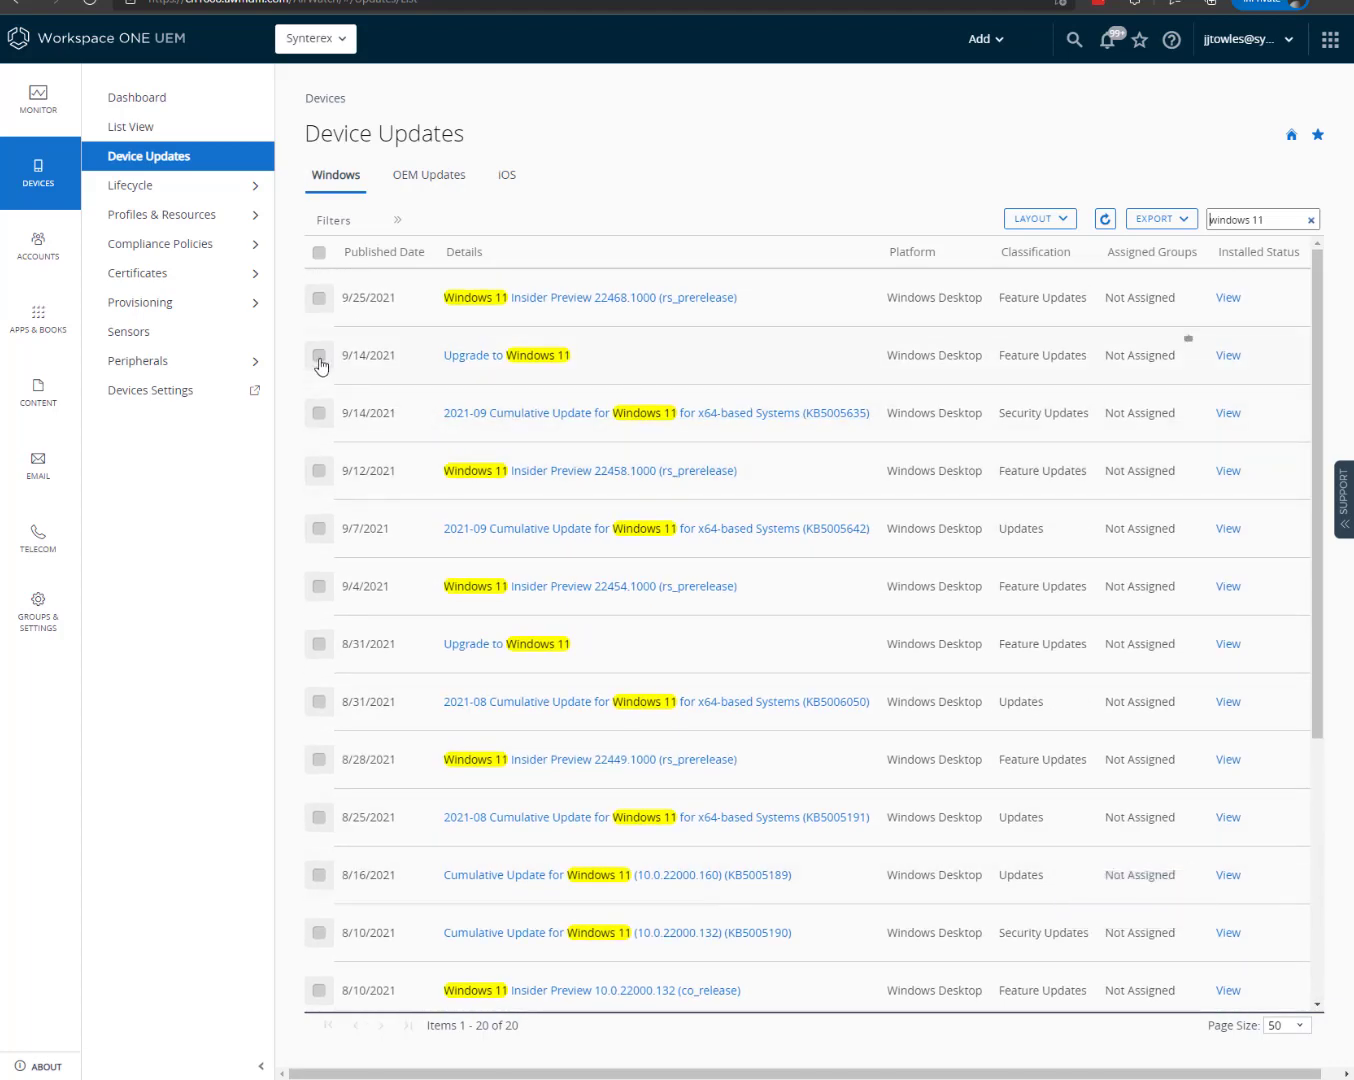
Sort by published date and assign the 9/14/2021 Upgrade to Windows 11 to Windows 11 Beta.
{"action": "left_click", "coordinate": [383, 252]}
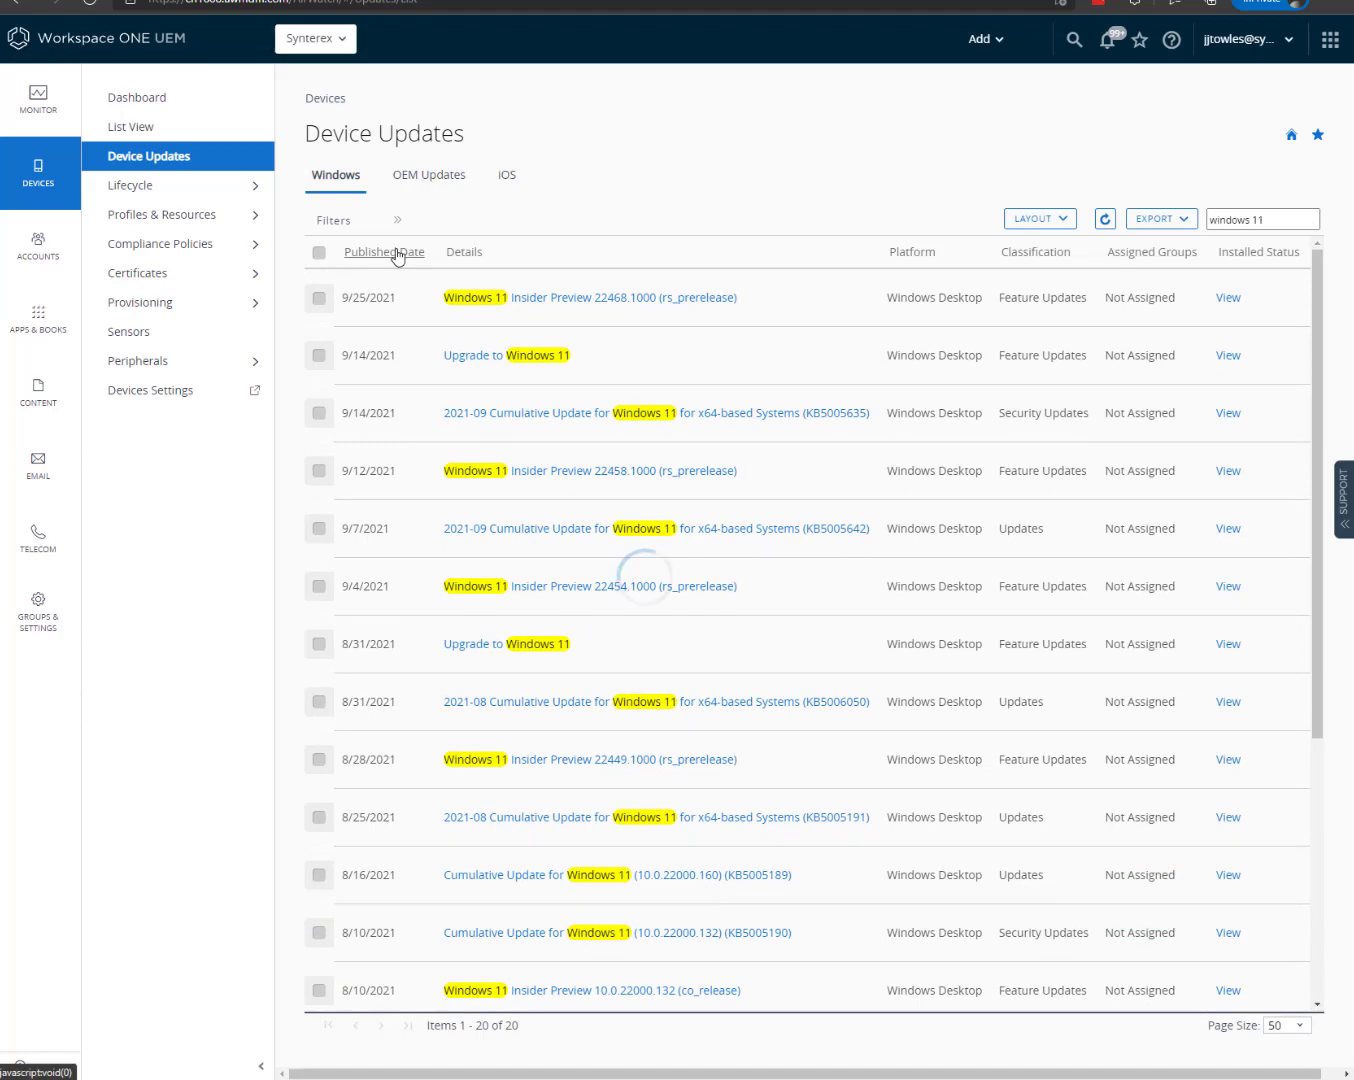
{"action": "left_click", "coordinate": [384, 251]}
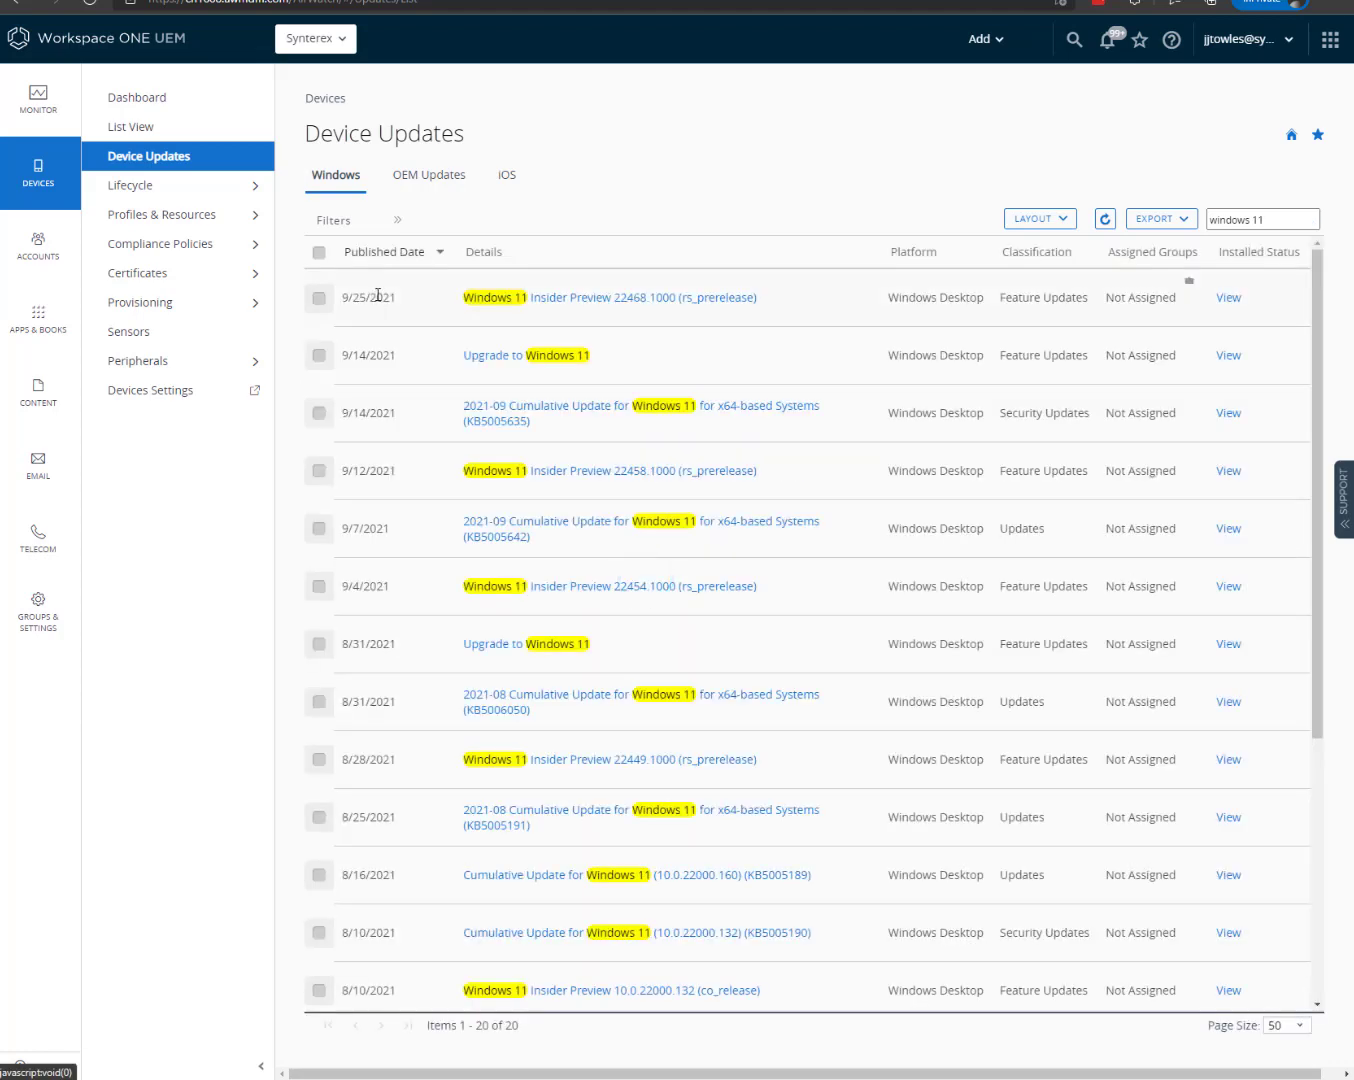
{"action": "mouse_move", "coordinate": [372, 297]}
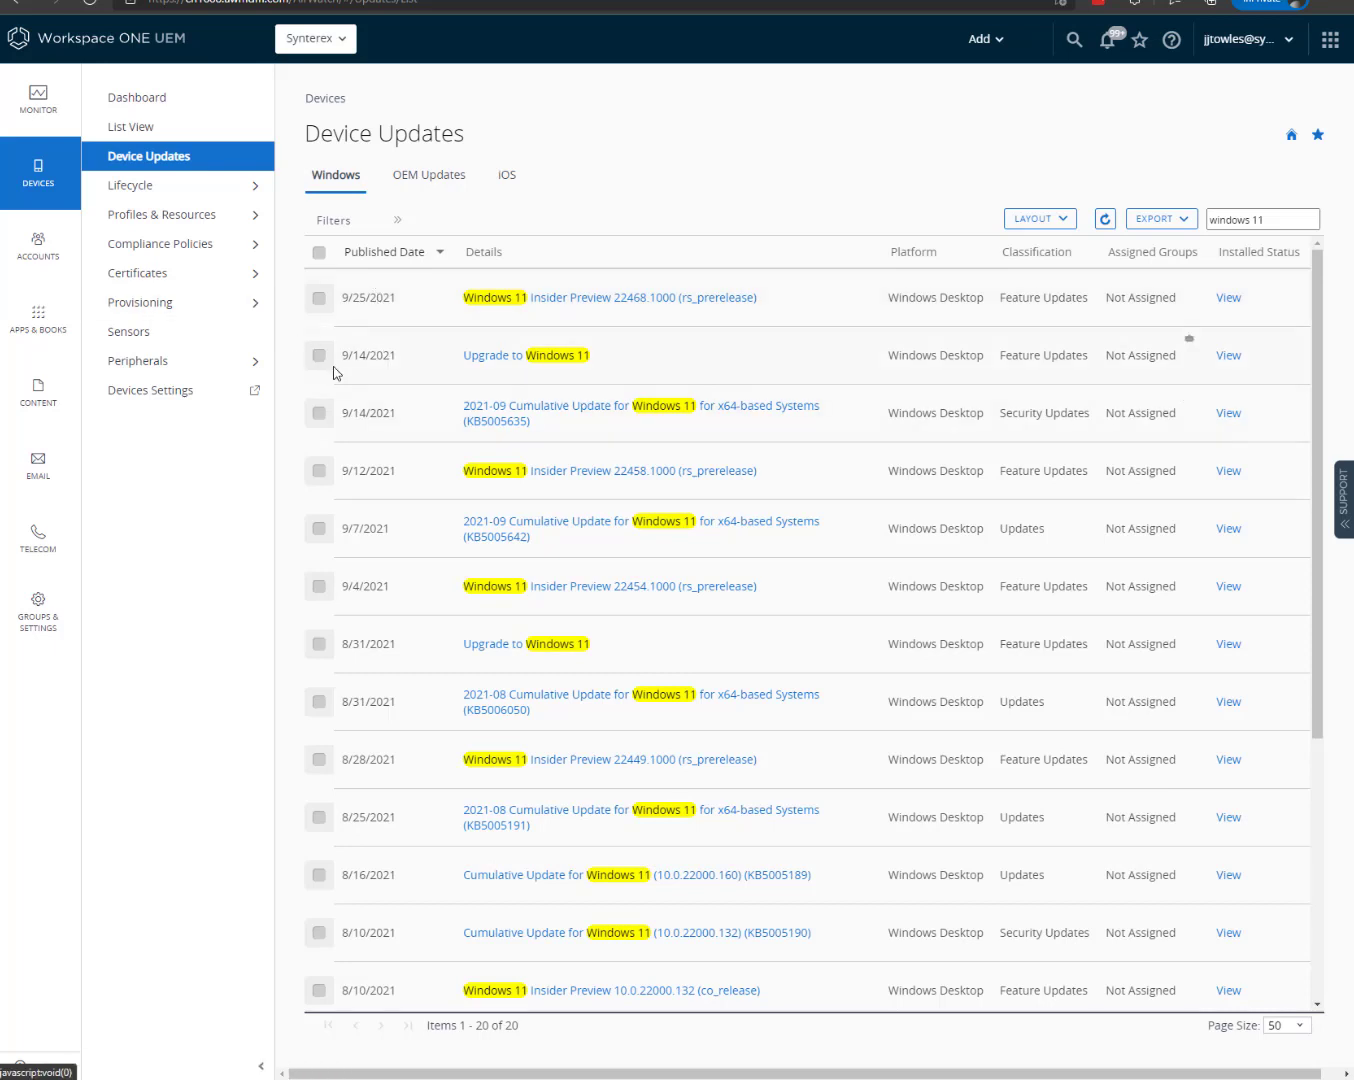
{"action": "left_click", "coordinate": [319, 355]}
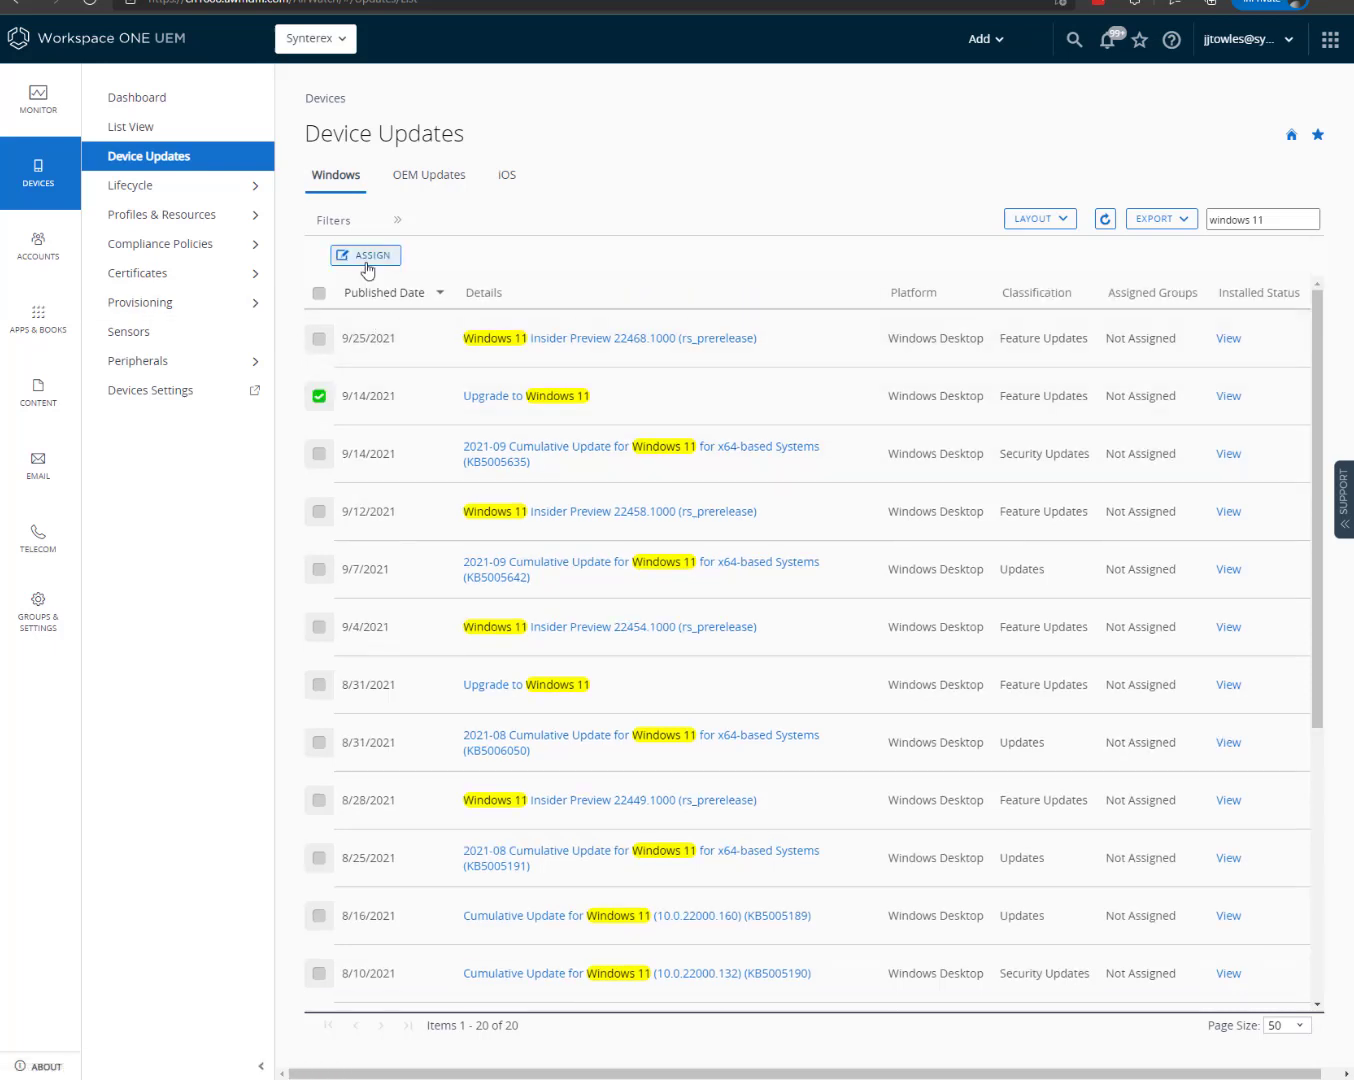
{"action": "left_click", "coordinate": [364, 254]}
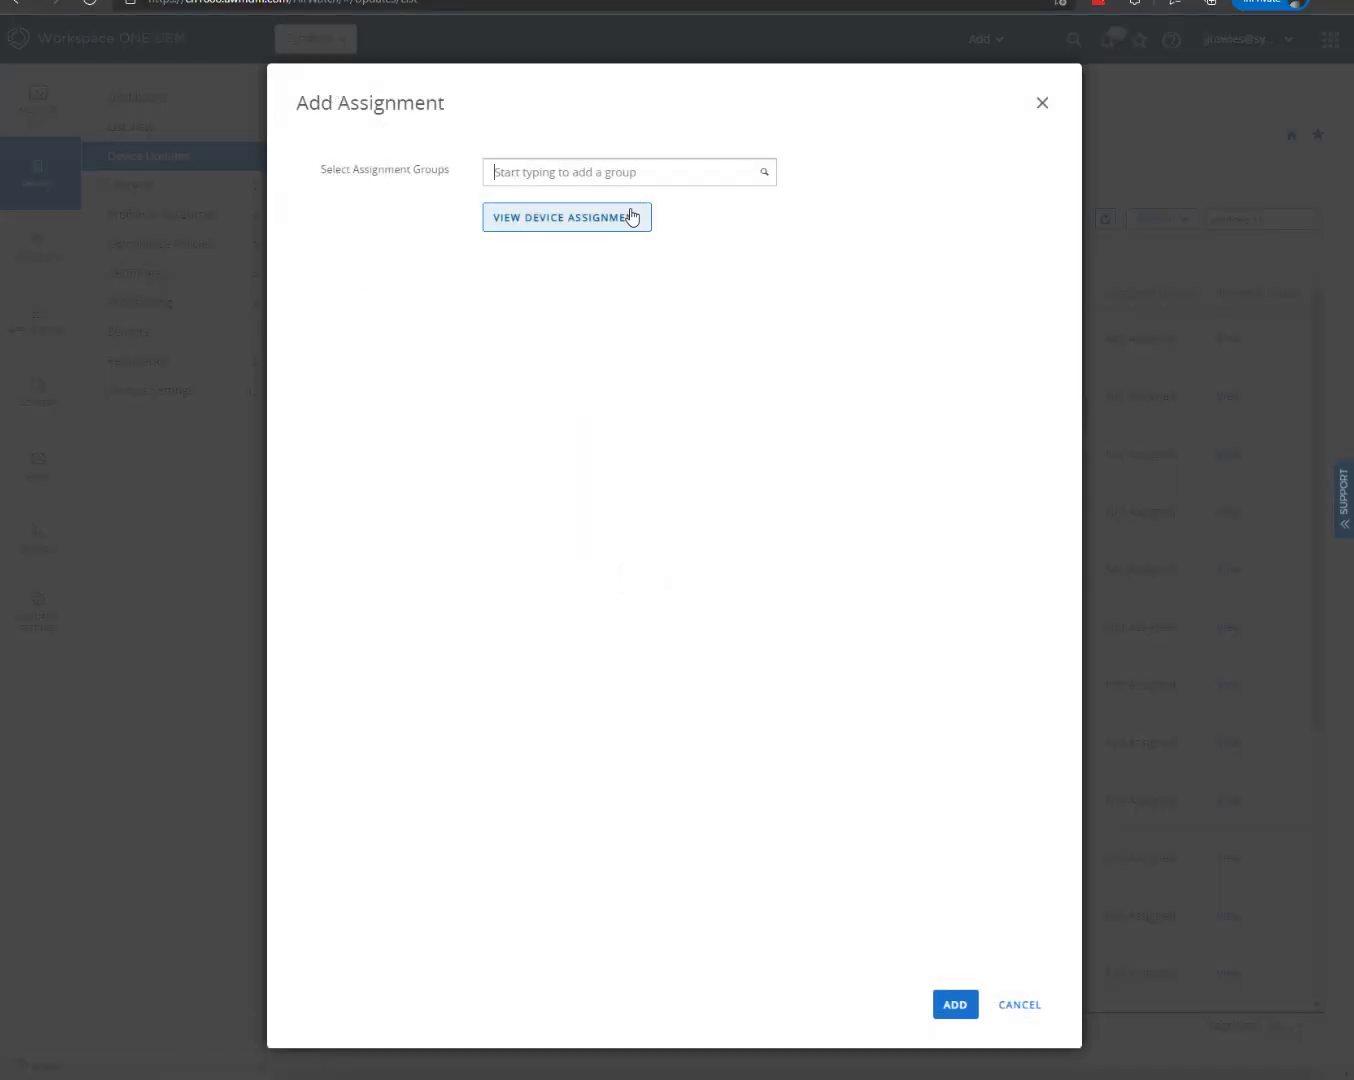
{"action": "type", "text": "windows 11 Beta (Synterex"}
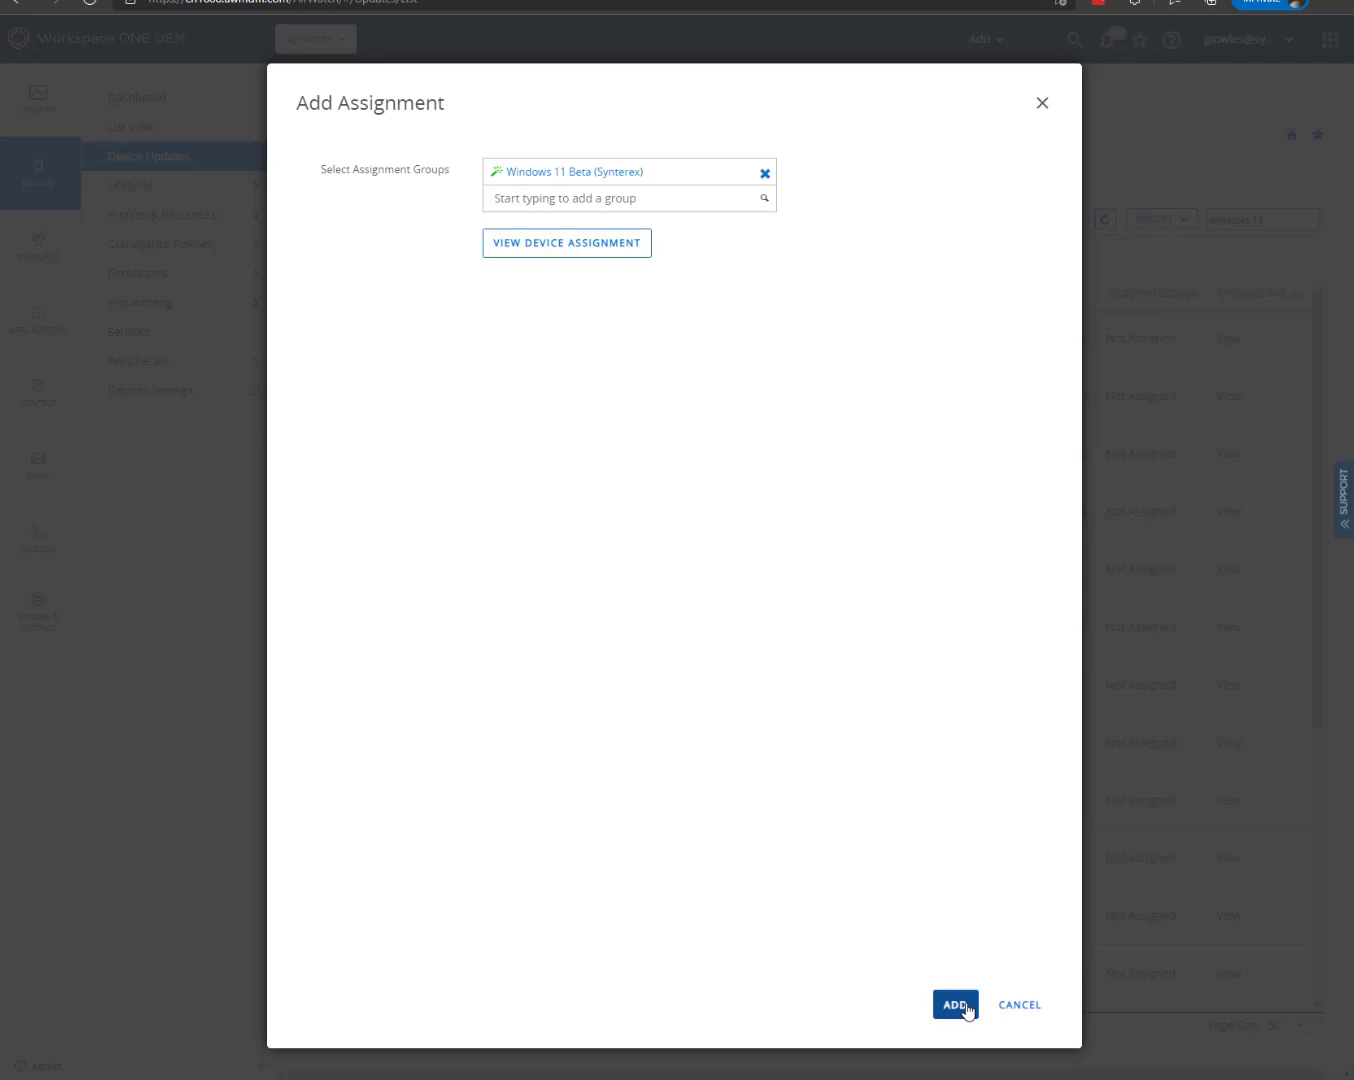
{"action": "left_click", "coordinate": [951, 1005]}
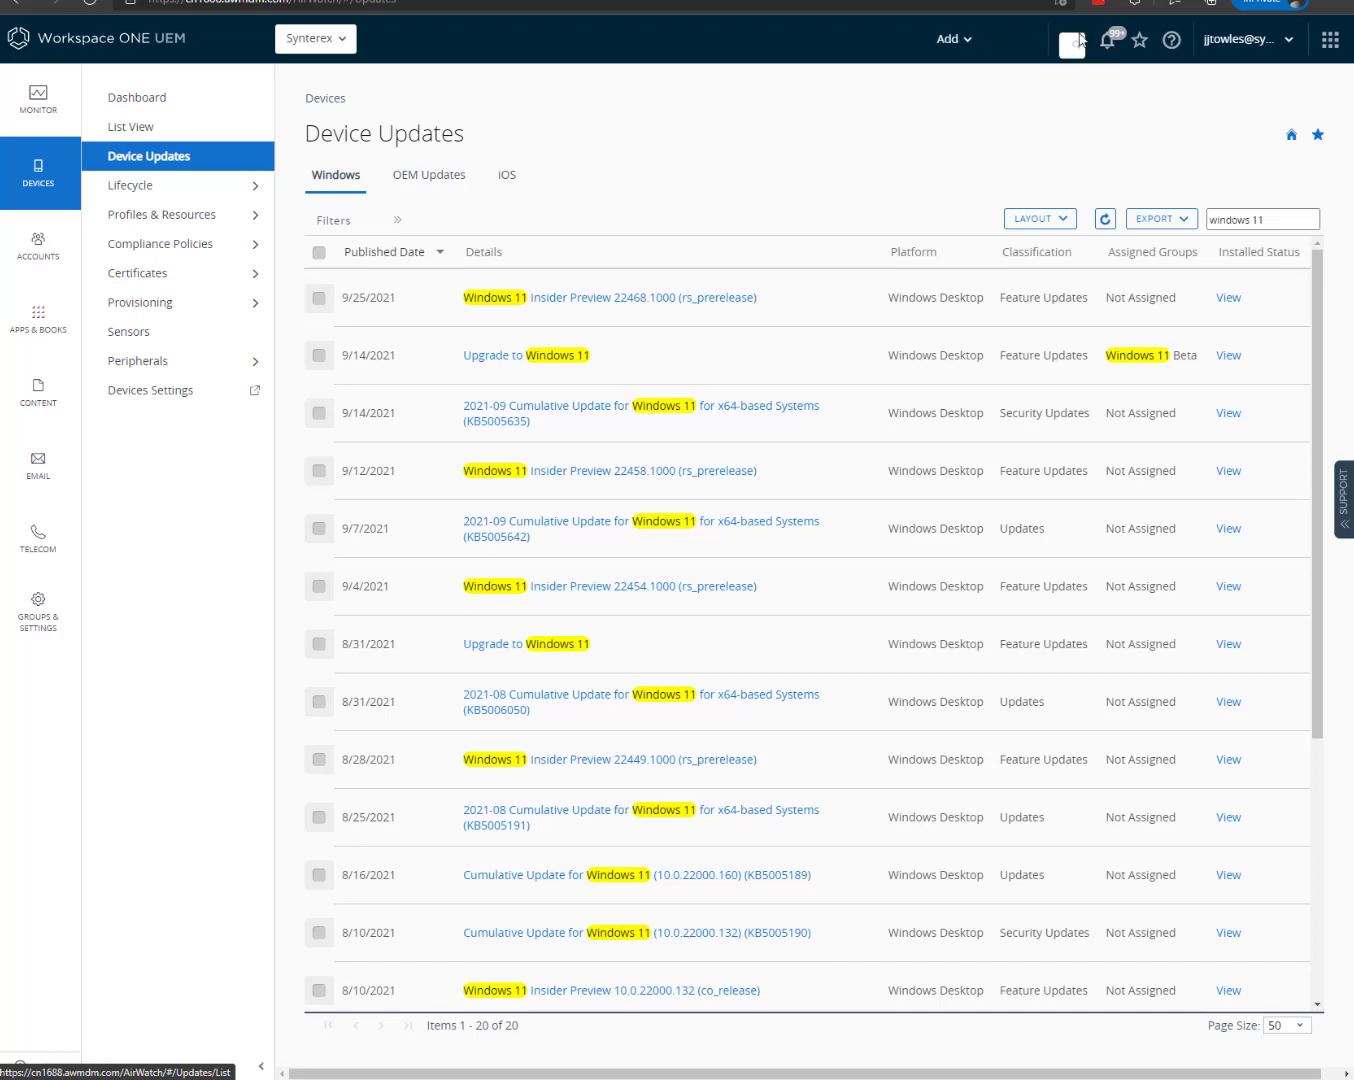
Find the Latitude 7400 through global search and open its device details.
{"action": "type", "text": "to"}
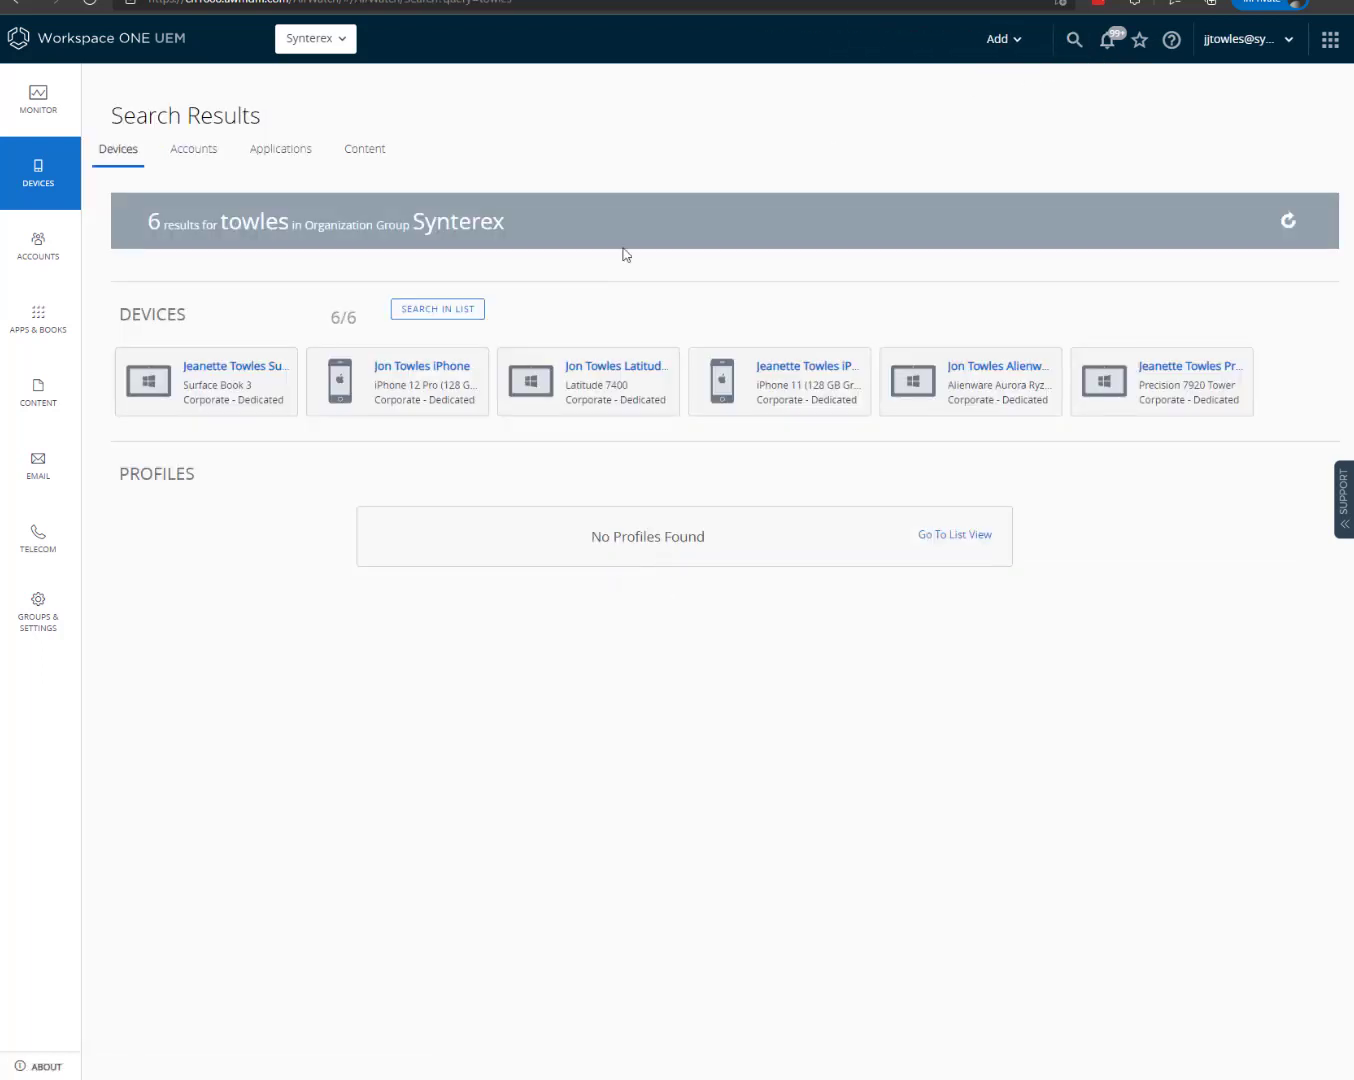
{"action": "left_click", "coordinate": [587, 382]}
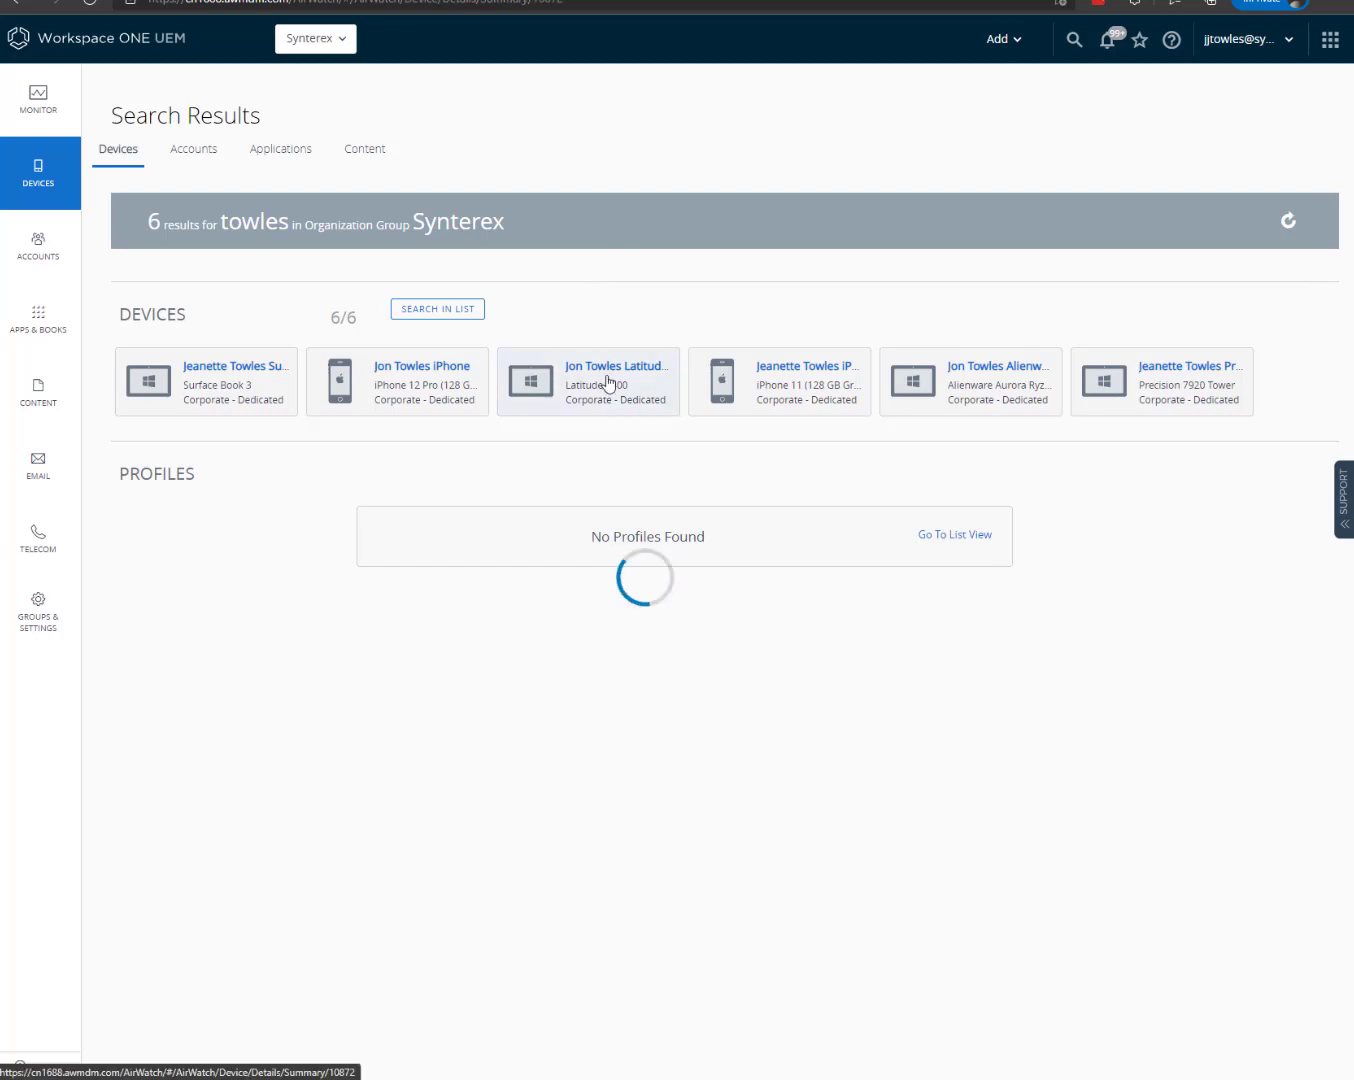
{"action": "left_click", "coordinate": [588, 382]}
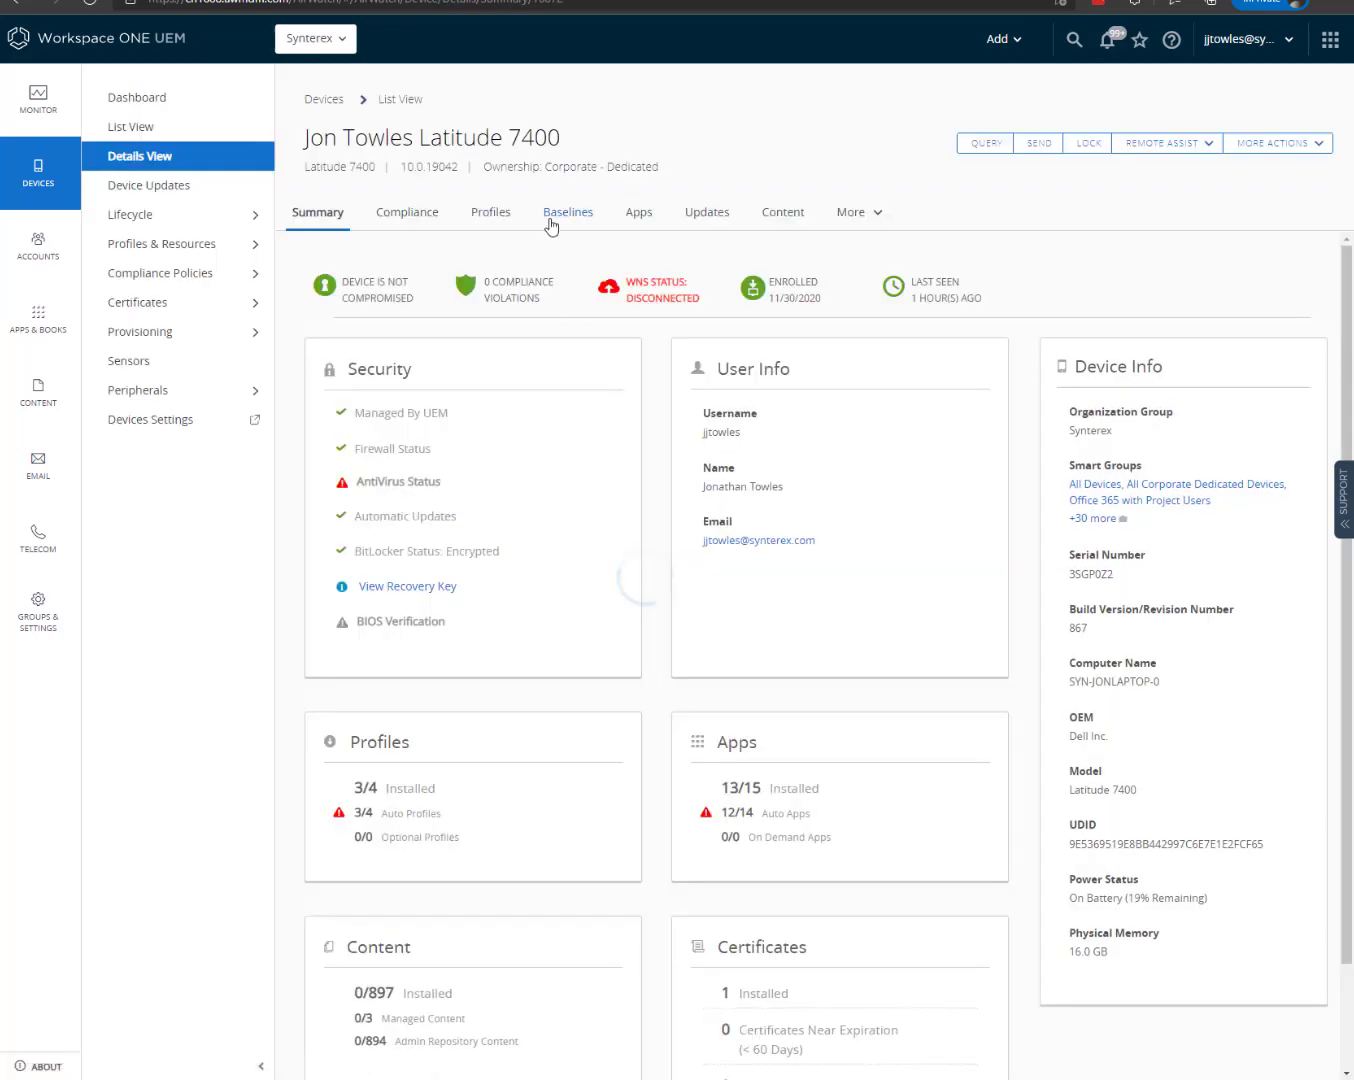
Search the device's updates for 'windows' and send it an information query.
{"action": "left_click", "coordinate": [706, 212]}
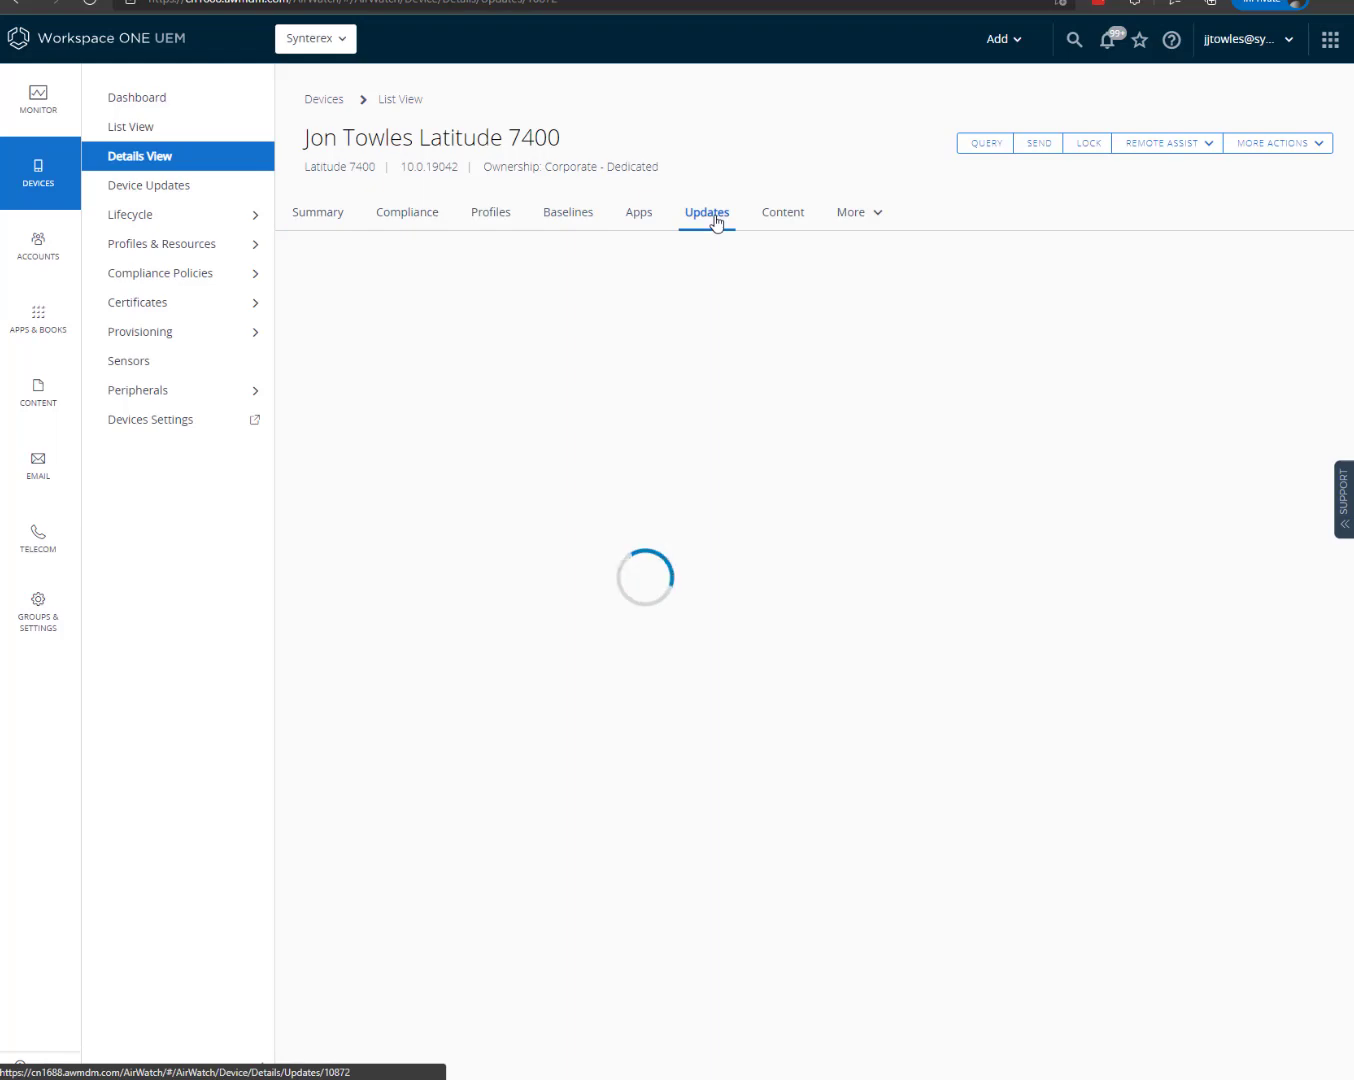
{"action": "left_click", "coordinate": [705, 212]}
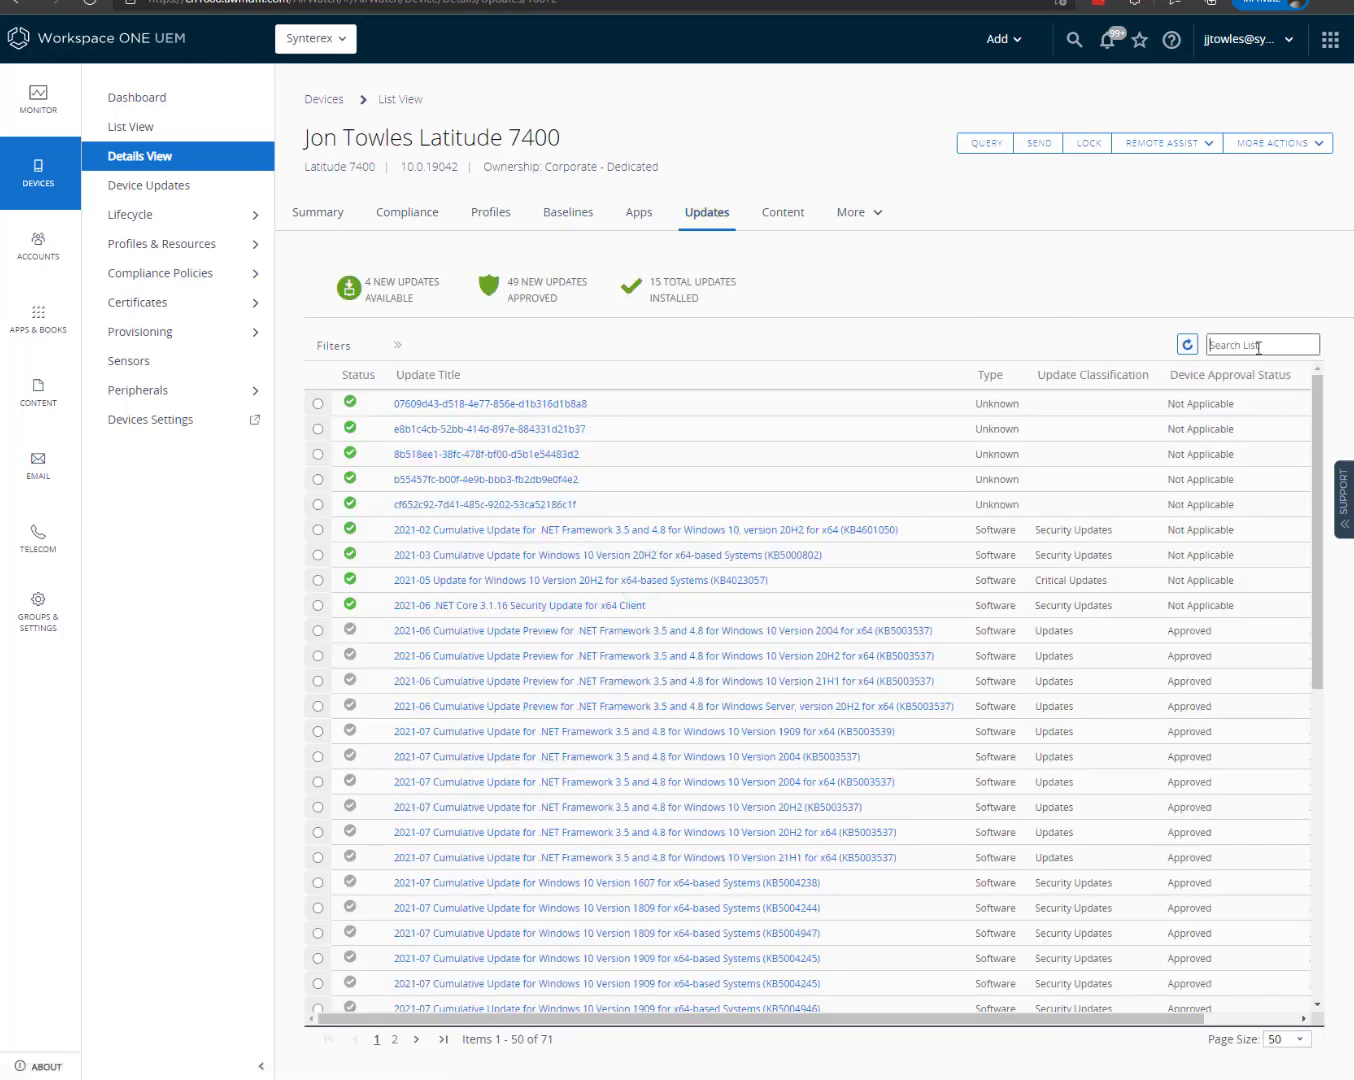
{"action": "type", "text": "windows"}
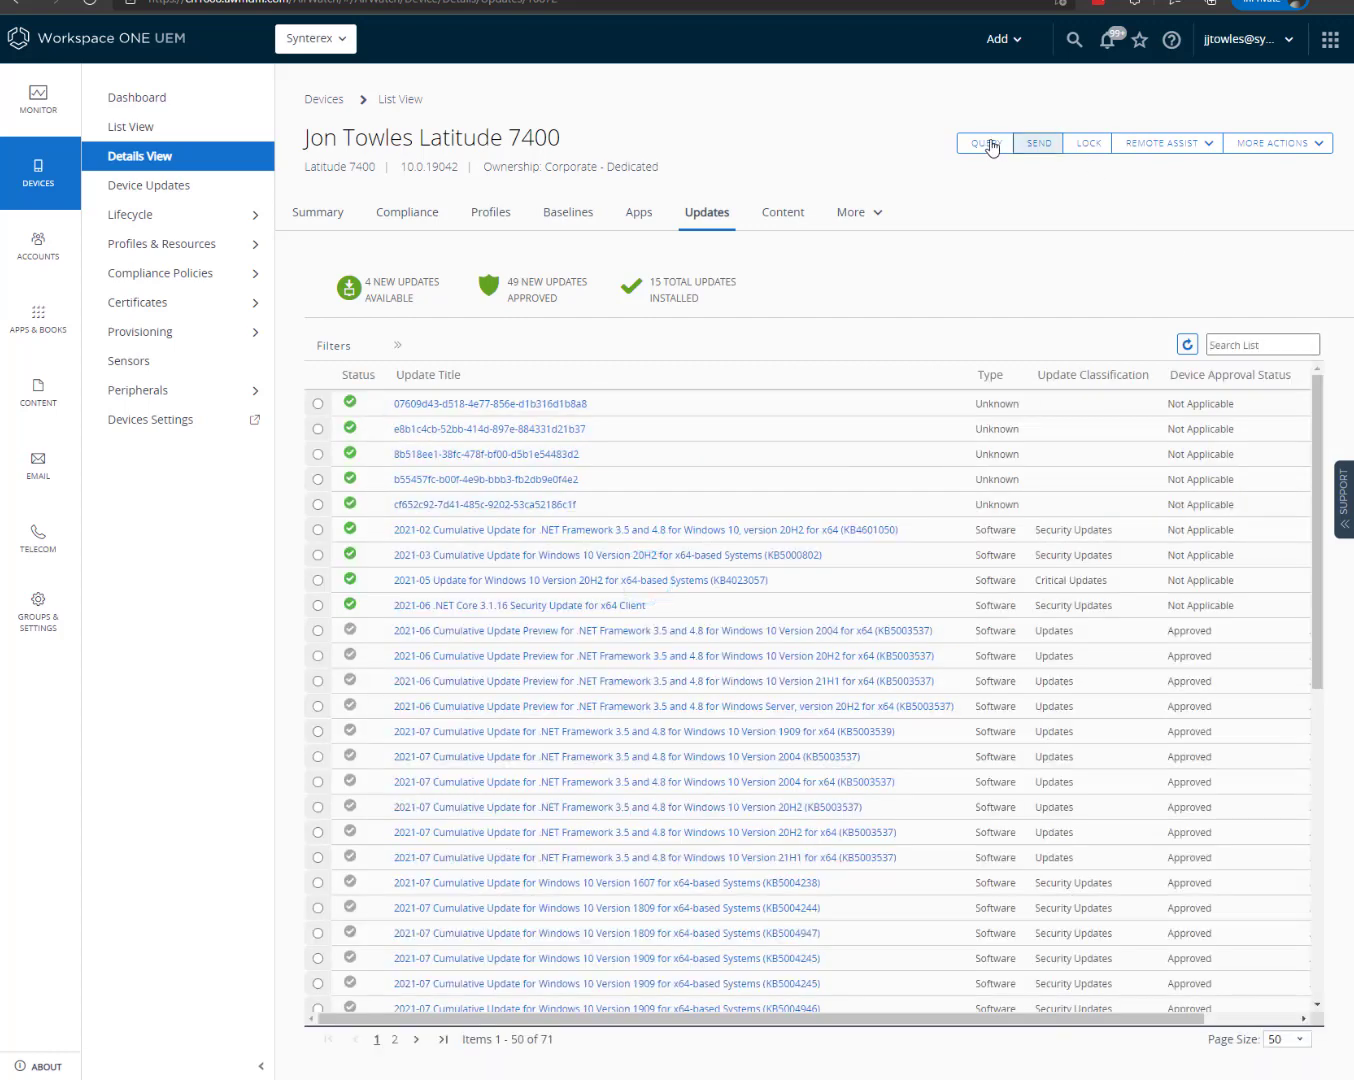
{"action": "left_click", "coordinate": [984, 143]}
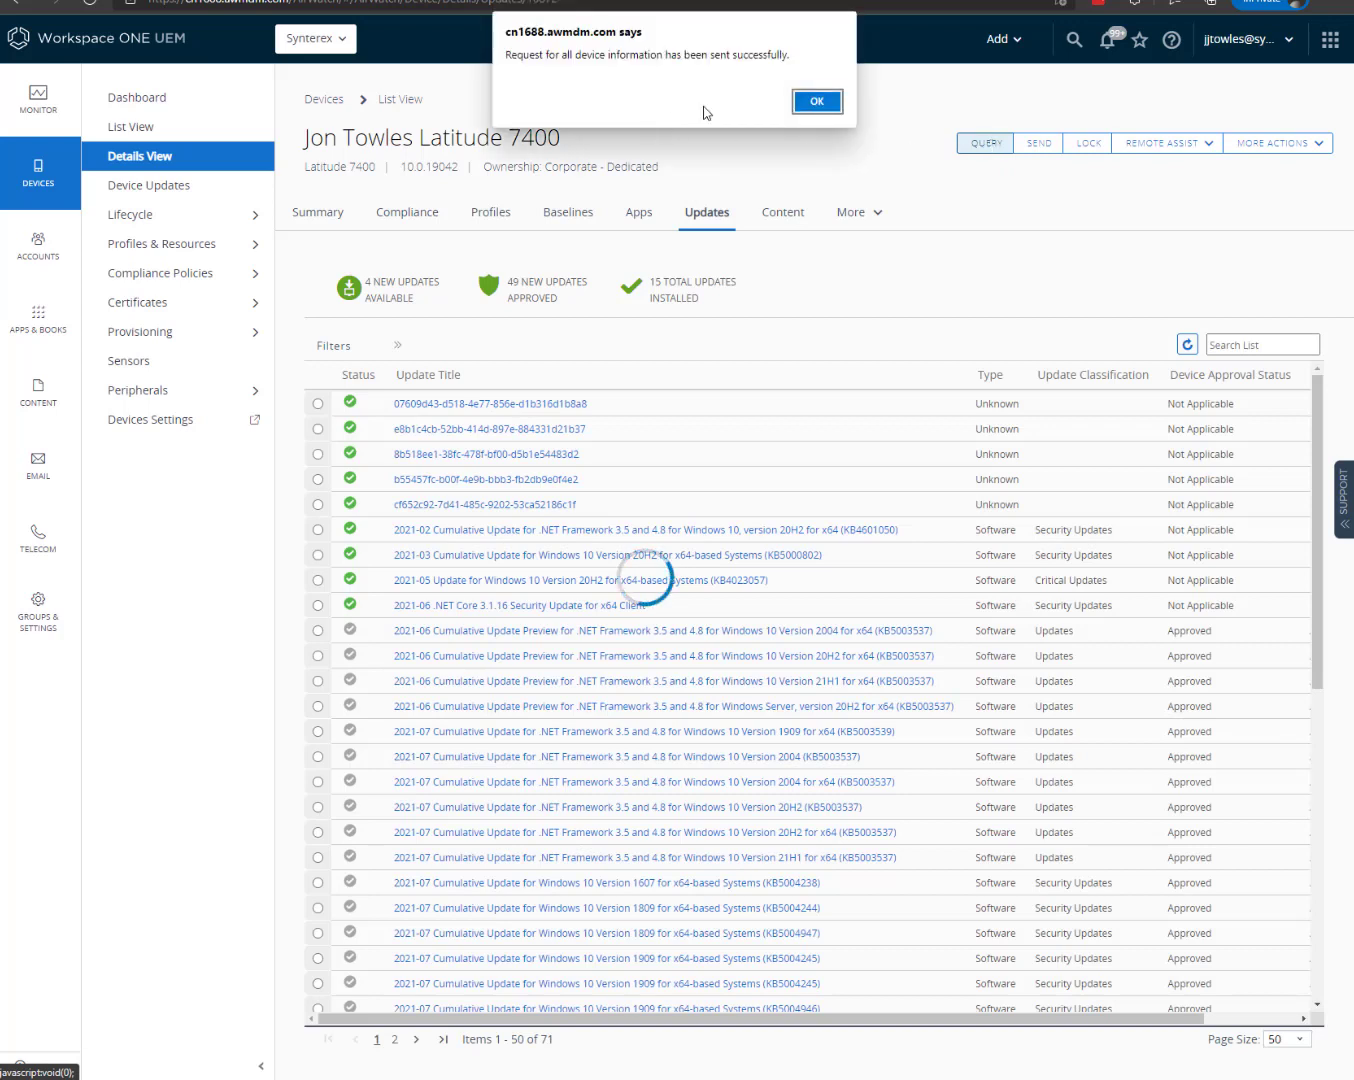
{"action": "left_click", "coordinate": [816, 101]}
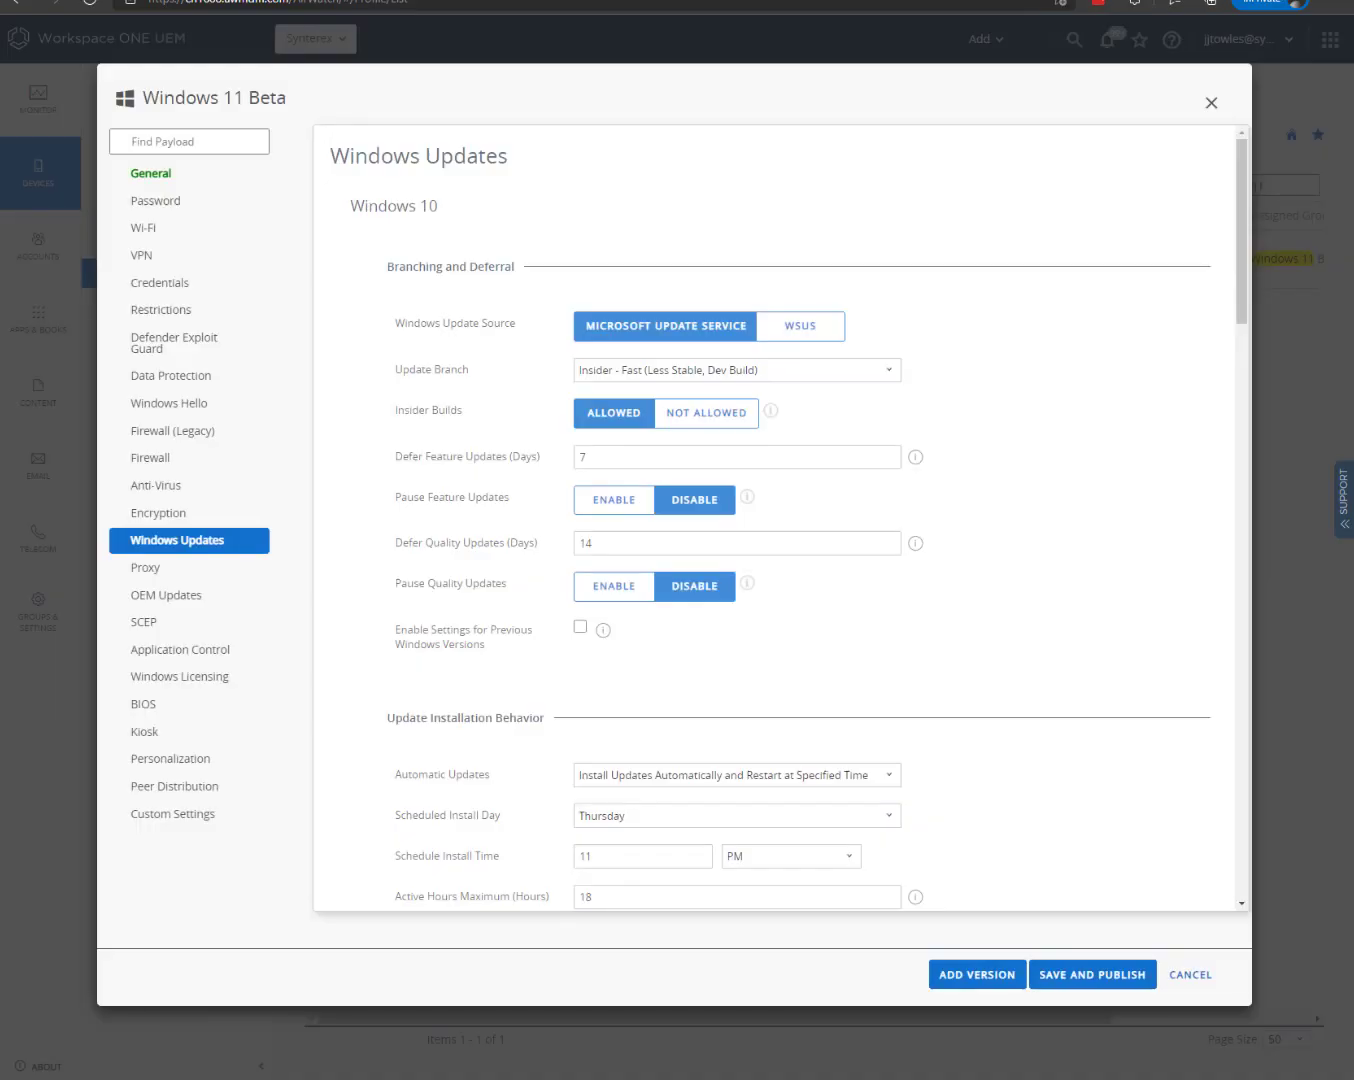
{"action": "mouse_move", "coordinate": [986, 532]}
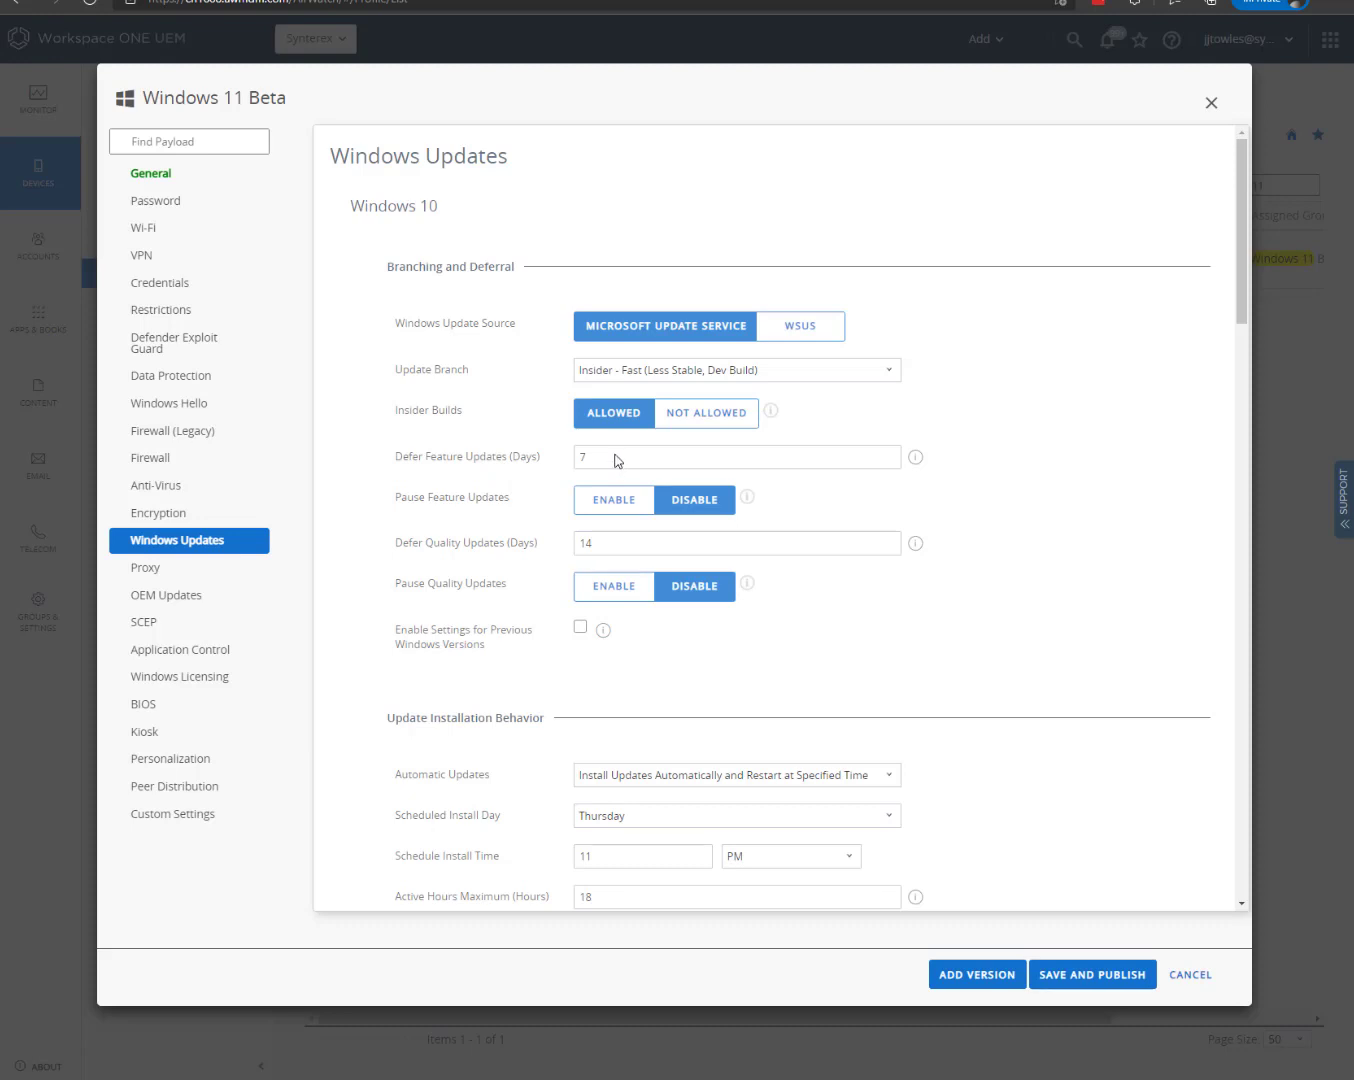
{"action": "mouse_move", "coordinate": [731, 447]}
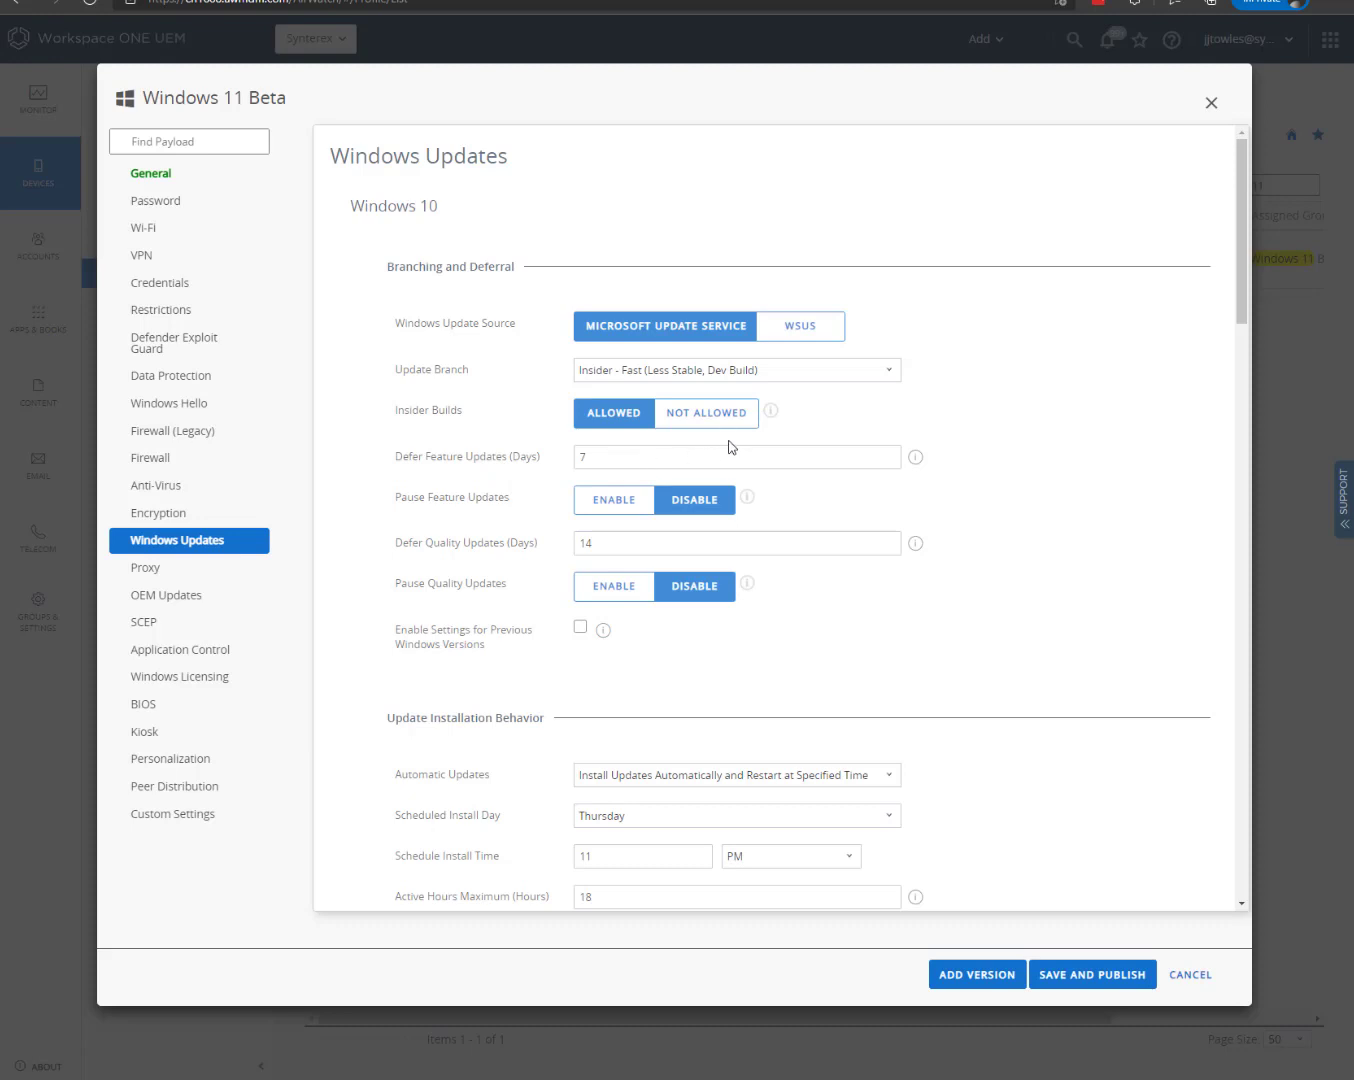
{"action": "mouse_move", "coordinate": [1143, 24]}
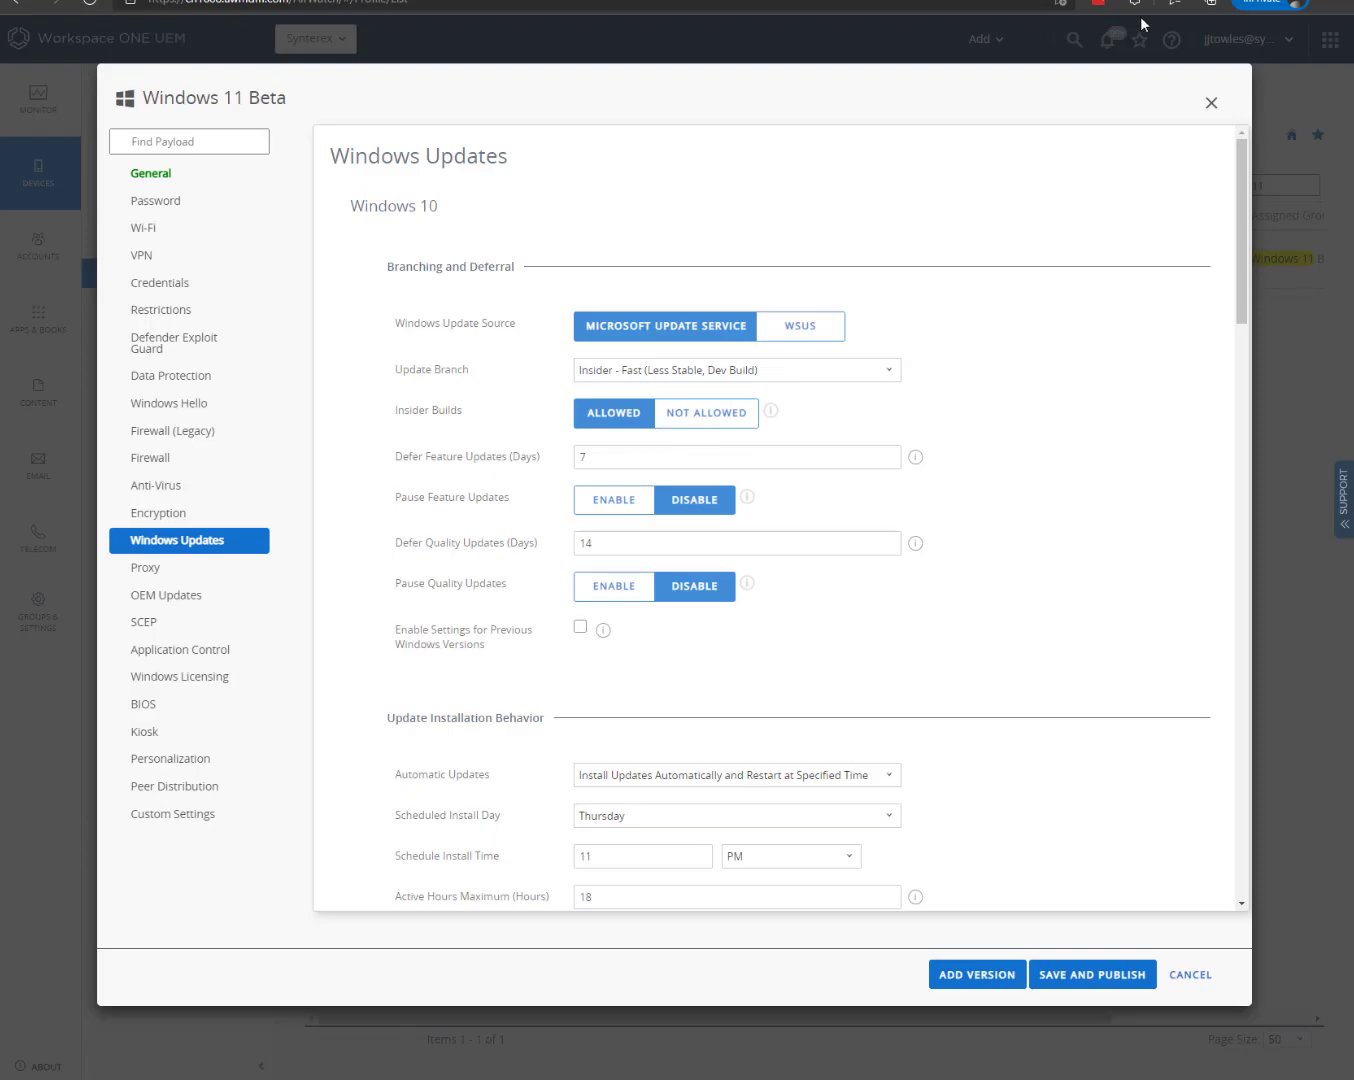
Return to the Latitude 7400's update list to confirm Upgrade to Windows 11 is approved.
{"action": "left_click", "coordinate": [1211, 103]}
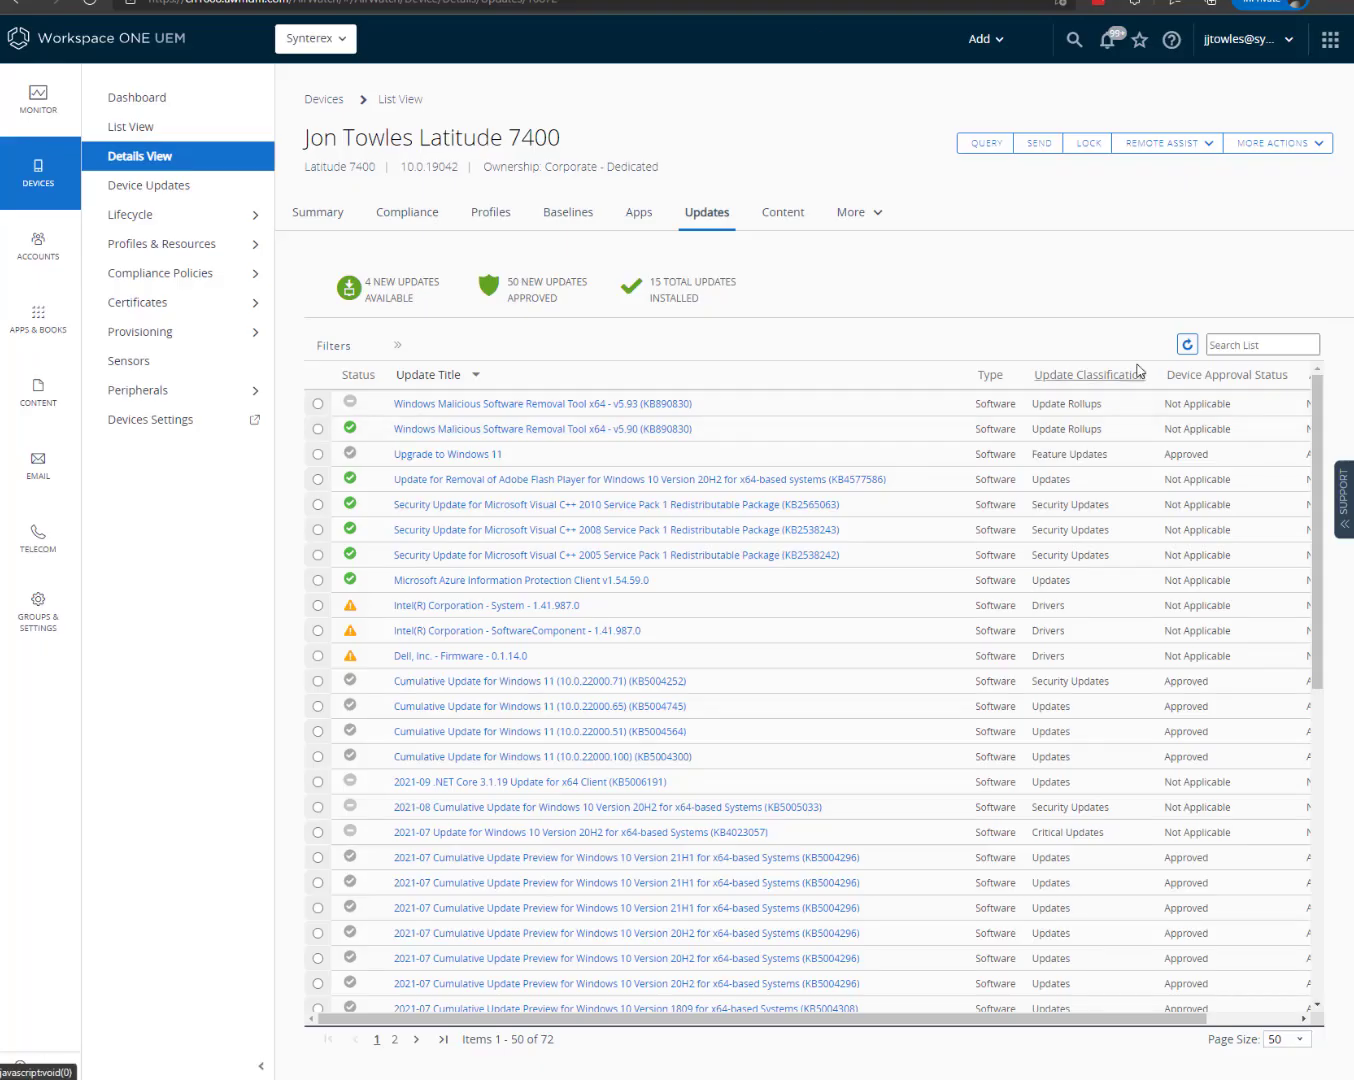